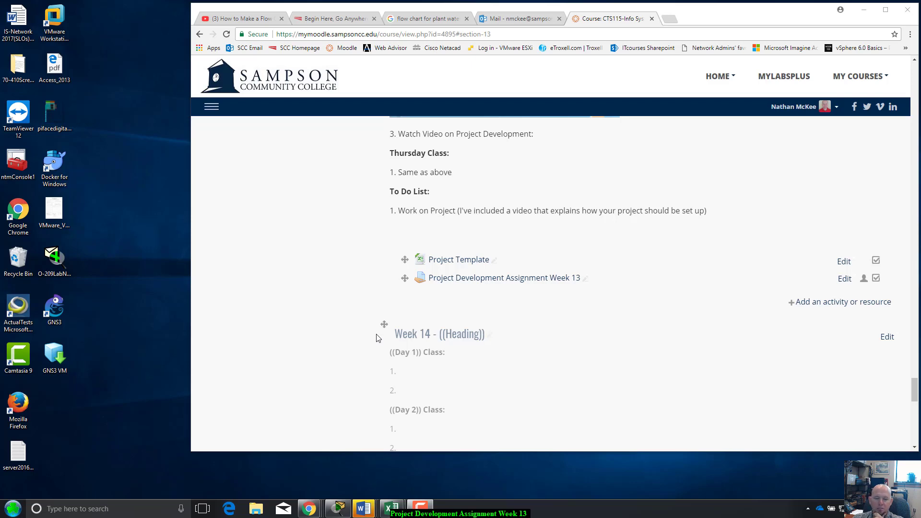
pyautogui.moveTo(470, 311)
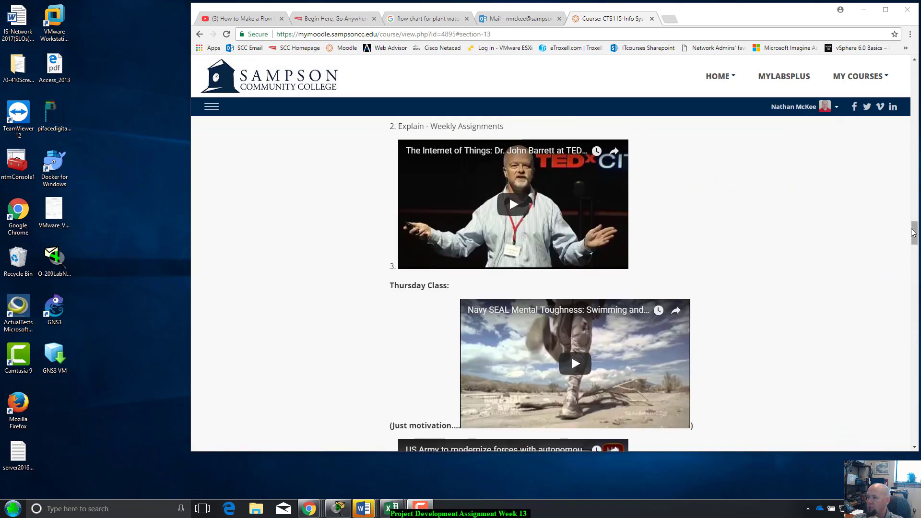
# Scroll to the top of the CTS115 course page and jump to Week 13 from the week links.
pyautogui.scroll(3)
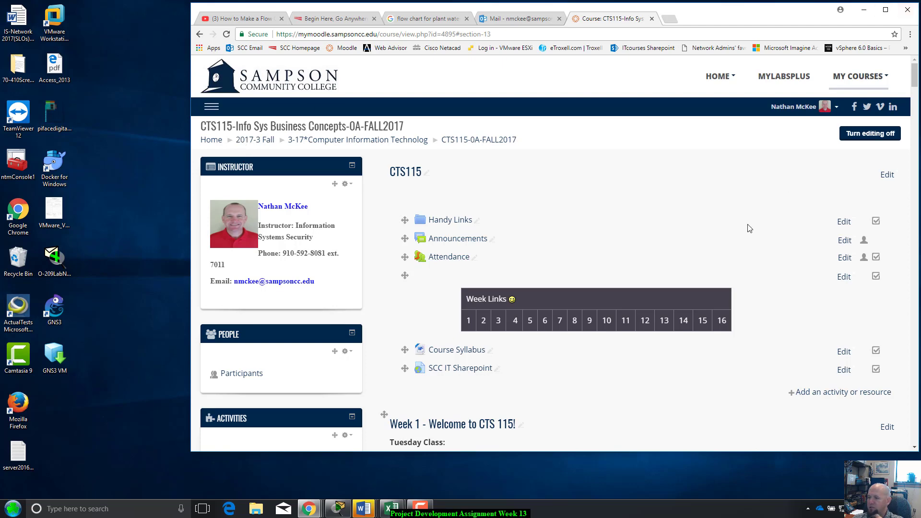
pyautogui.click(664, 321)
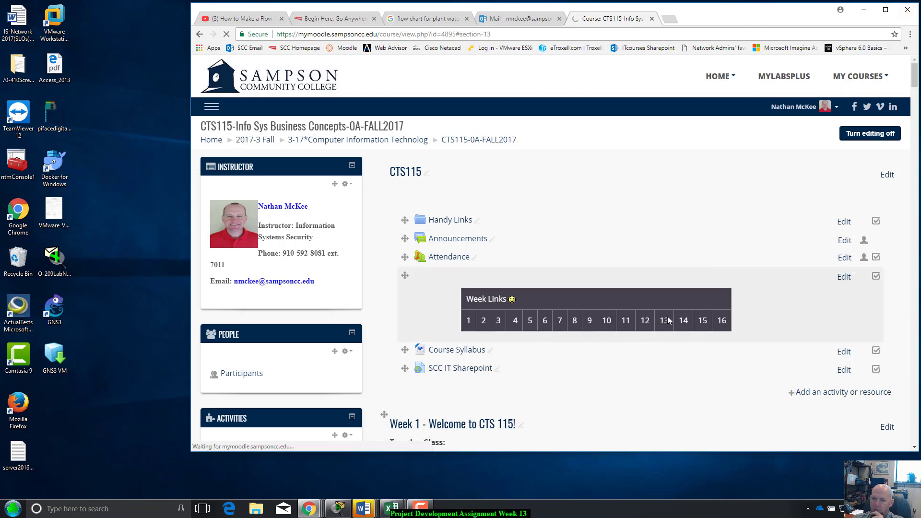
pyautogui.click(665, 321)
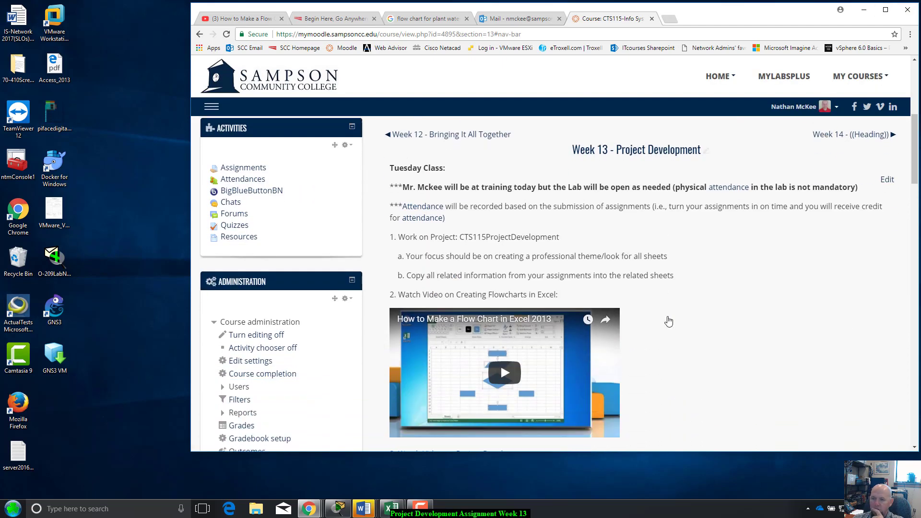
pyautogui.moveTo(398, 183)
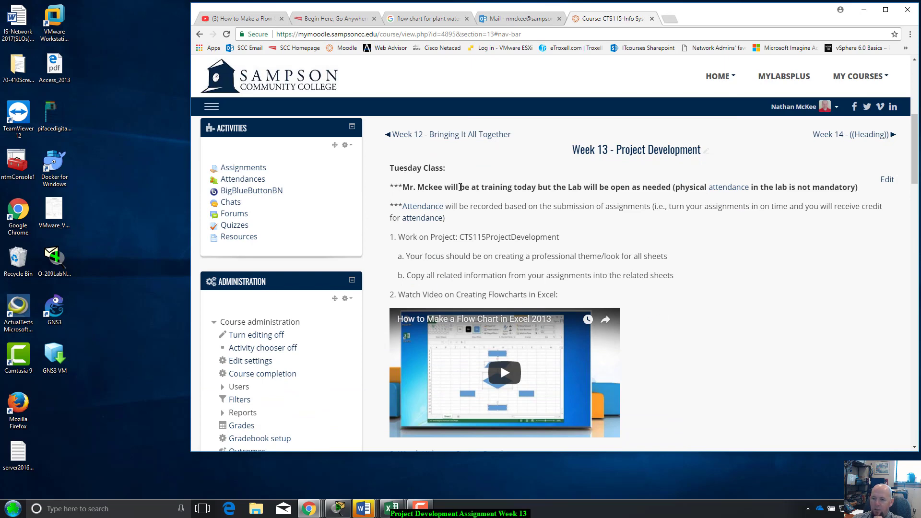
pyautogui.moveTo(534, 202)
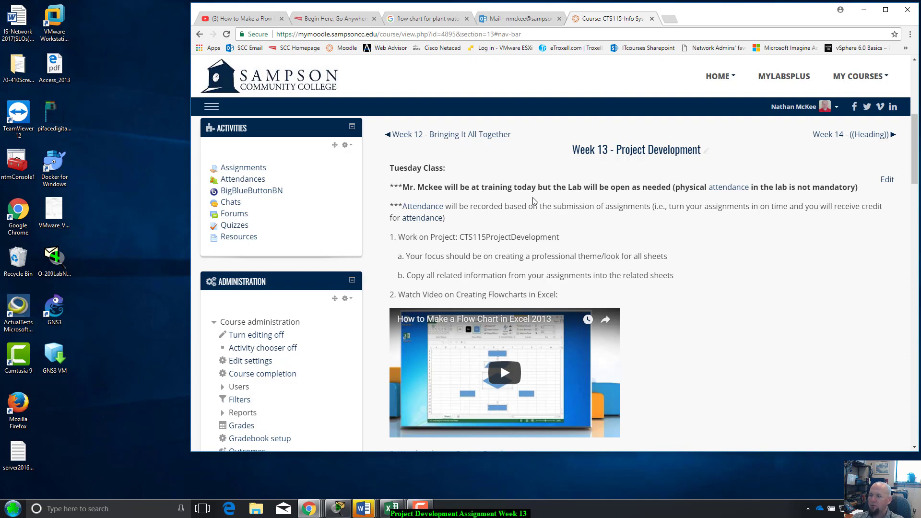
pyautogui.moveTo(652, 187)
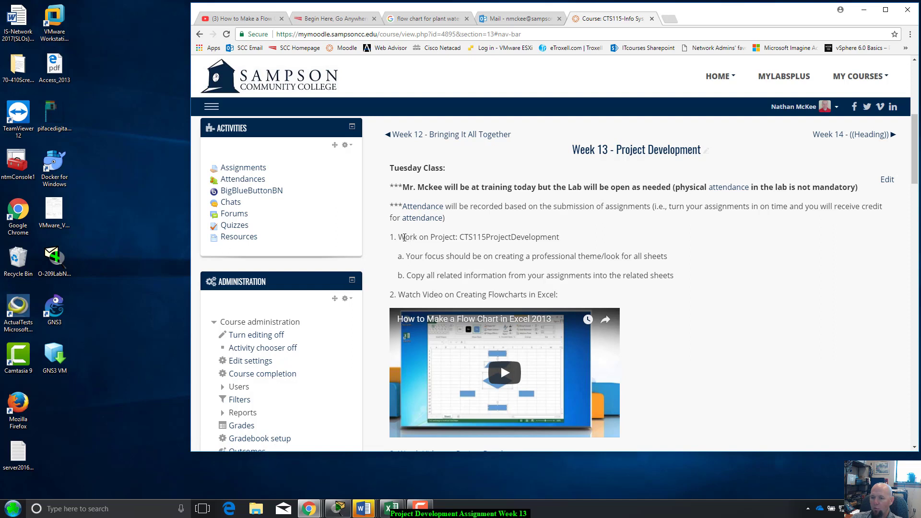
pyautogui.doubleClick(478, 236)
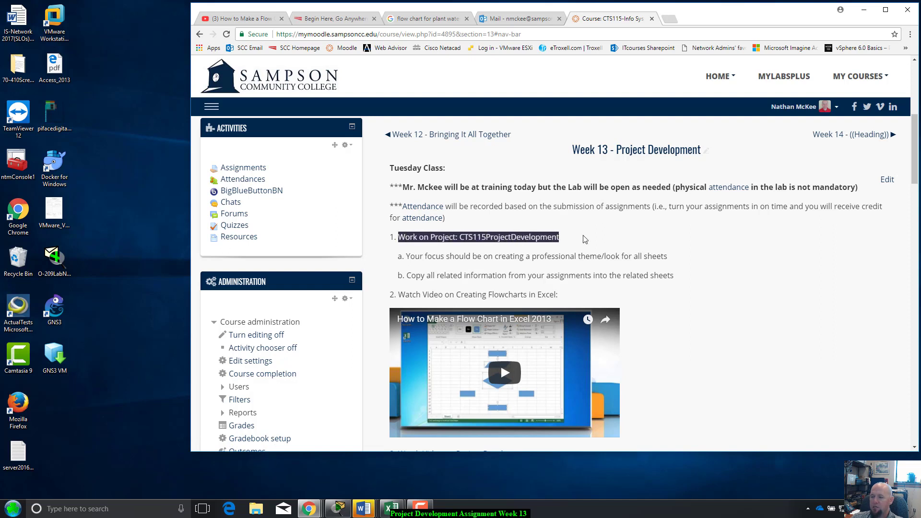
pyautogui.moveTo(809, 258)
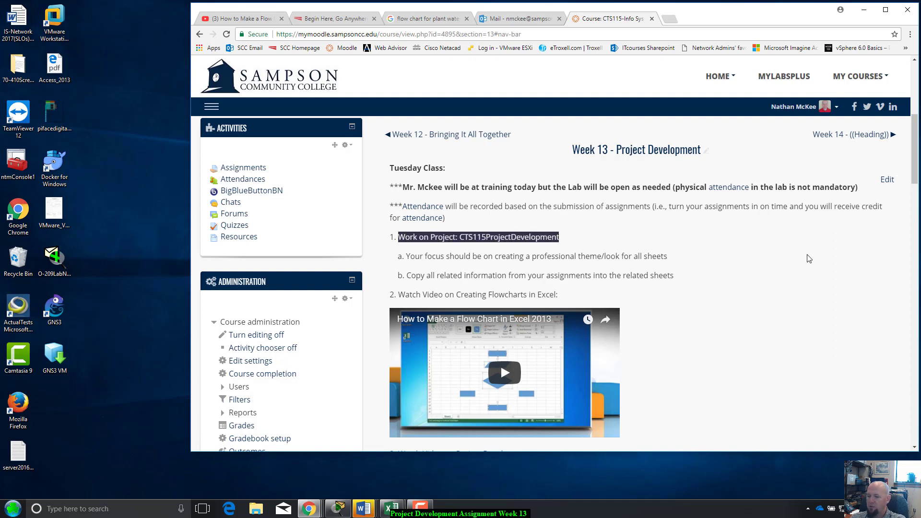
pyautogui.scroll(3)
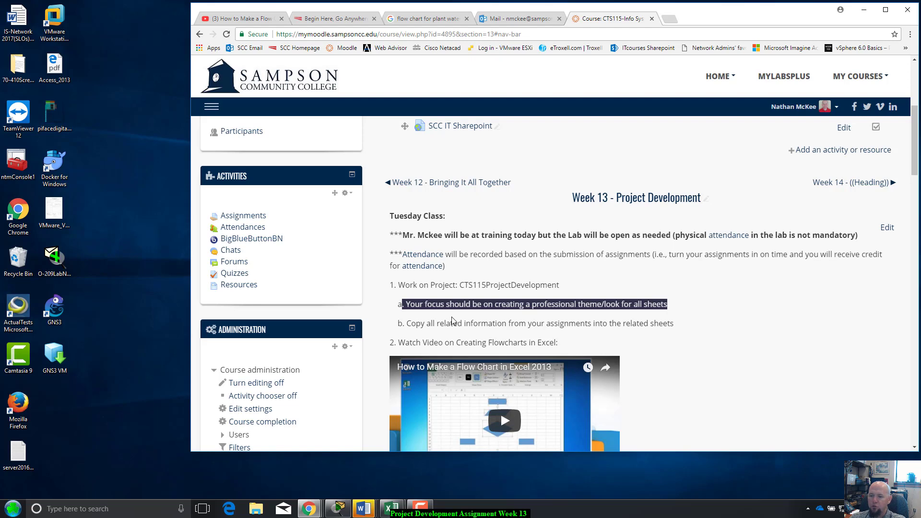
pyautogui.moveTo(574, 302)
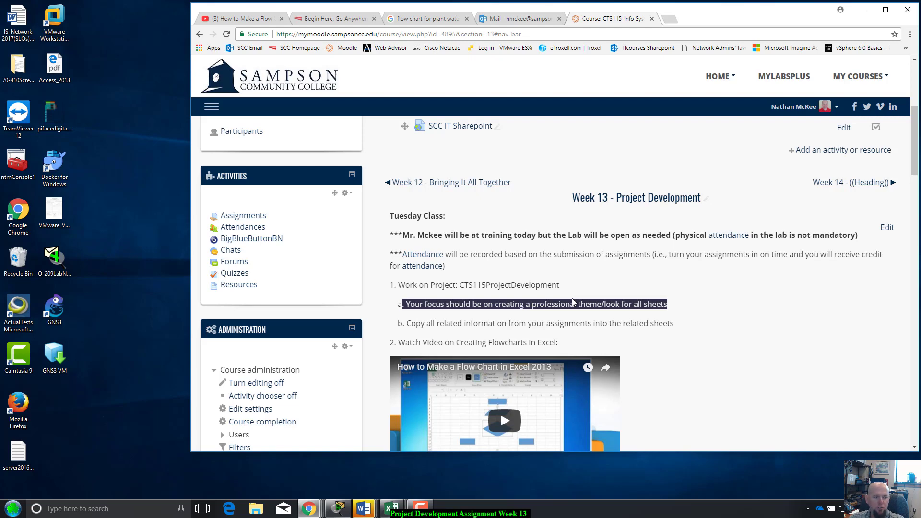
pyautogui.moveTo(850, 311)
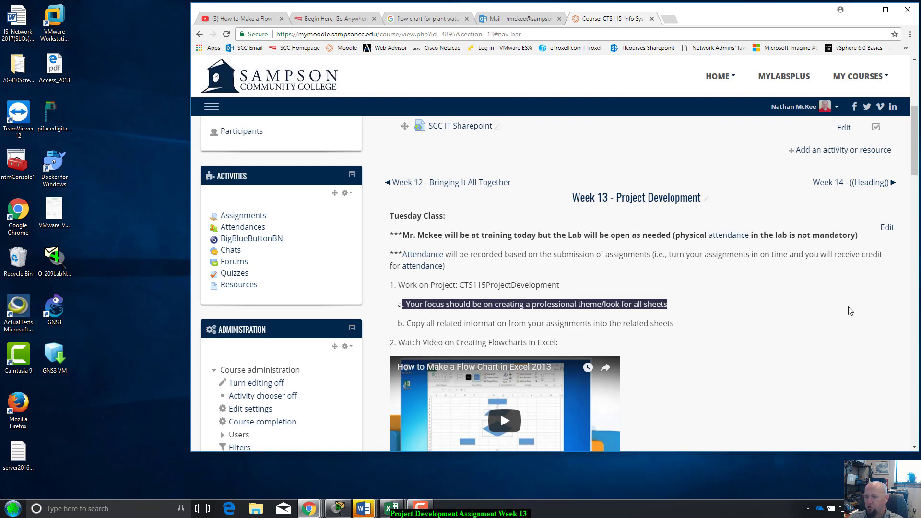
pyautogui.moveTo(446, 325)
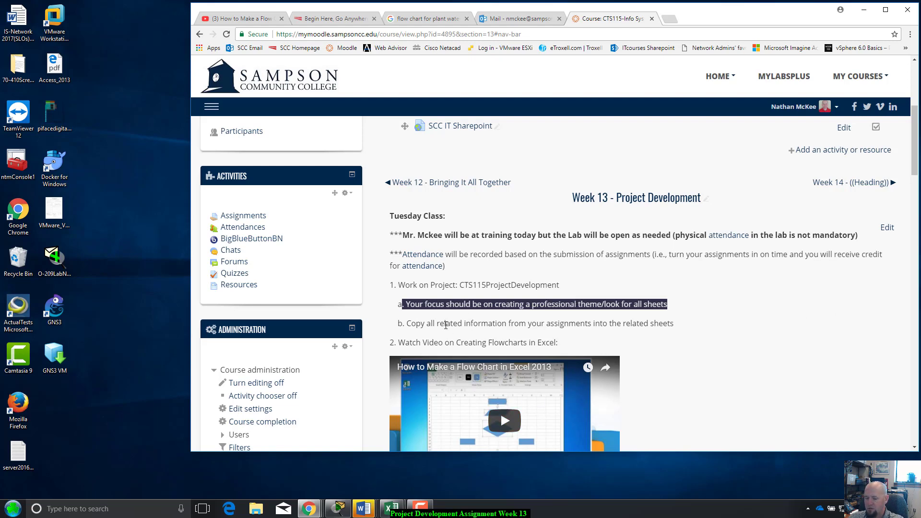
pyautogui.click(601, 297)
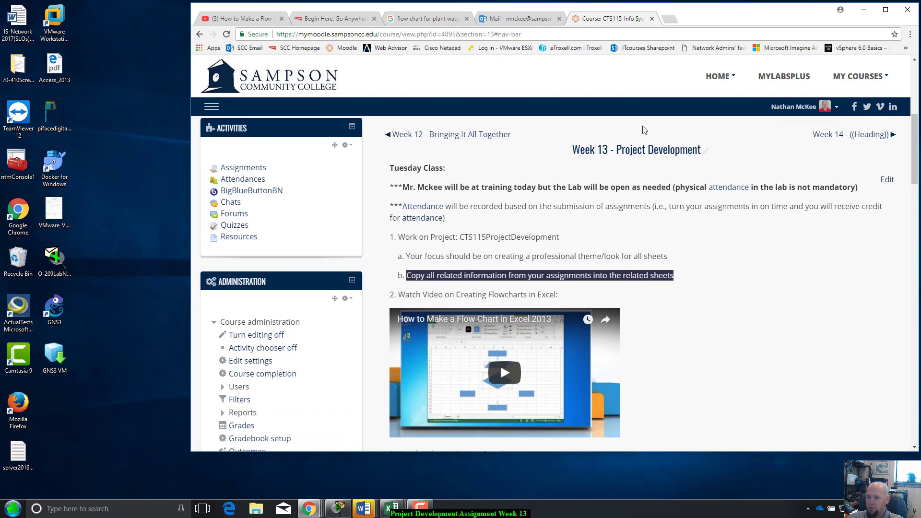
pyautogui.scroll(-3)
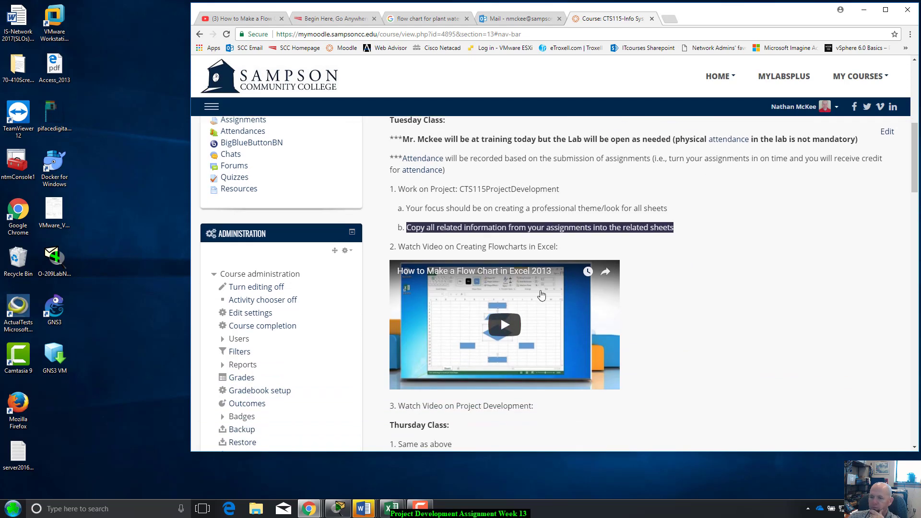
pyautogui.moveTo(429, 308)
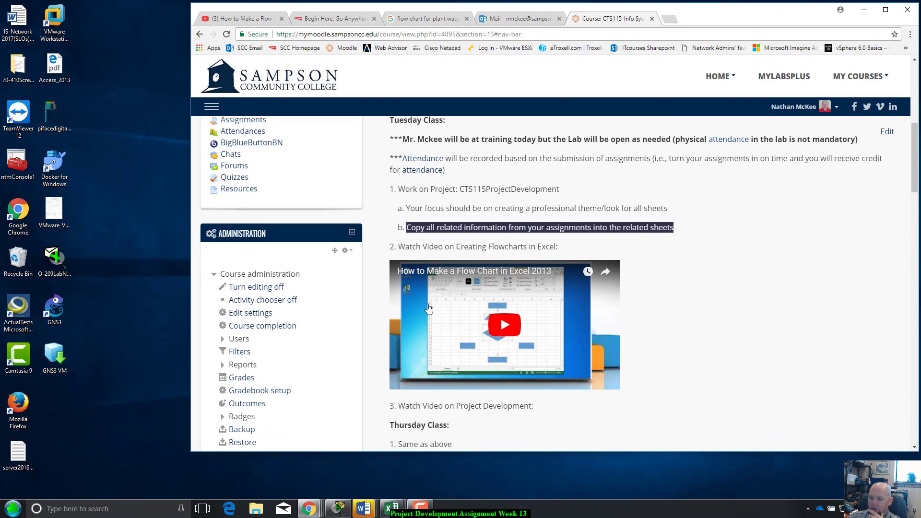
pyautogui.moveTo(413, 262)
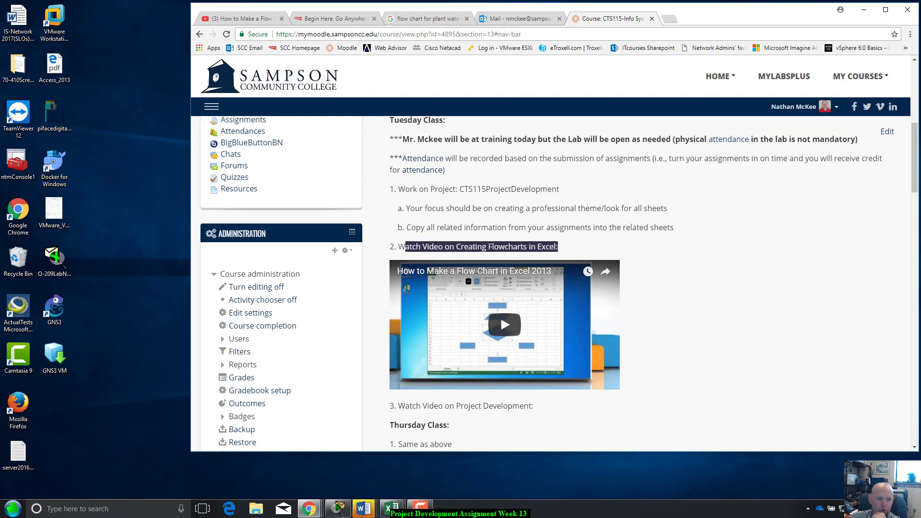
pyautogui.moveTo(852, 182)
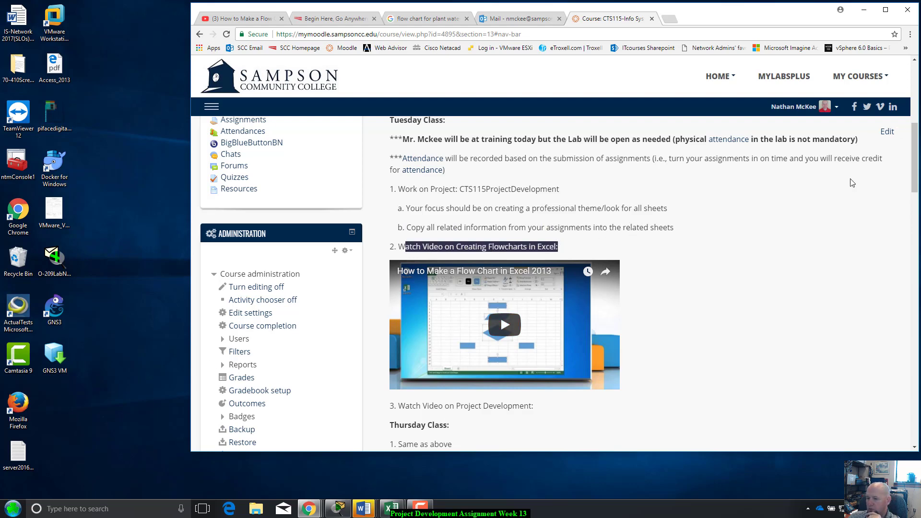
pyautogui.scroll(-3)
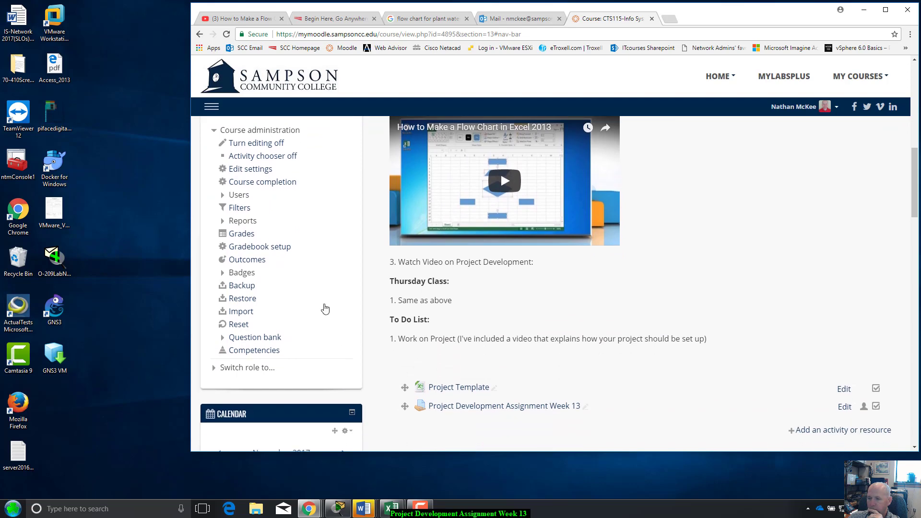
pyautogui.moveTo(500, 226)
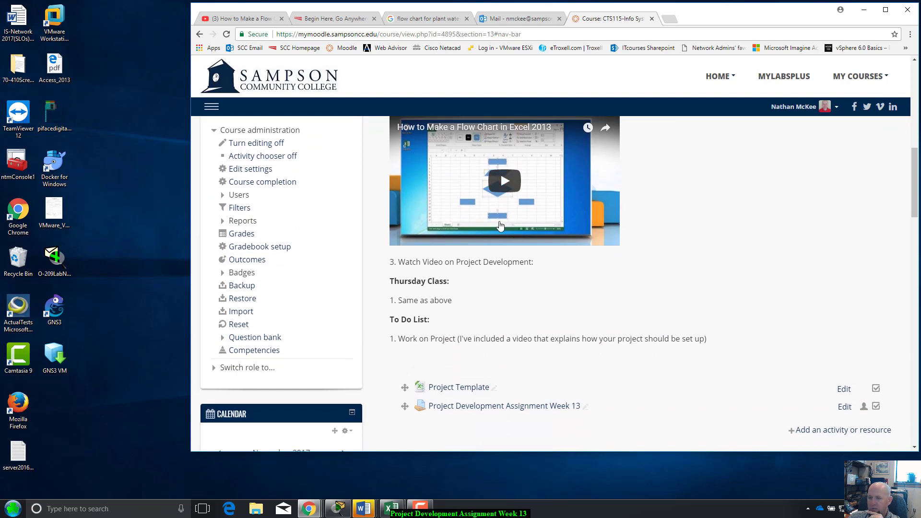
pyautogui.scroll(3)
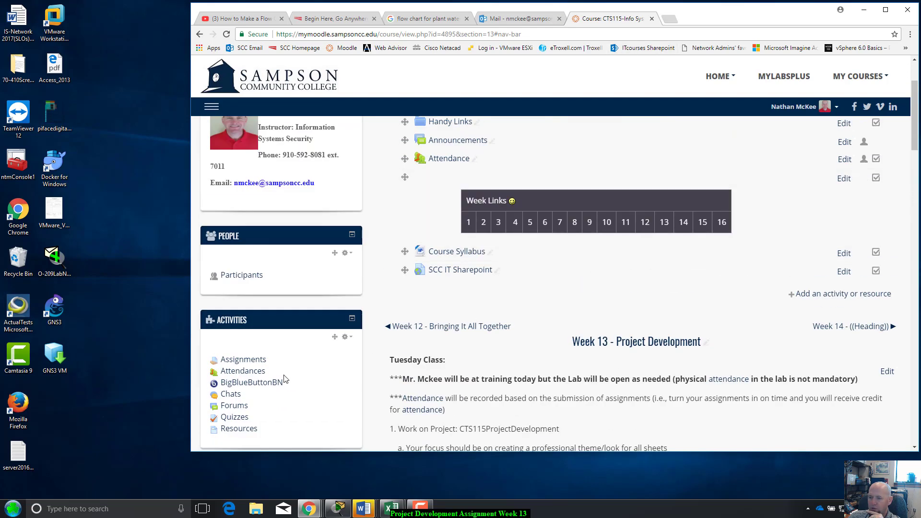
pyautogui.scroll(-3)
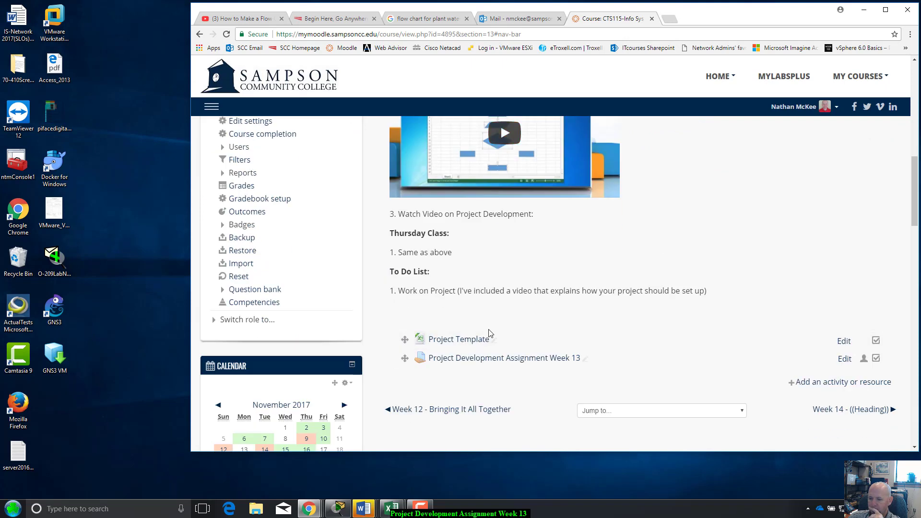
pyautogui.scroll(-3)
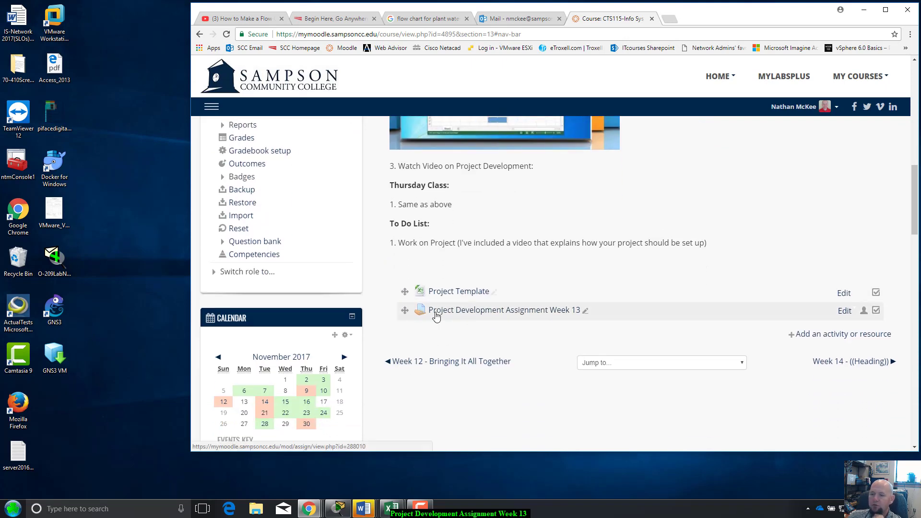
pyautogui.moveTo(556, 314)
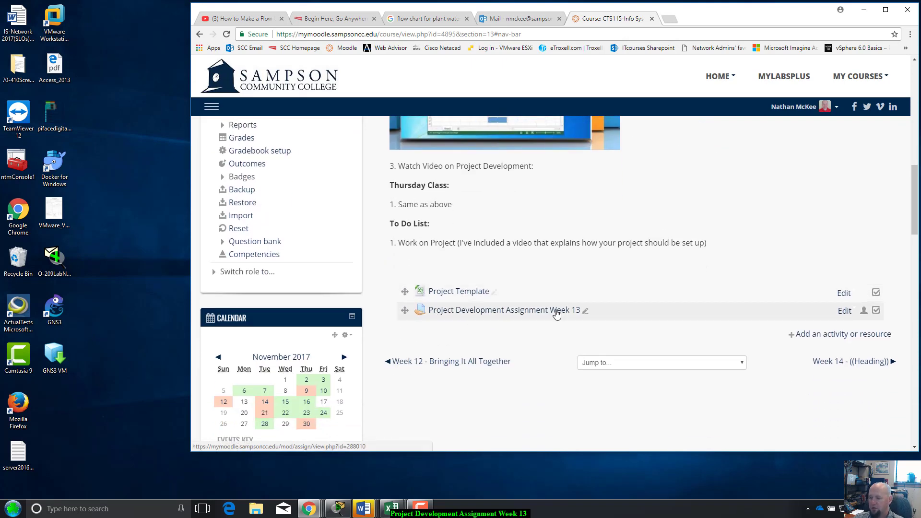
pyautogui.moveTo(537, 314)
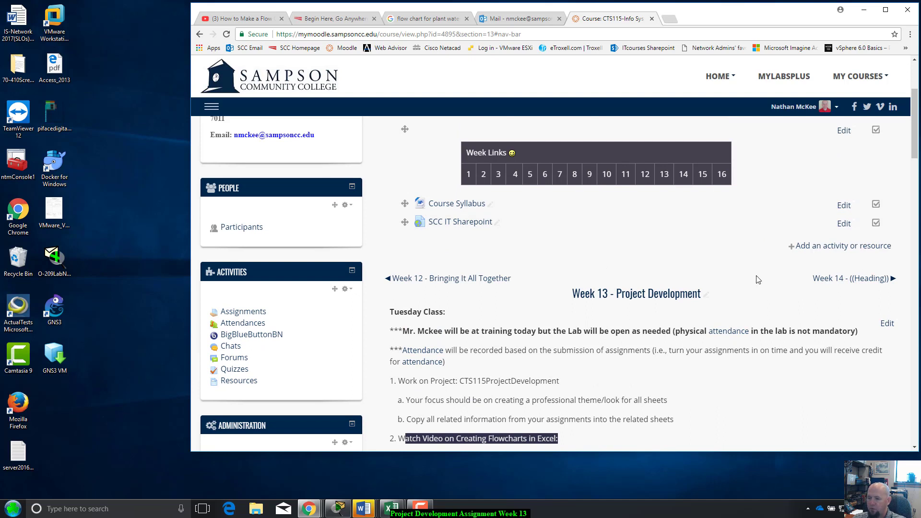
pyautogui.scroll(-3)
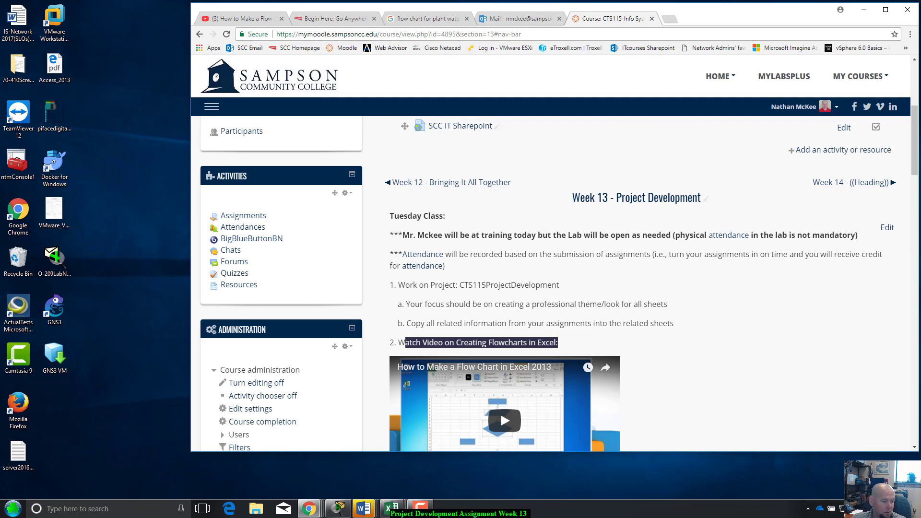
pyautogui.click(387, 509)
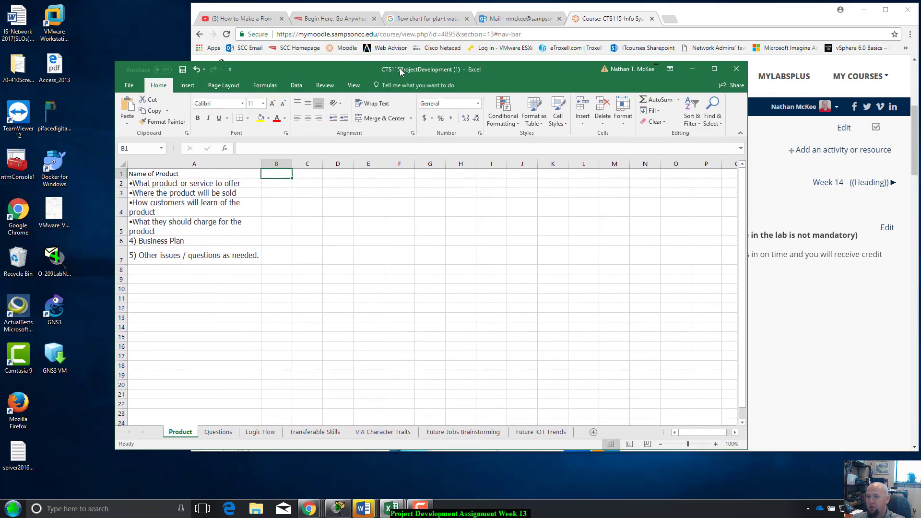
pyautogui.click(715, 69)
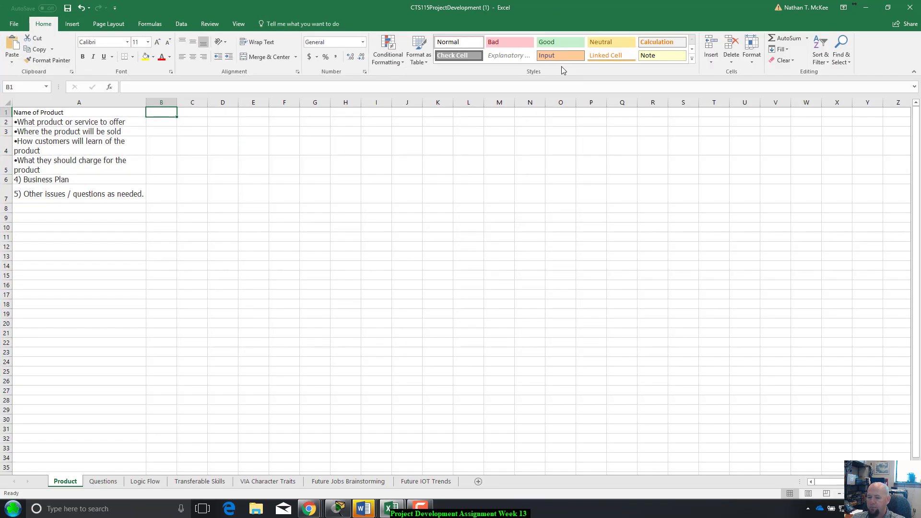
pyautogui.moveTo(116, 287)
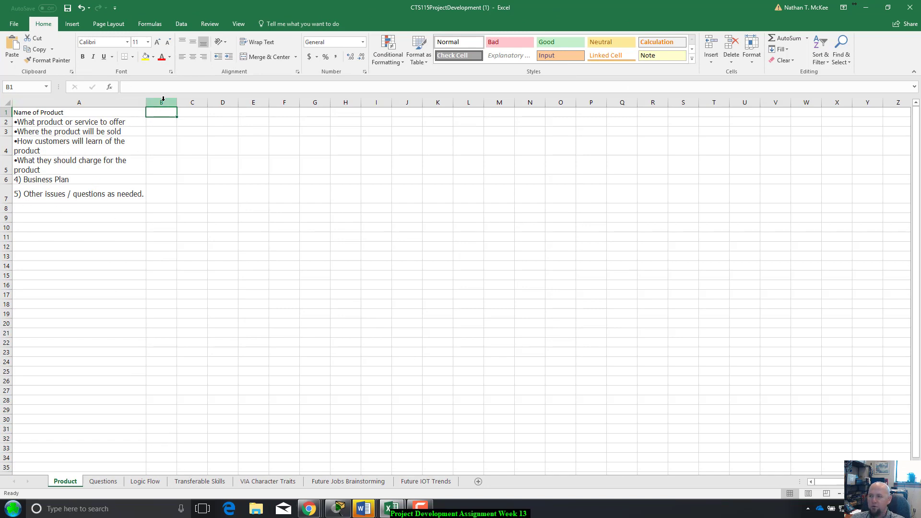
pyautogui.moveTo(96, 105)
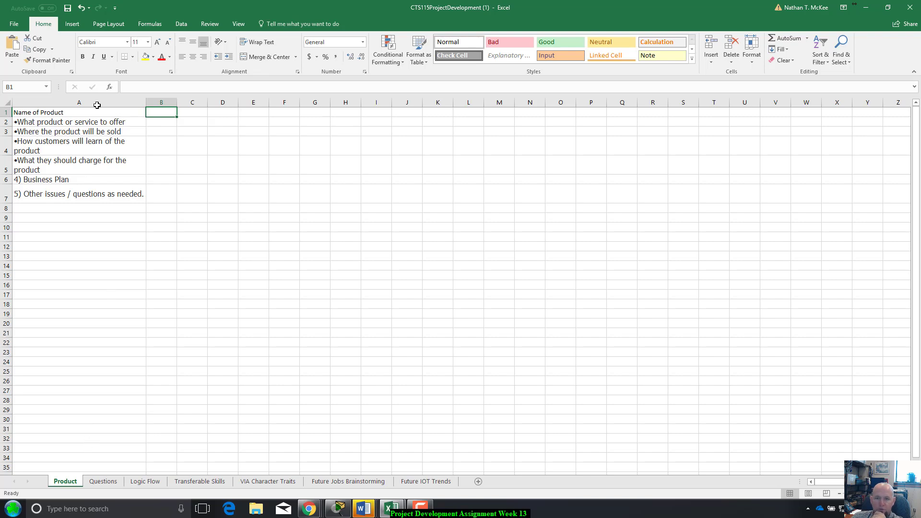
pyautogui.moveTo(157, 112)
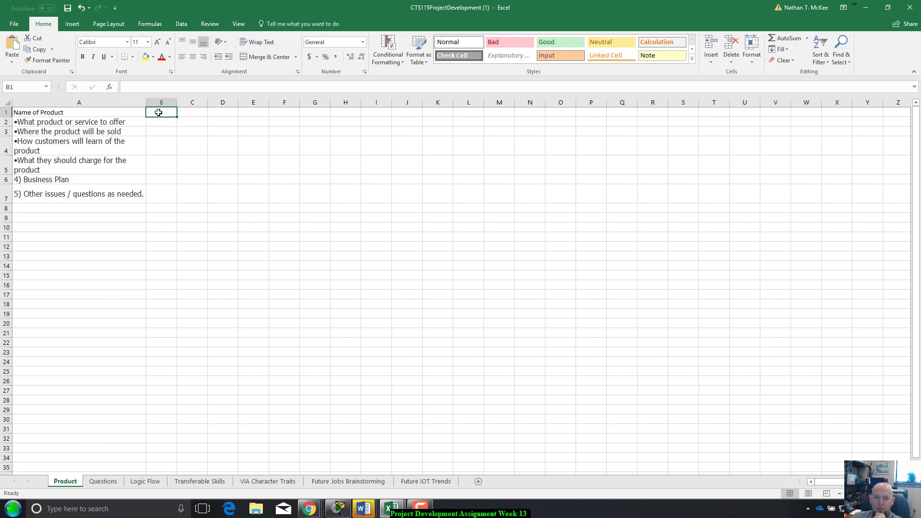
pyautogui.moveTo(161, 112); pyautogui.dragTo(161, 194)
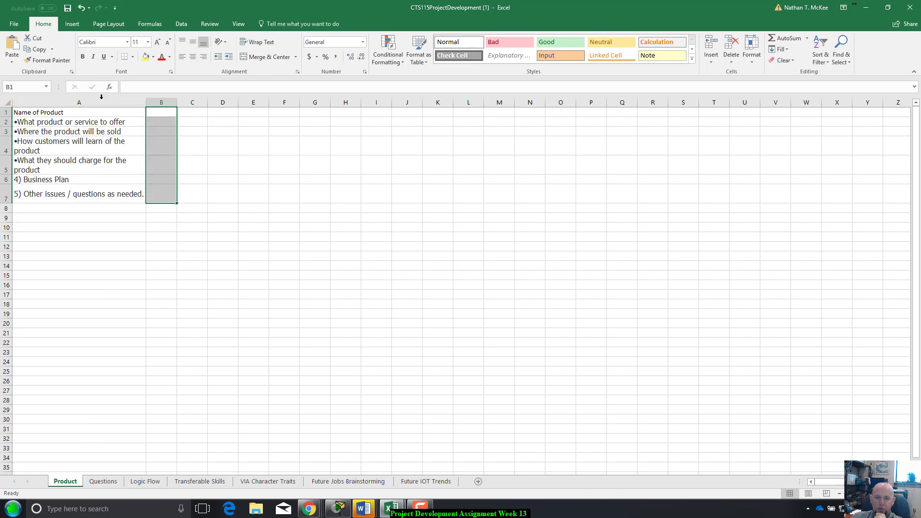
pyautogui.click(79, 112)
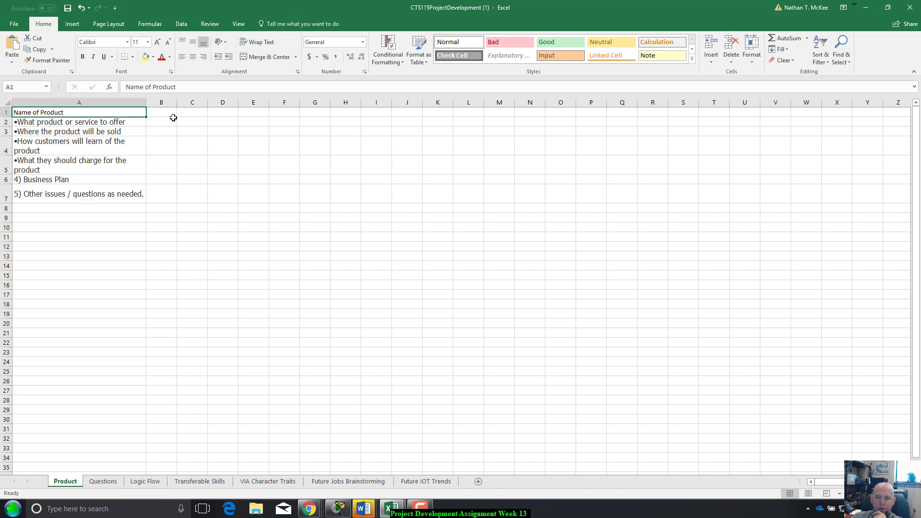
pyautogui.click(162, 122)
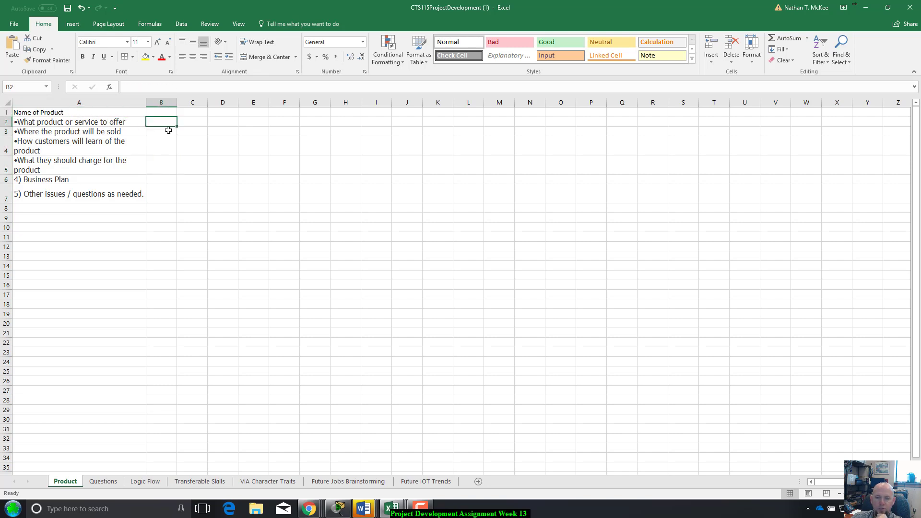
pyautogui.click(161, 131)
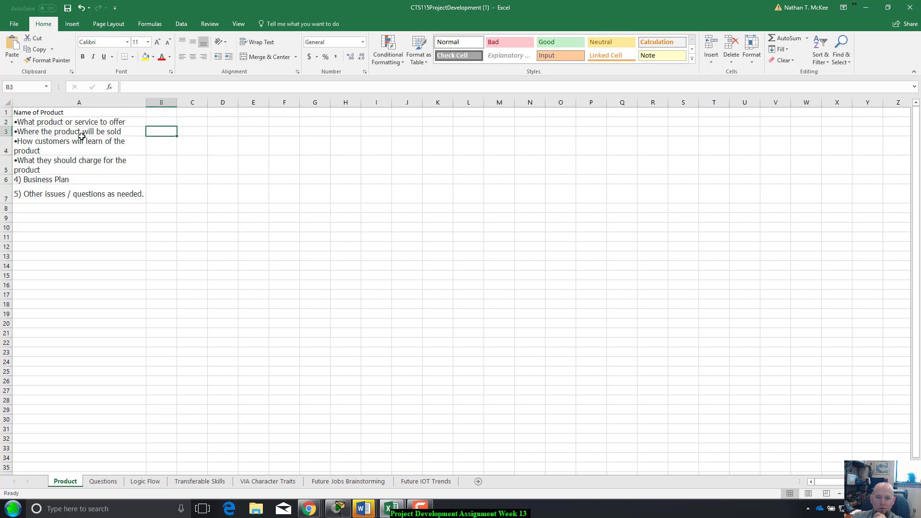
pyautogui.moveTo(161, 131); pyautogui.dragTo(161, 198)
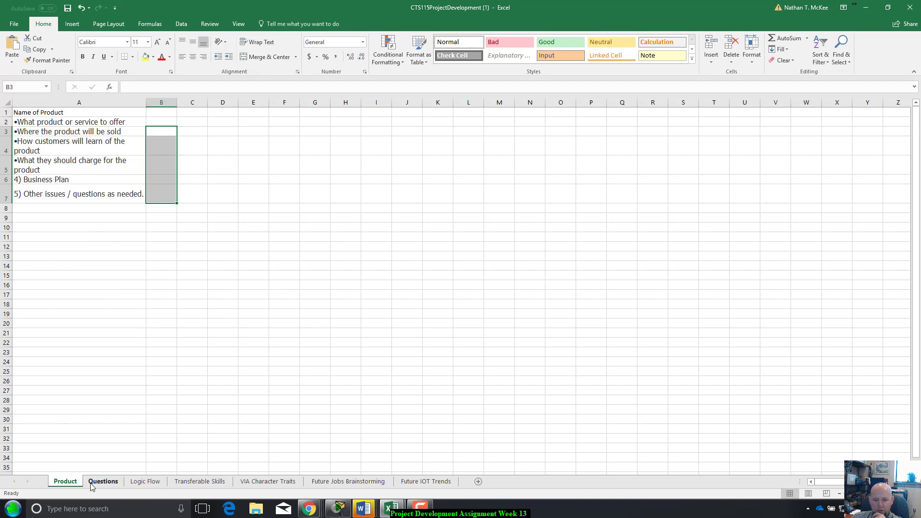
pyautogui.moveTo(102, 485)
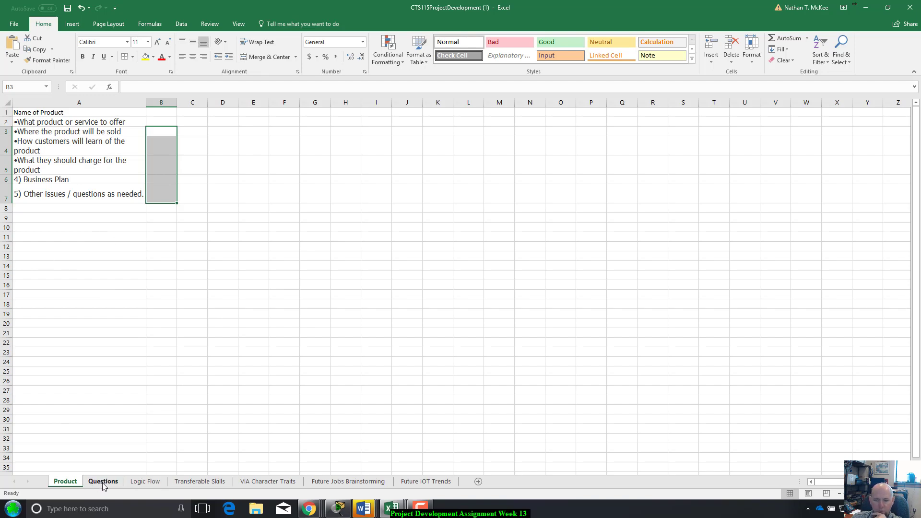
# Show the workbook's Questions sheet with its research questions.
pyautogui.click(102, 481)
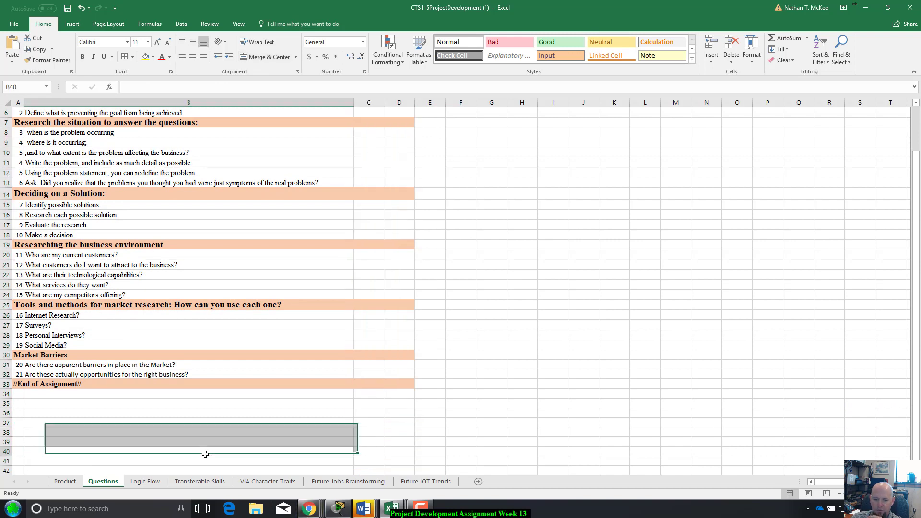
# Look over the Transferable Skills and VIA Character Traits sheets, selecting their answer areas.
pyautogui.click(188, 451)
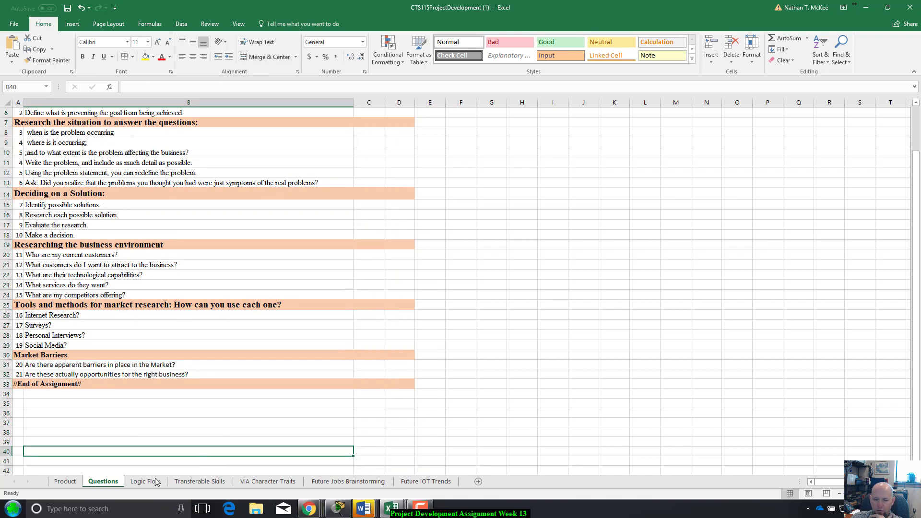
pyautogui.click(199, 481)
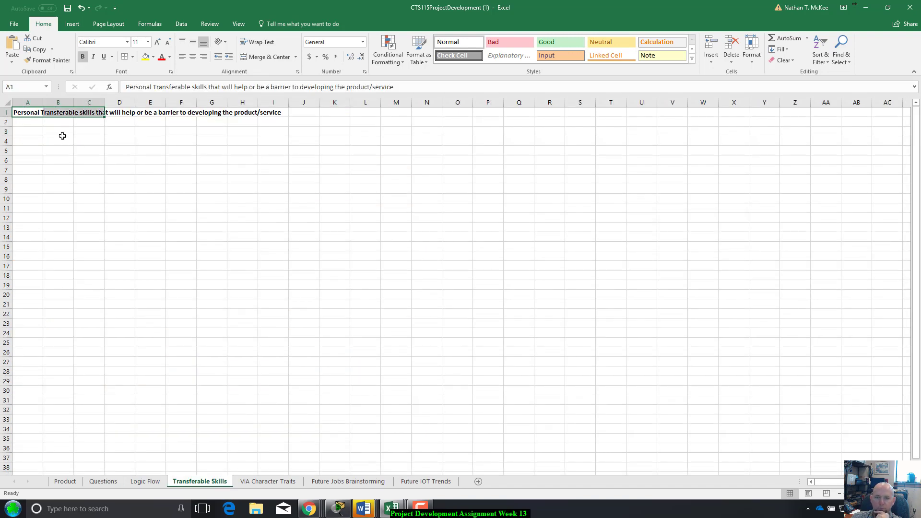
pyautogui.click(28, 131)
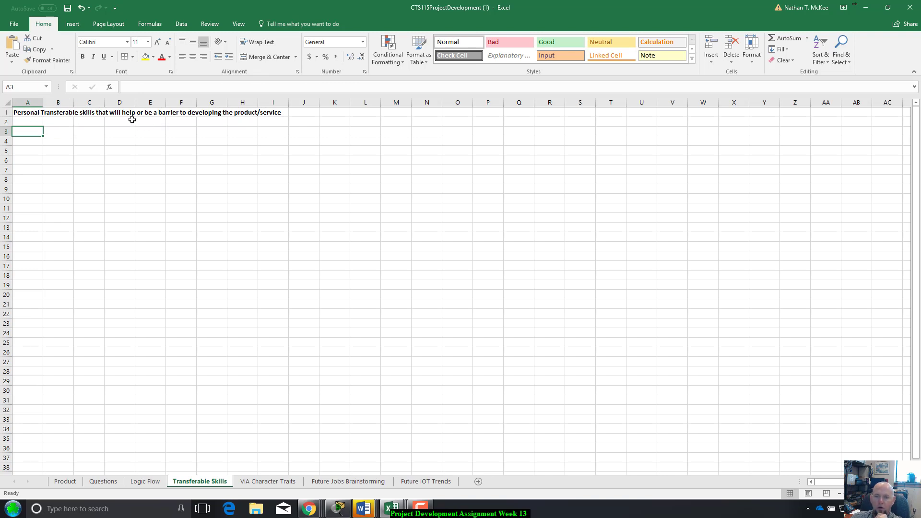
pyautogui.moveTo(222, 111)
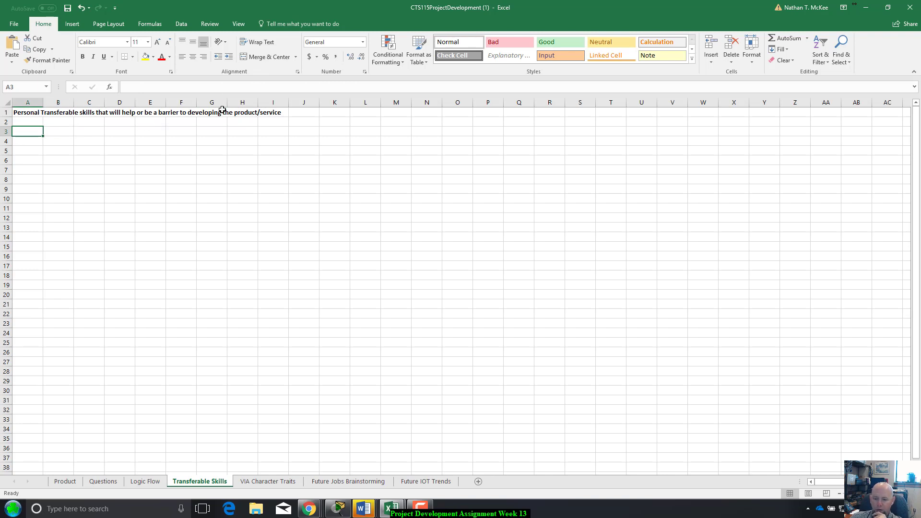
pyautogui.click(267, 481)
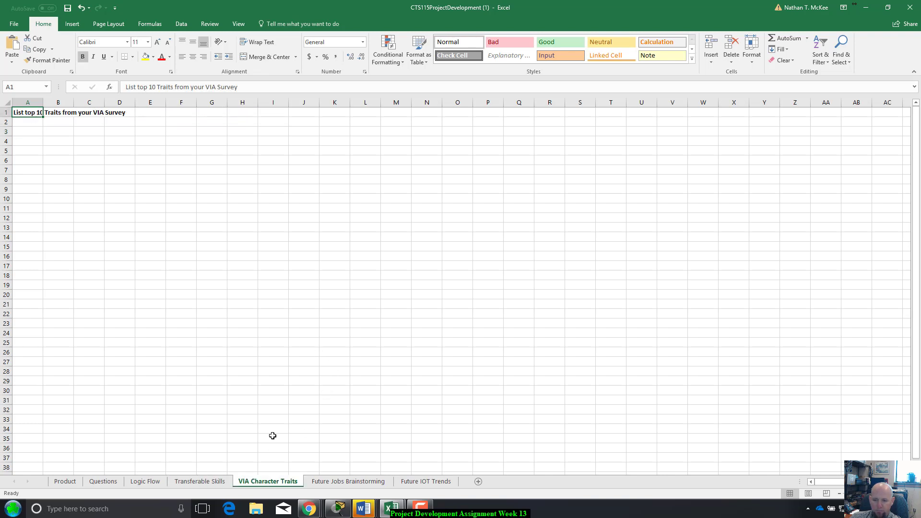
pyautogui.moveTo(40, 142)
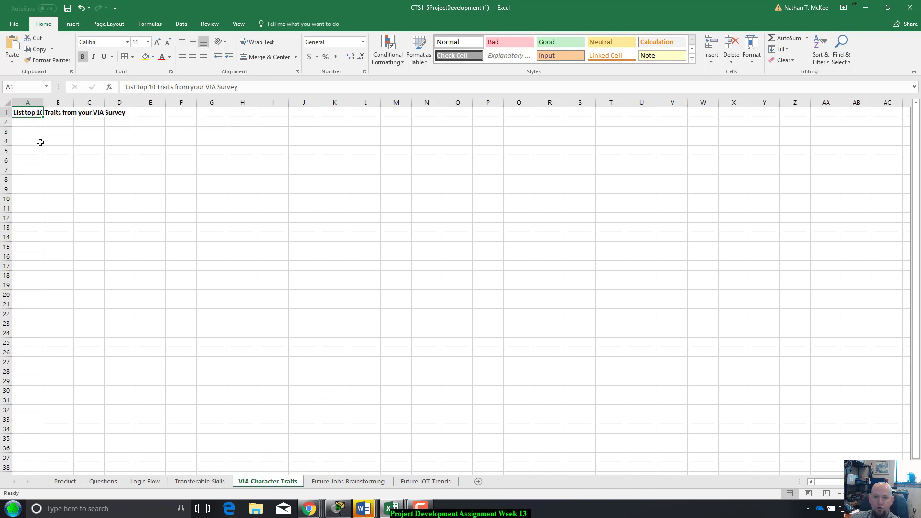
pyautogui.moveTo(27, 122); pyautogui.dragTo(89, 132)
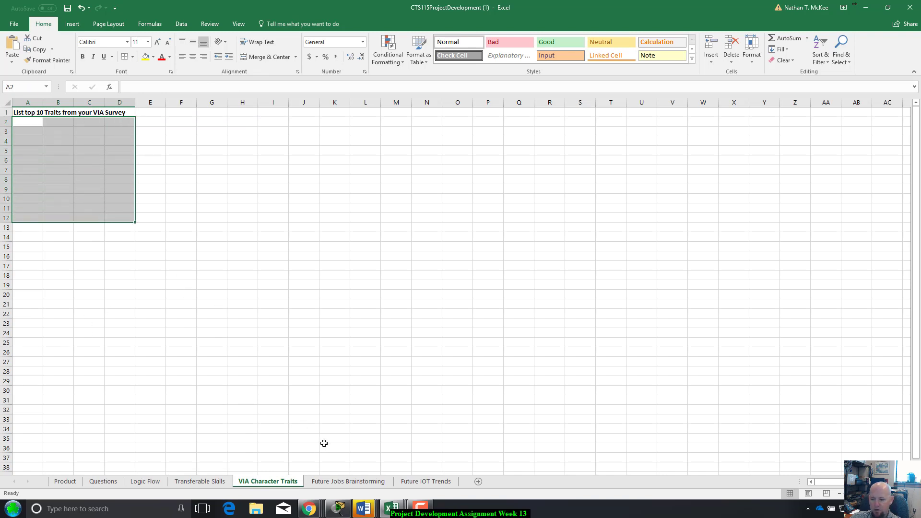
# Look over the Future Jobs Brainstorming and Future IOT Trends sheet headings and answer area.
pyautogui.click(348, 481)
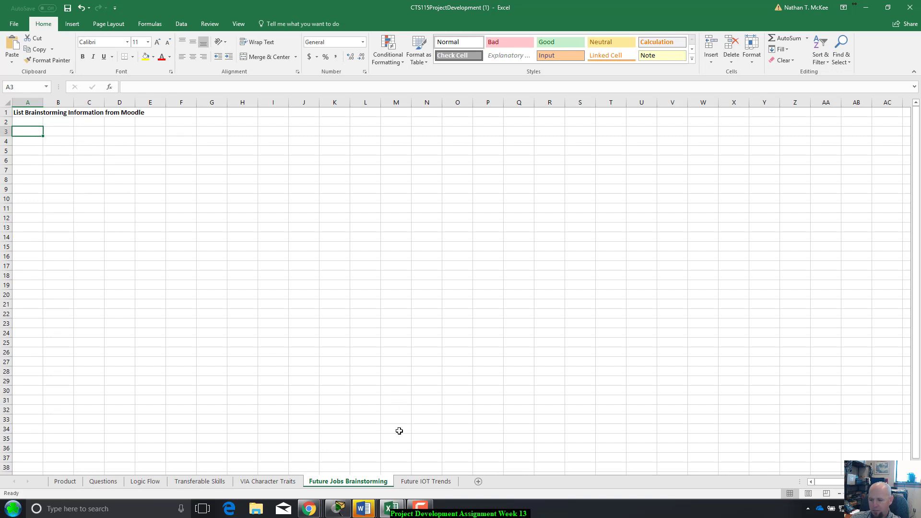
pyautogui.click(425, 481)
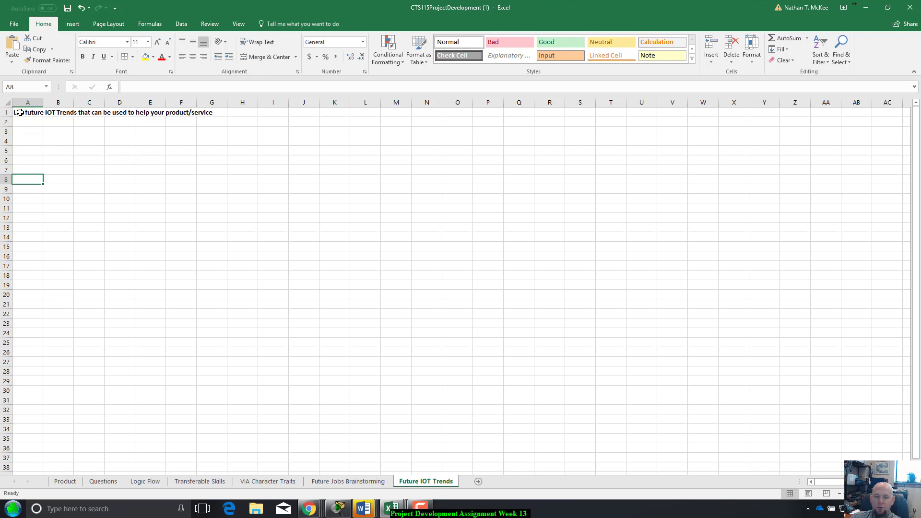
pyautogui.click(27, 112)
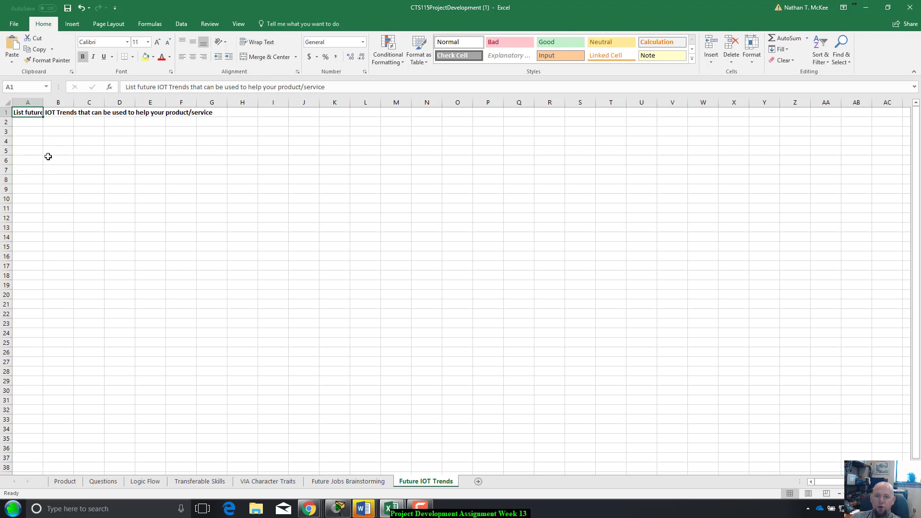
pyautogui.moveTo(29, 139)
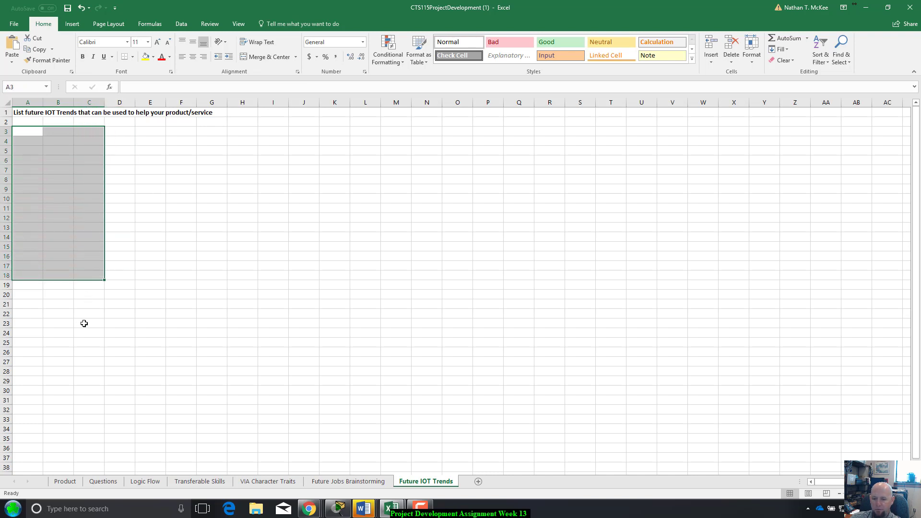
pyautogui.click(88, 323)
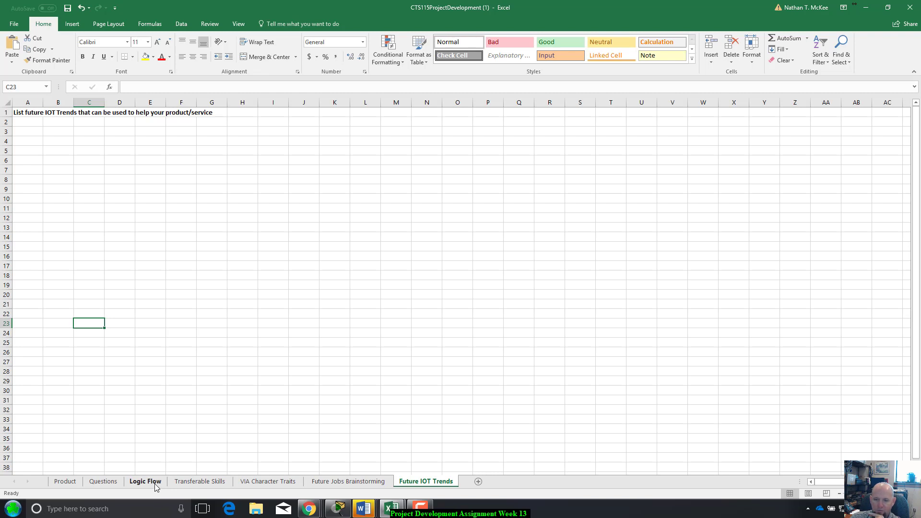
# Show the Logic Flow sheet and inspect the Plant Watering Example label and flowchart shapes.
pyautogui.click(145, 482)
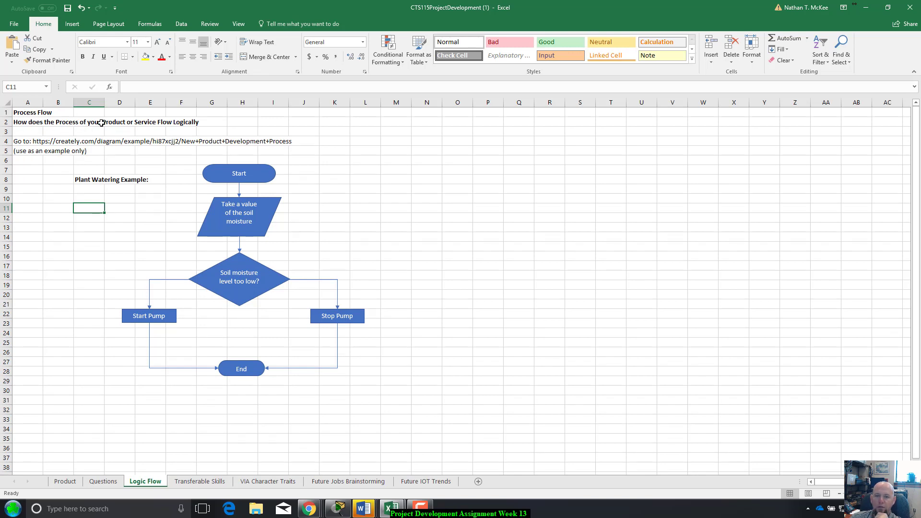
pyautogui.moveTo(203, 186)
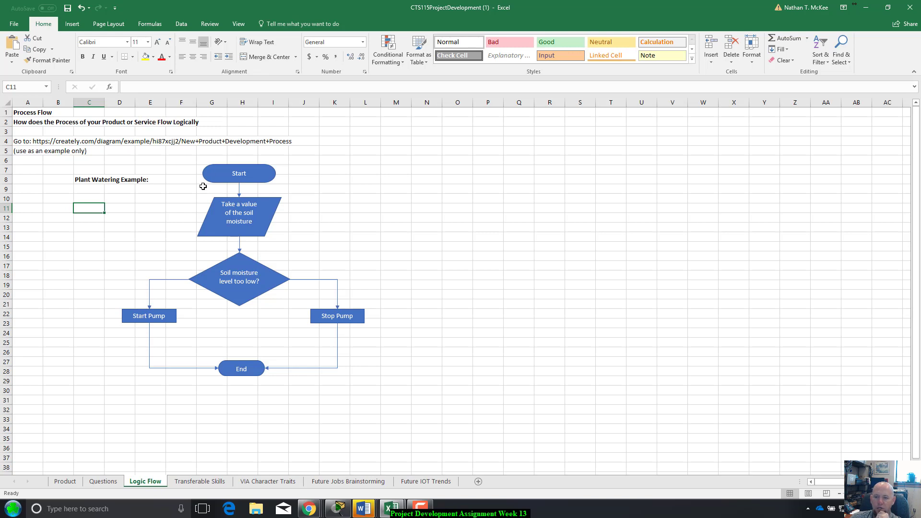
pyautogui.click(89, 179)
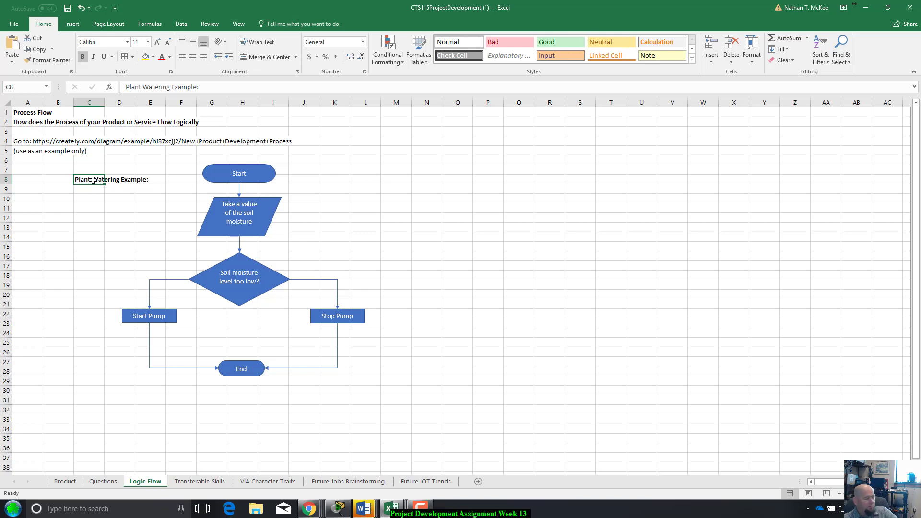
pyautogui.moveTo(123, 160)
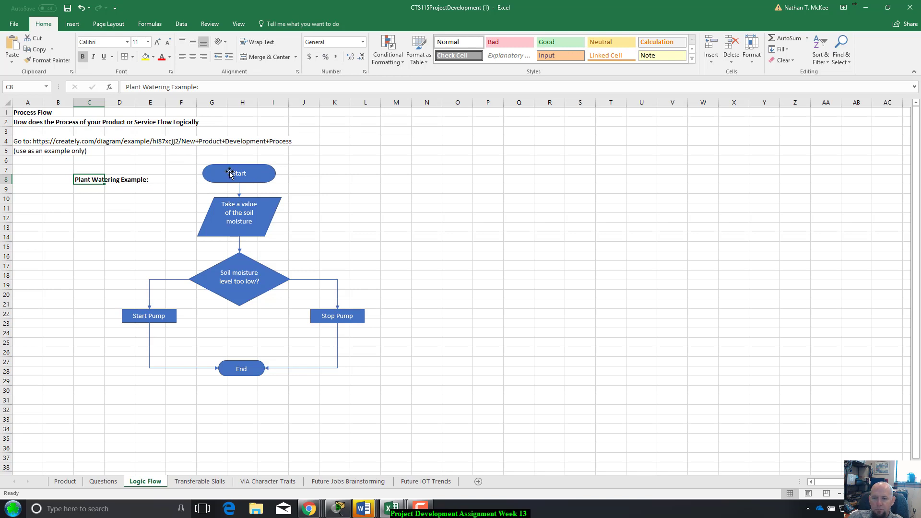
pyautogui.click(239, 173)
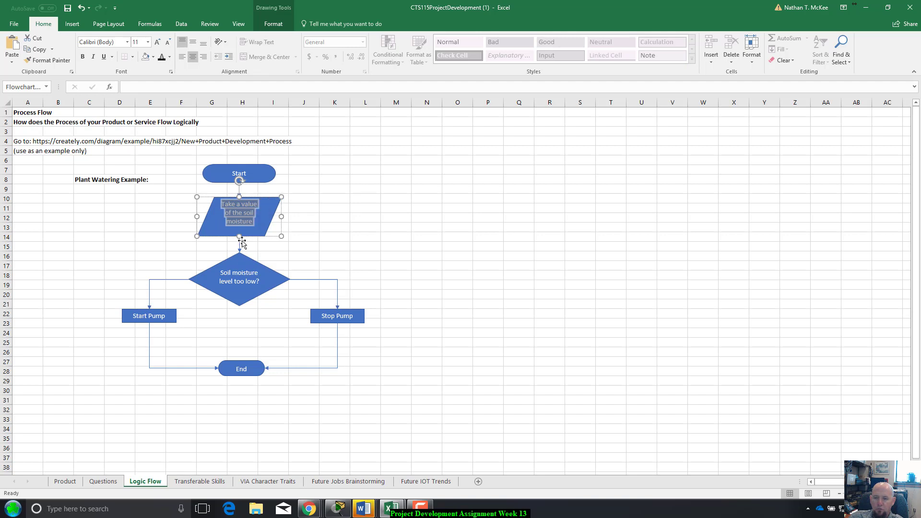
pyautogui.moveTo(381, 193)
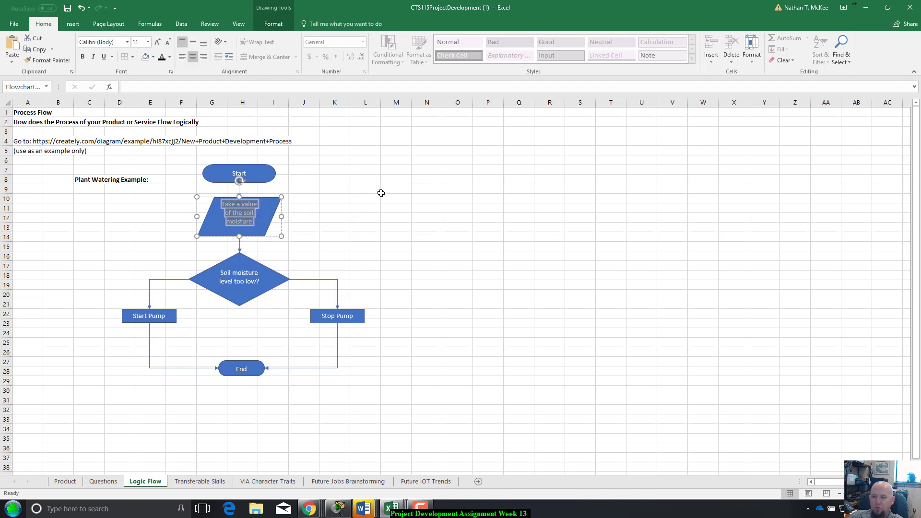
pyautogui.click(364, 189)
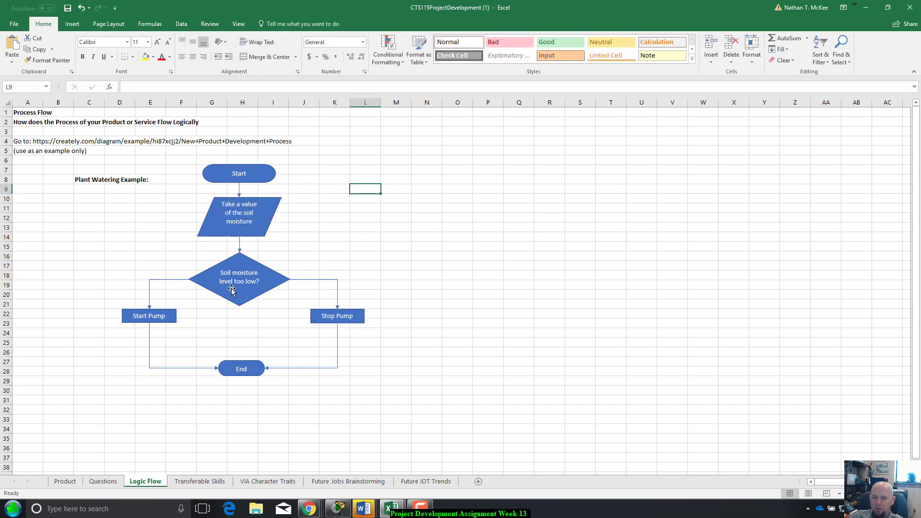
pyautogui.moveTo(241, 272)
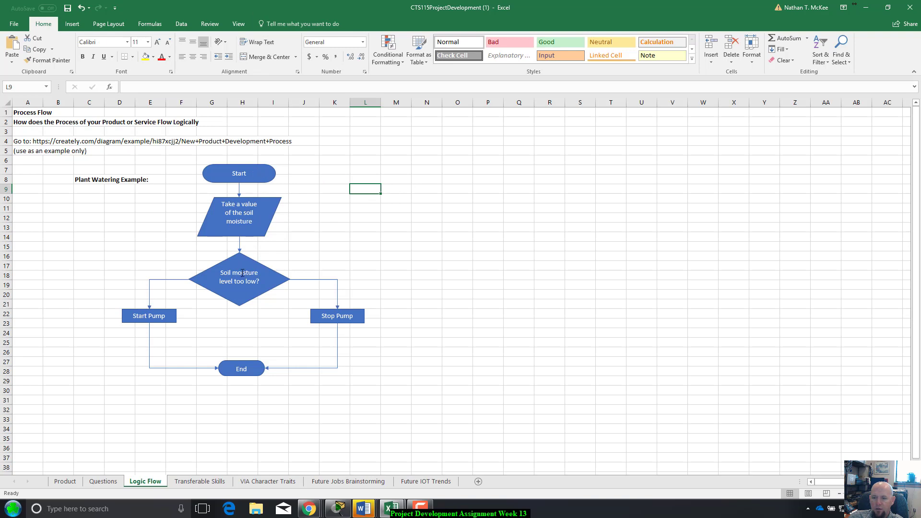
pyautogui.click(239, 279)
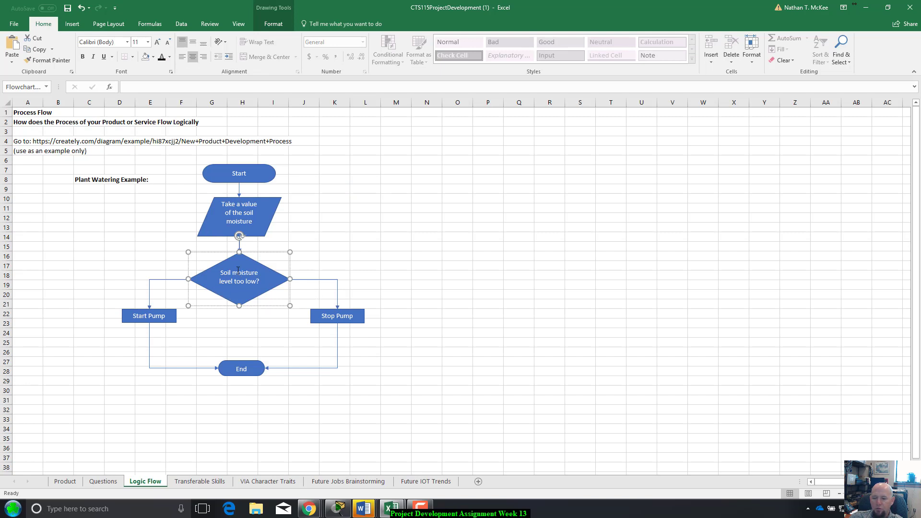
pyautogui.moveTo(346, 275)
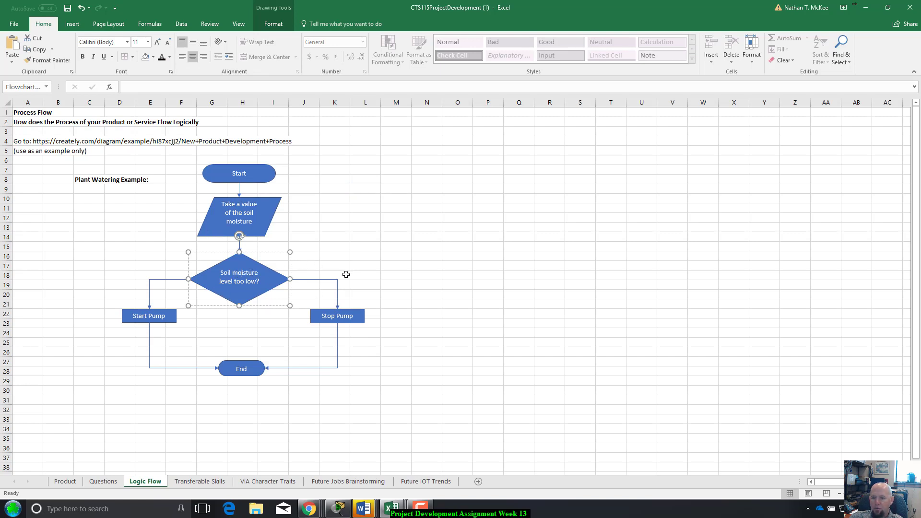
pyautogui.moveTo(264, 271)
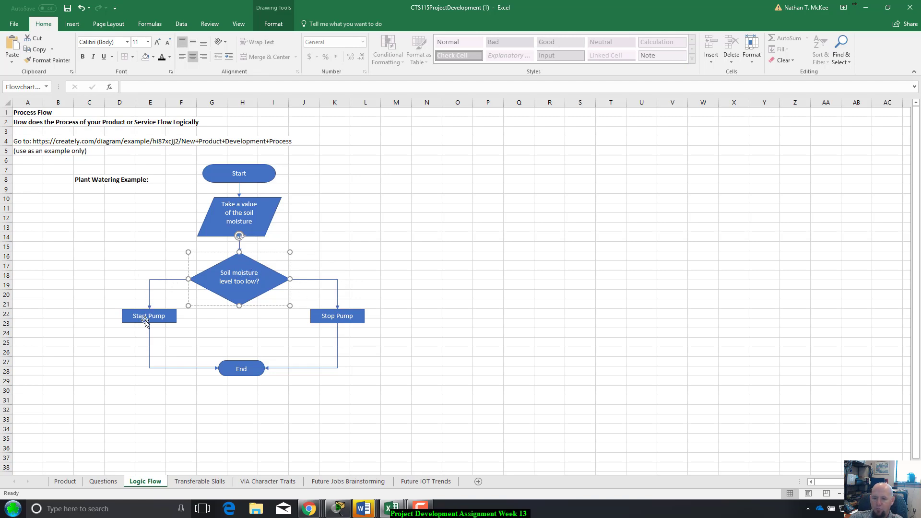
# Add a NO text box beside the decision diamond's right branch.
pyautogui.click(395, 255)
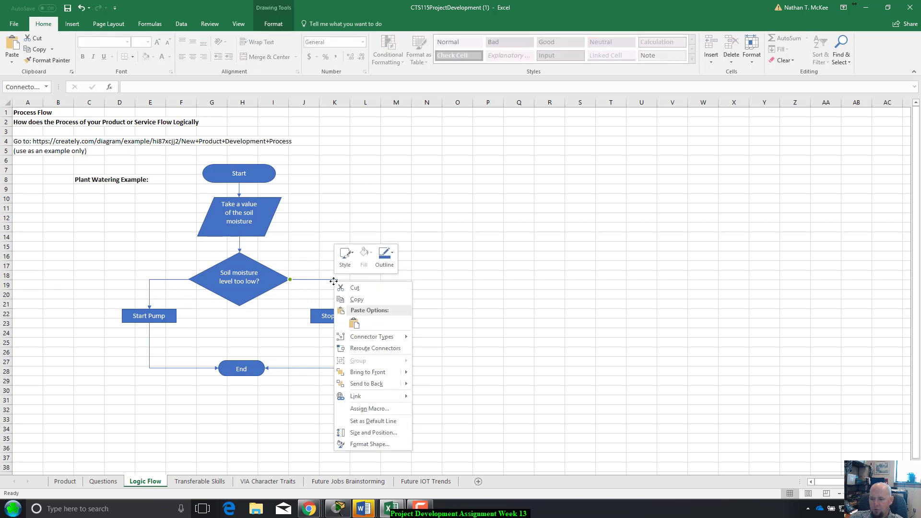
pyautogui.moveTo(374, 348)
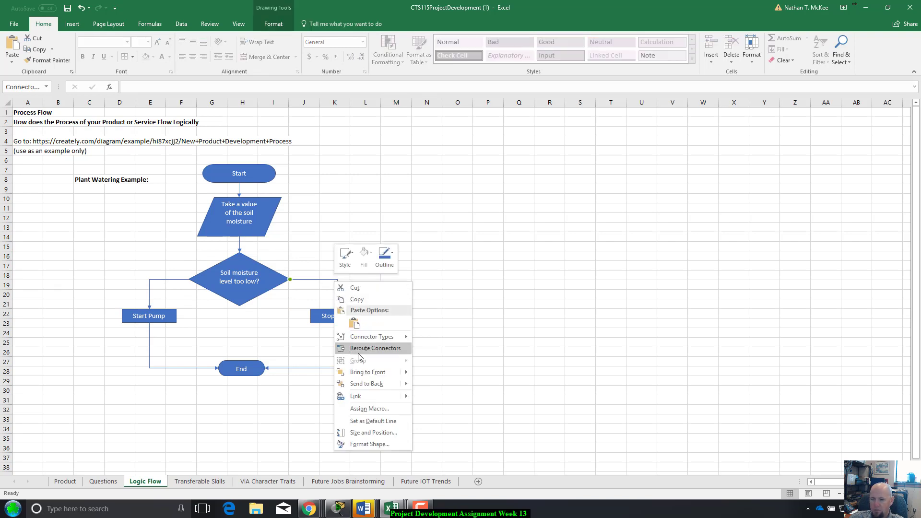
pyautogui.moveTo(366, 384)
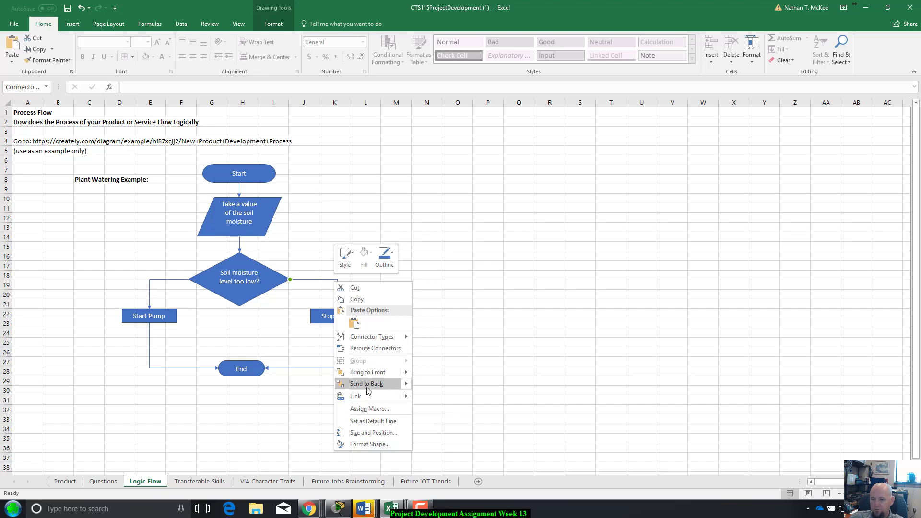
pyautogui.moveTo(501, 157)
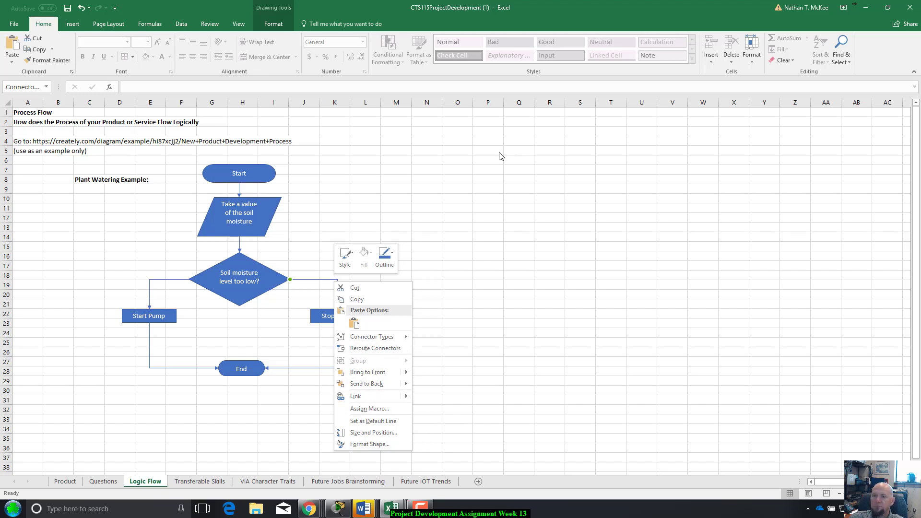
pyautogui.click(72, 23)
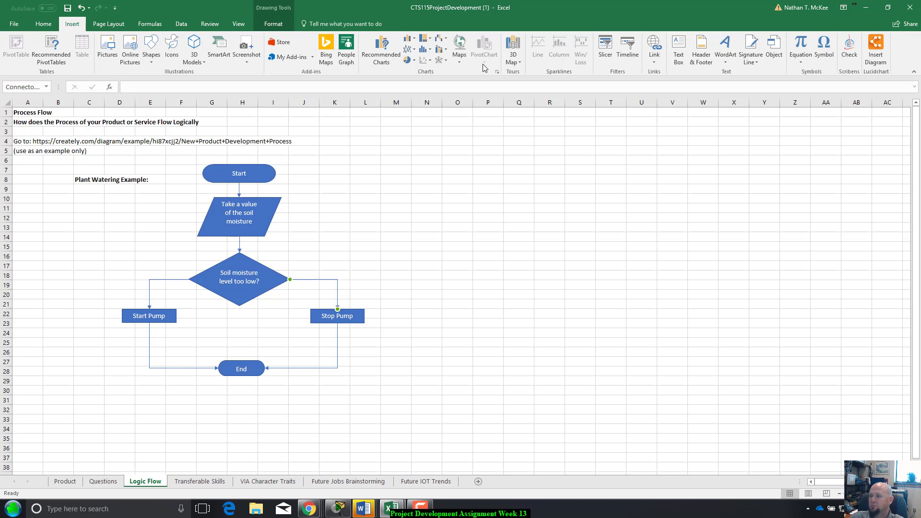
pyautogui.click(679, 48)
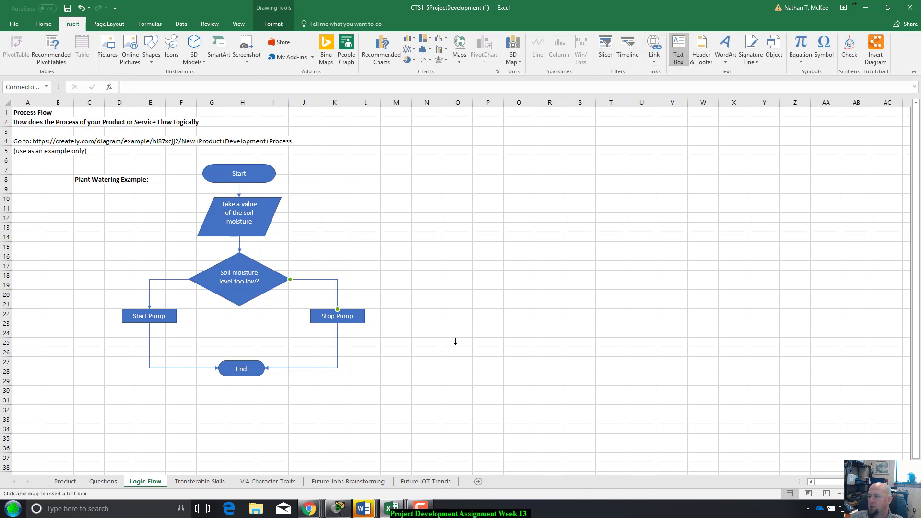
pyautogui.click(337, 267)
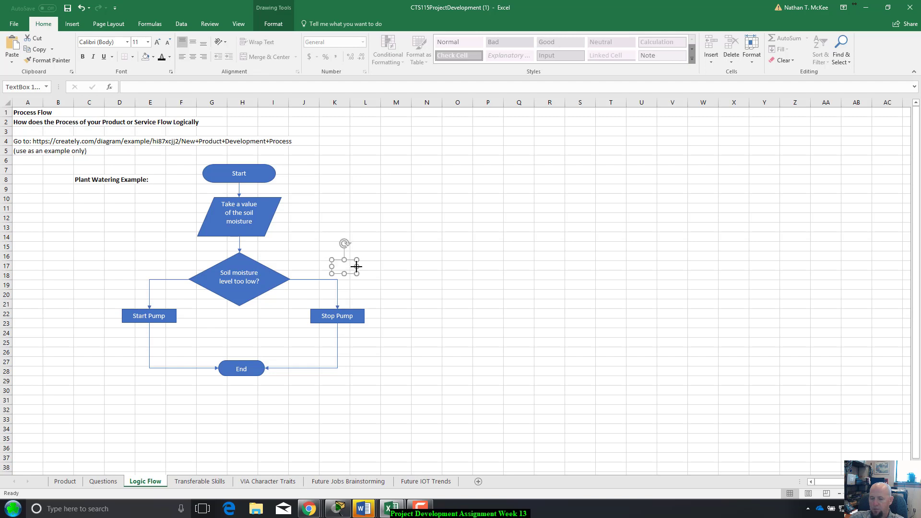
pyautogui.moveTo(522, 238)
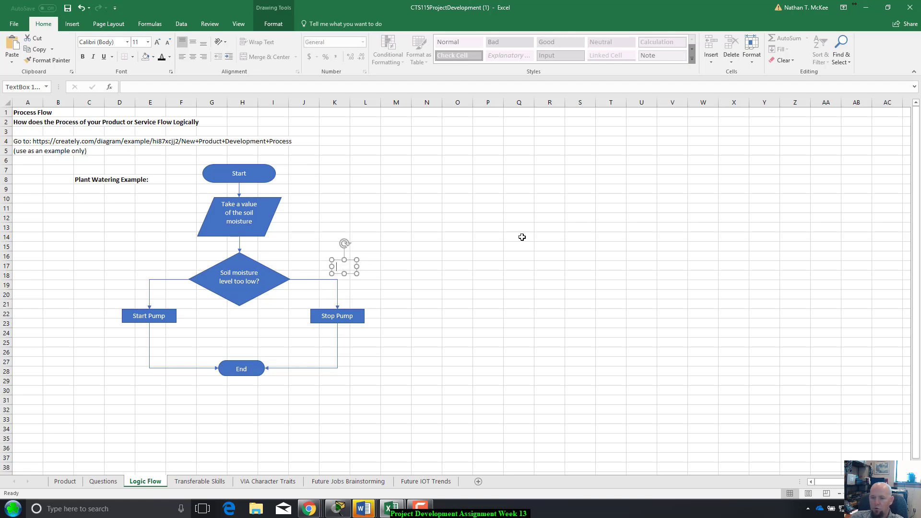
pyautogui.moveTo(593, 226)
pyautogui.write('No')
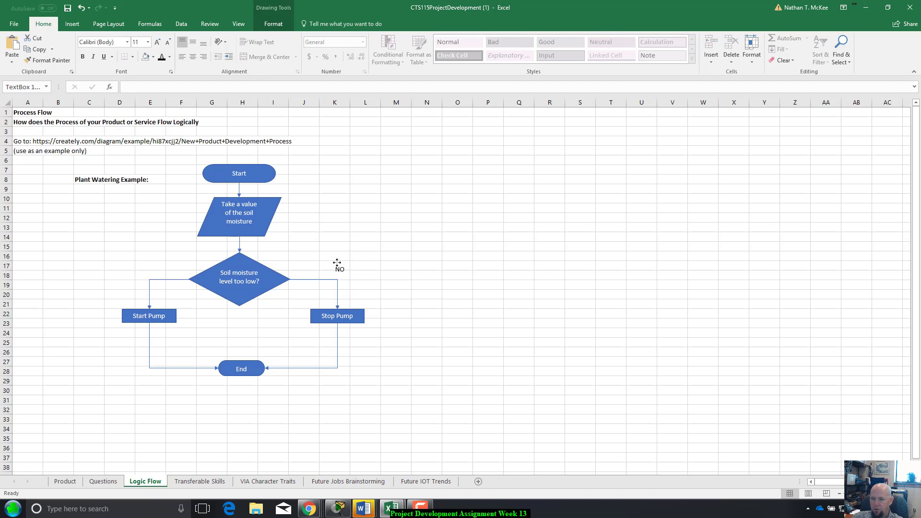
pyautogui.rightClick(337, 273)
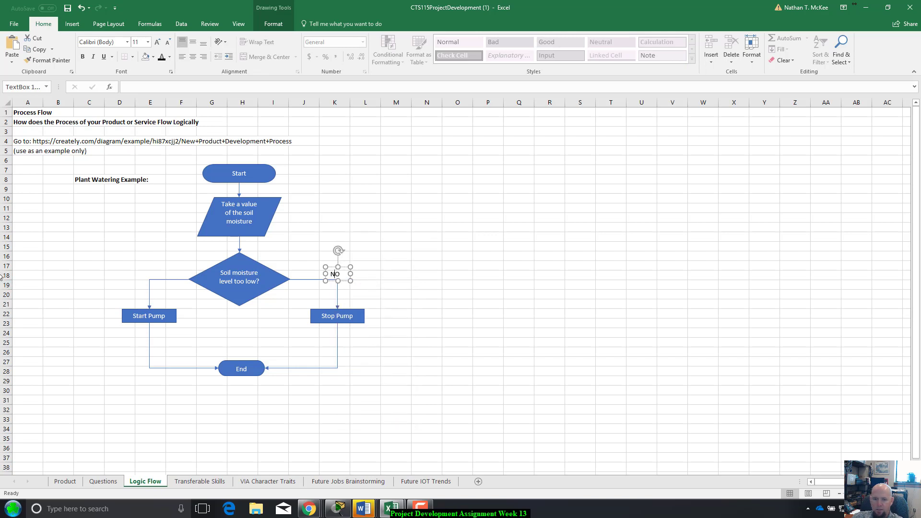
pyautogui.rightClick(58, 274)
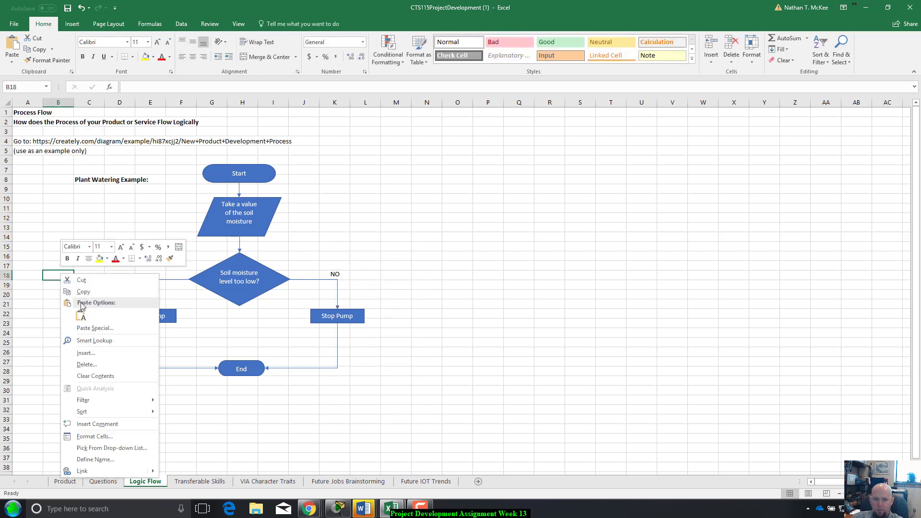
pyautogui.click(82, 317)
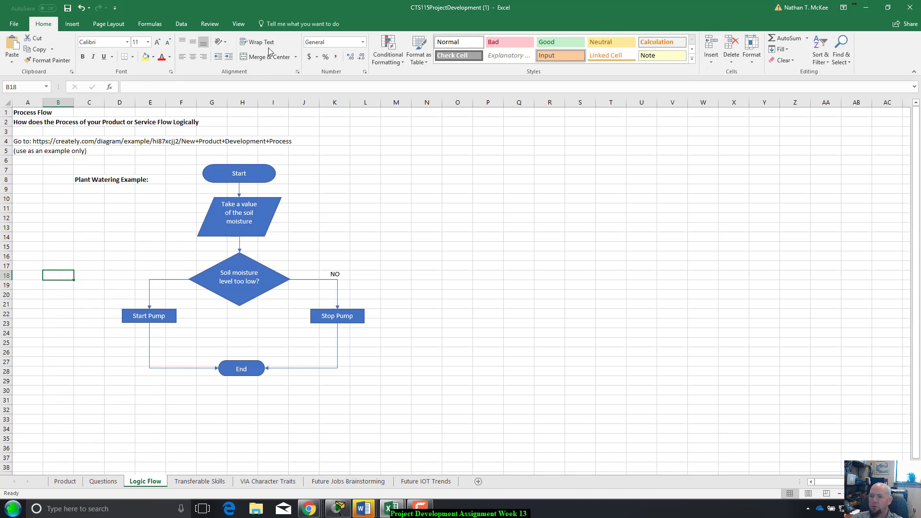
# Add a Yes text box positioned above the diamond's left branch.
pyautogui.click(71, 23)
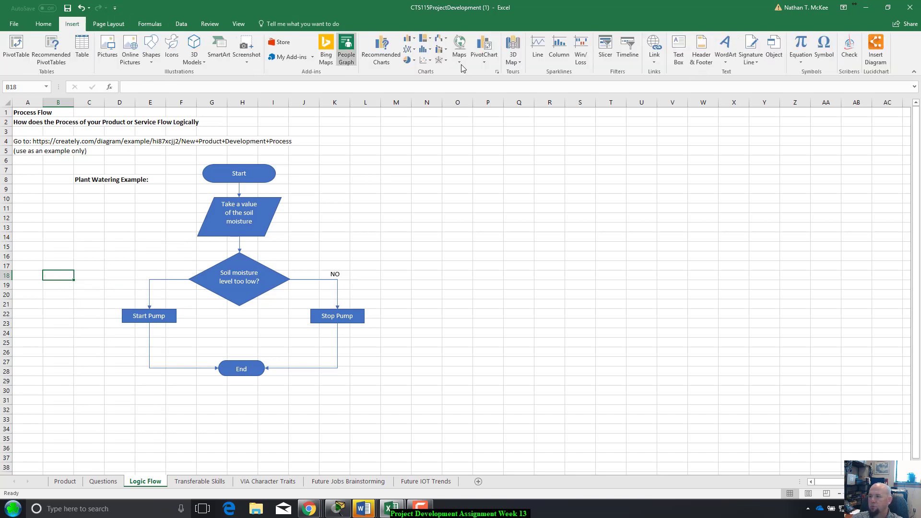
pyautogui.click(678, 47)
pyautogui.write('Yes')
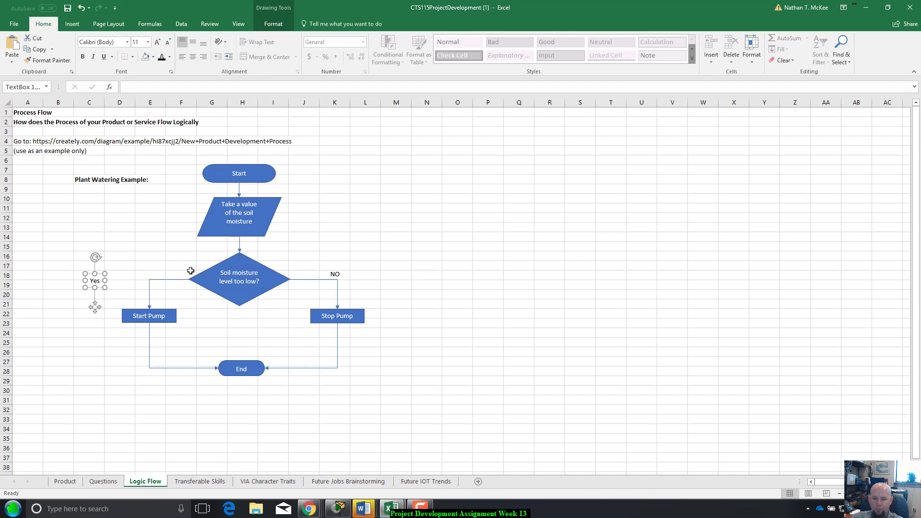
pyautogui.click(89, 352)
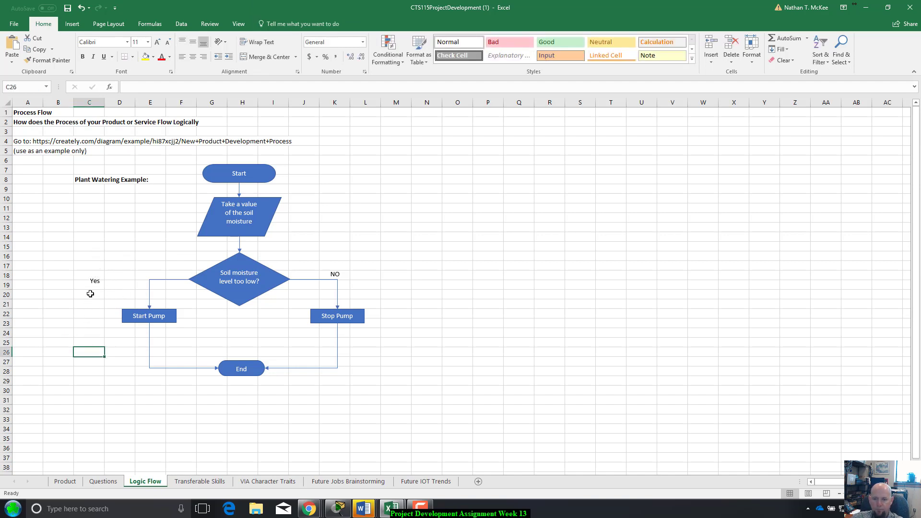
pyautogui.click(94, 281)
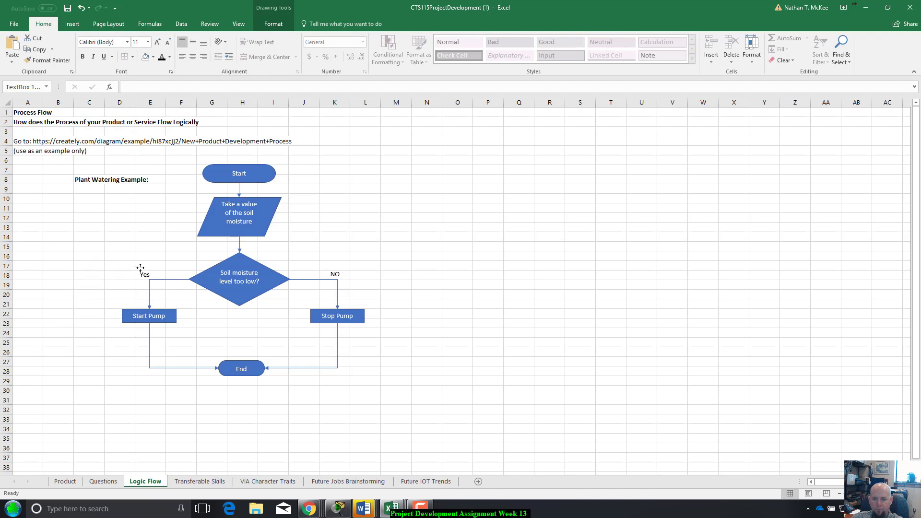
# Retype the right branch label from NO to No.
pyautogui.click(549, 313)
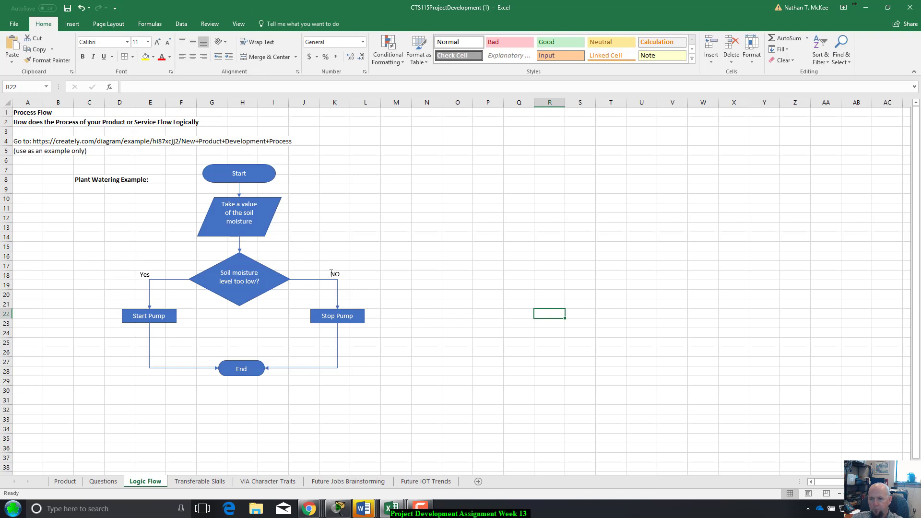
pyautogui.click(335, 274)
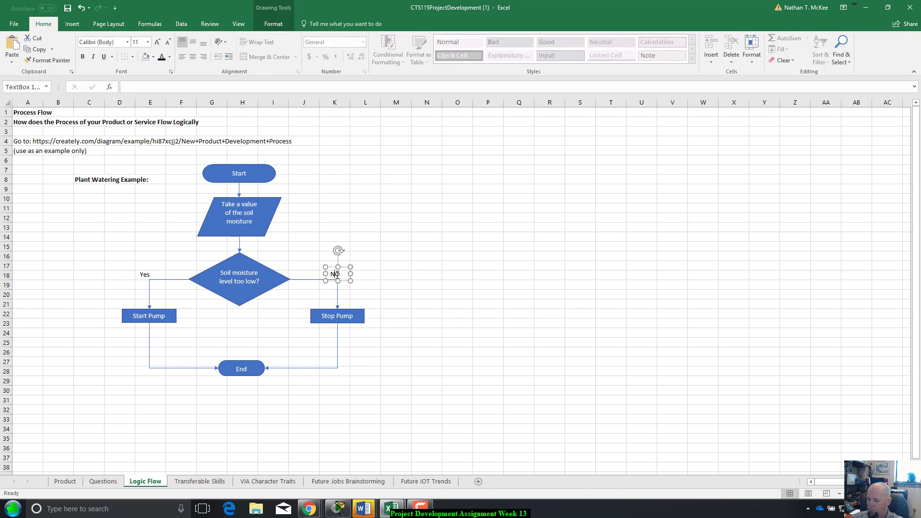
pyautogui.click(396, 271)
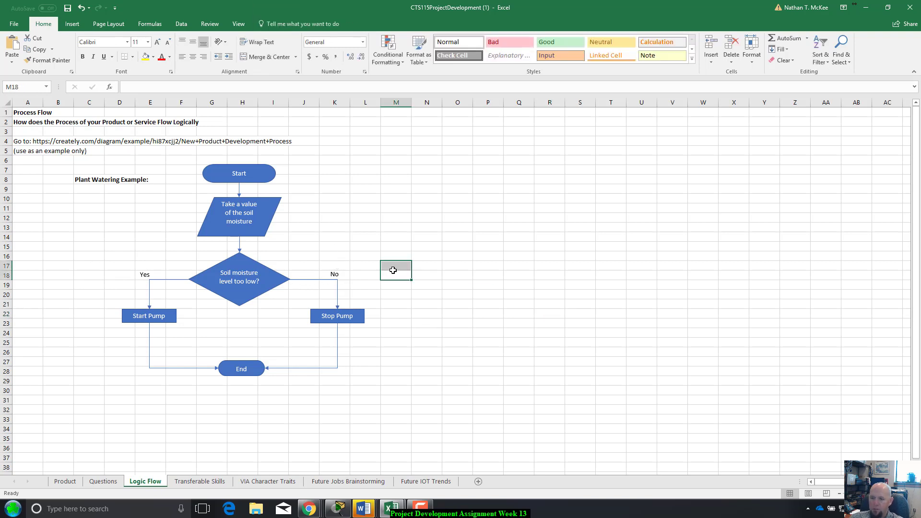
pyautogui.click(364, 247)
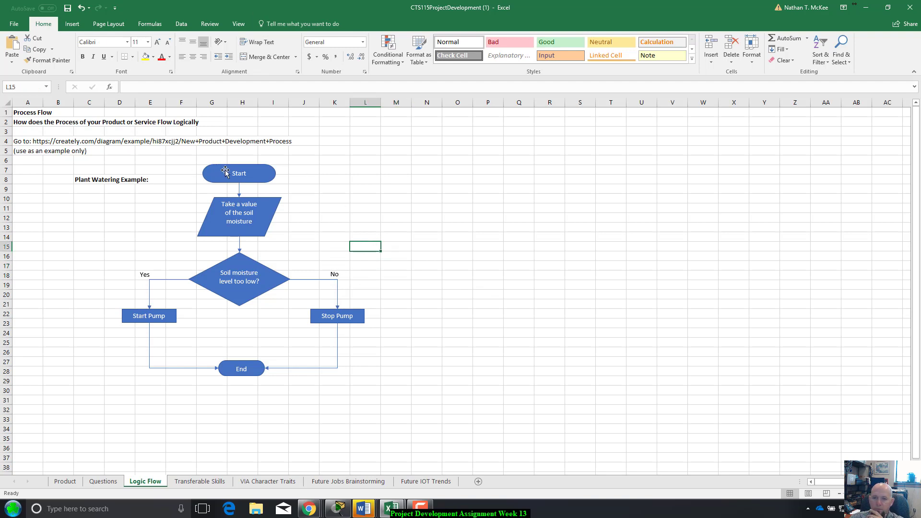
# Review the Start, soil moisture input and moisture decision shapes of the flowchart.
pyautogui.click(239, 173)
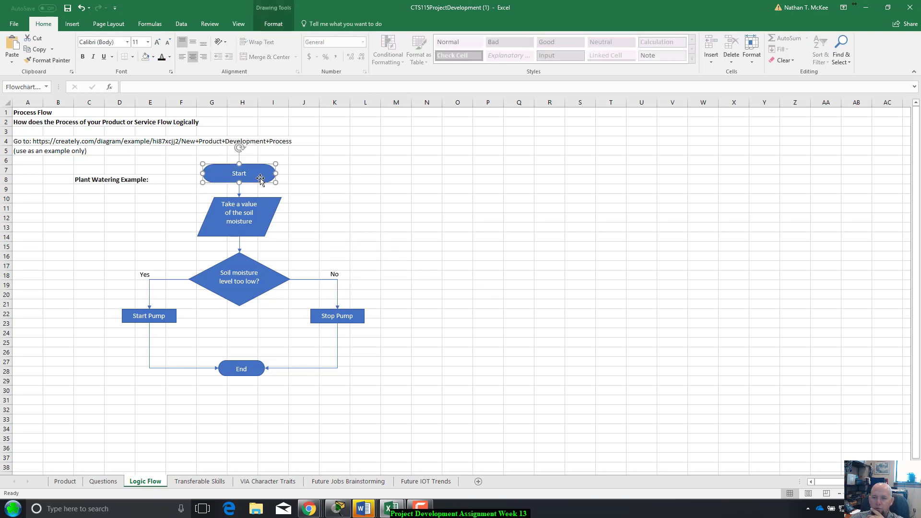
pyautogui.moveTo(238, 210)
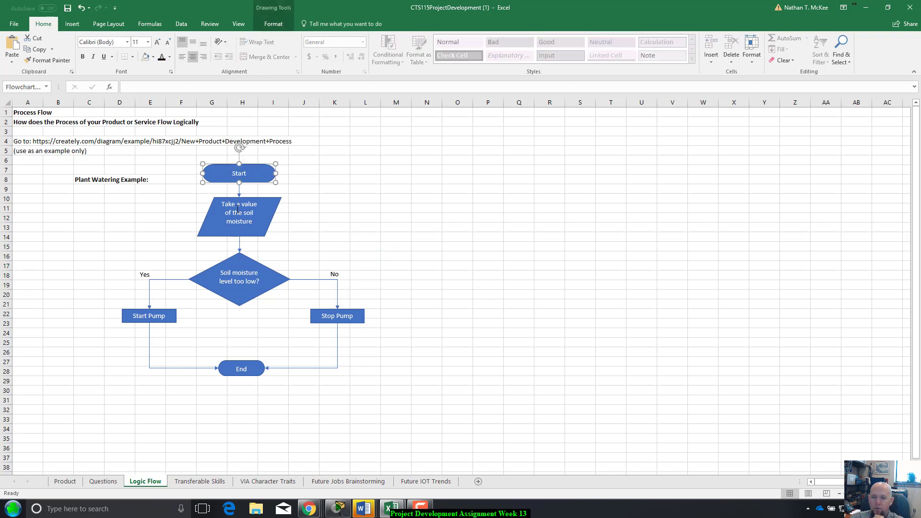
pyautogui.click(239, 216)
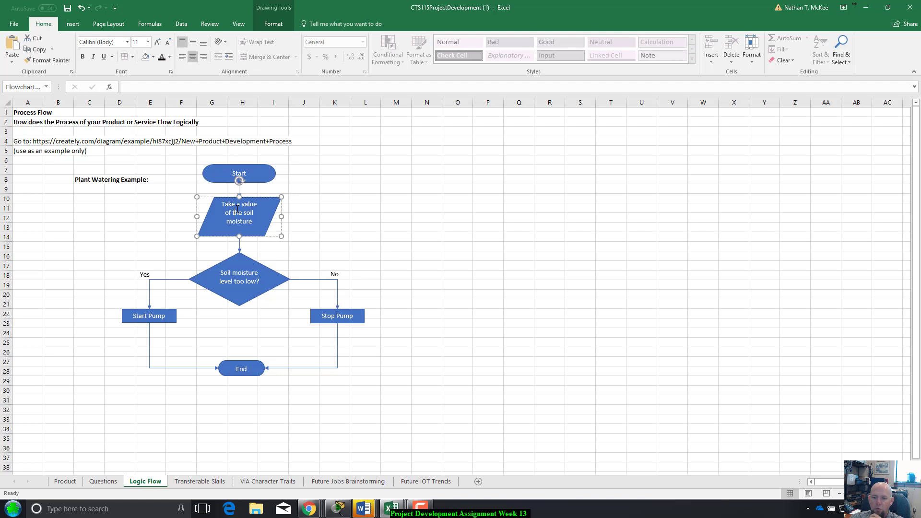
pyautogui.click(239, 281)
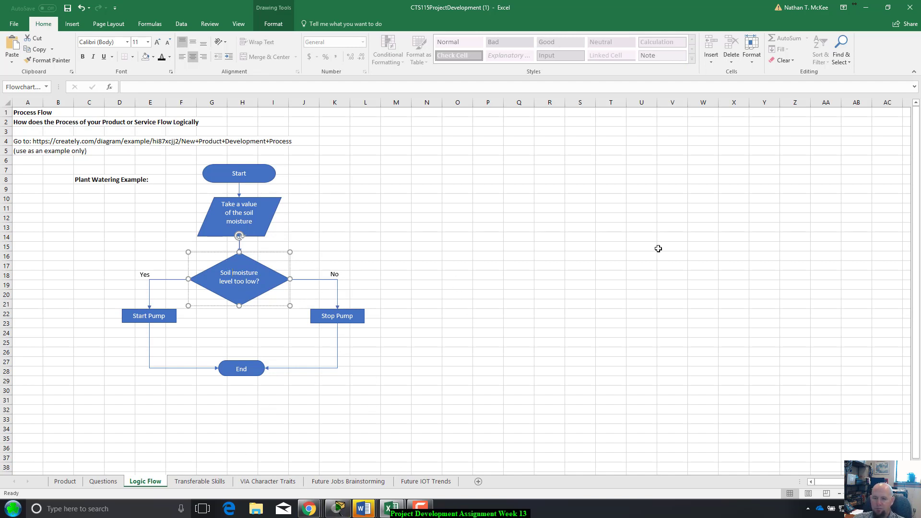
pyautogui.moveTo(226, 295)
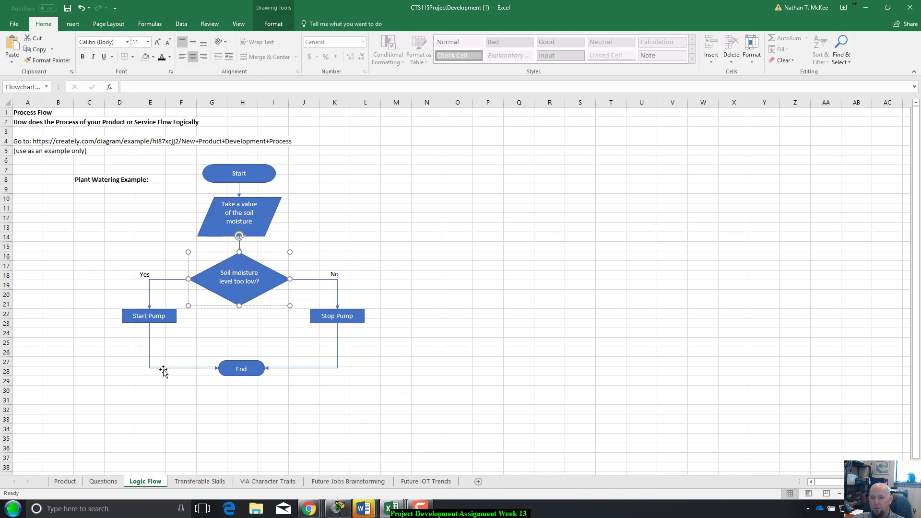
pyautogui.click(458, 342)
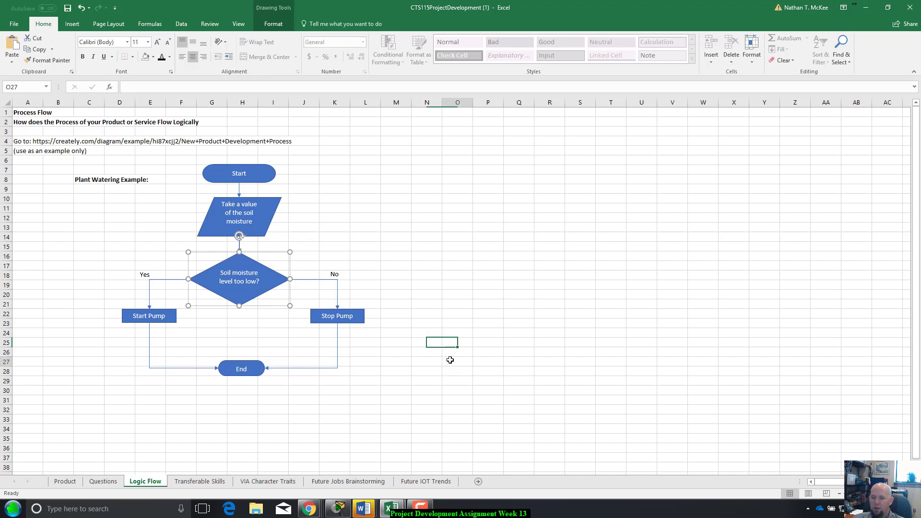
pyautogui.click(458, 361)
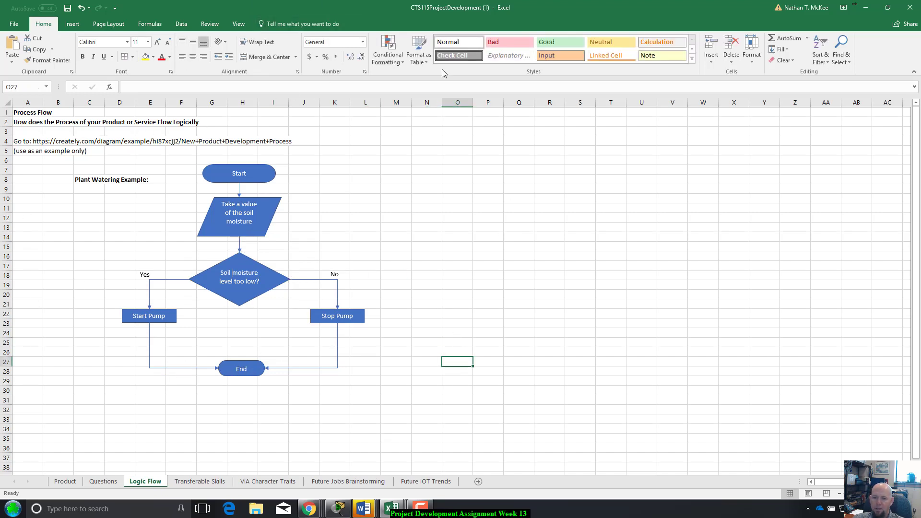
pyautogui.moveTo(53, 432)
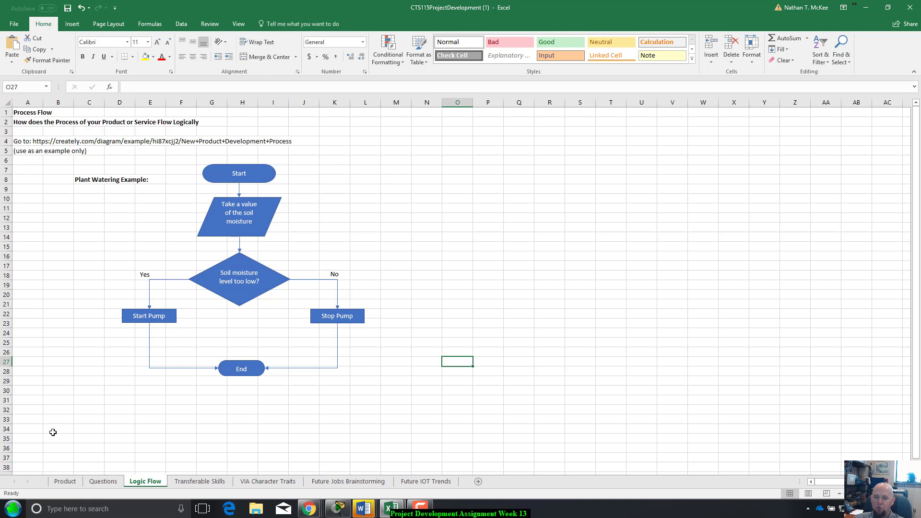
pyautogui.moveTo(203, 369)
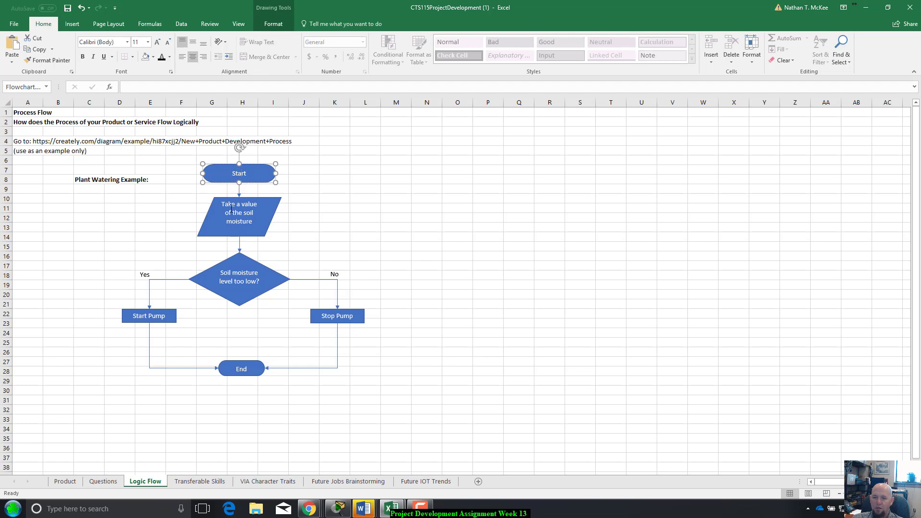
pyautogui.click(239, 215)
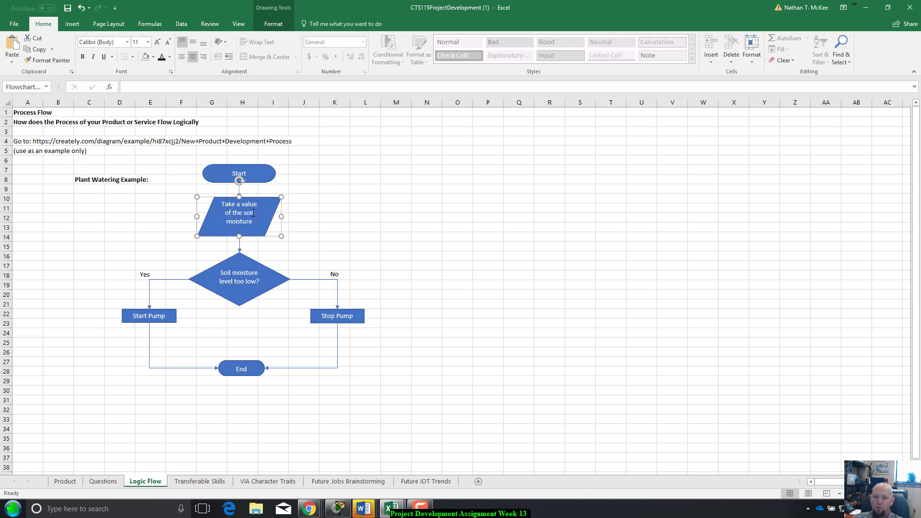
pyautogui.click(426, 198)
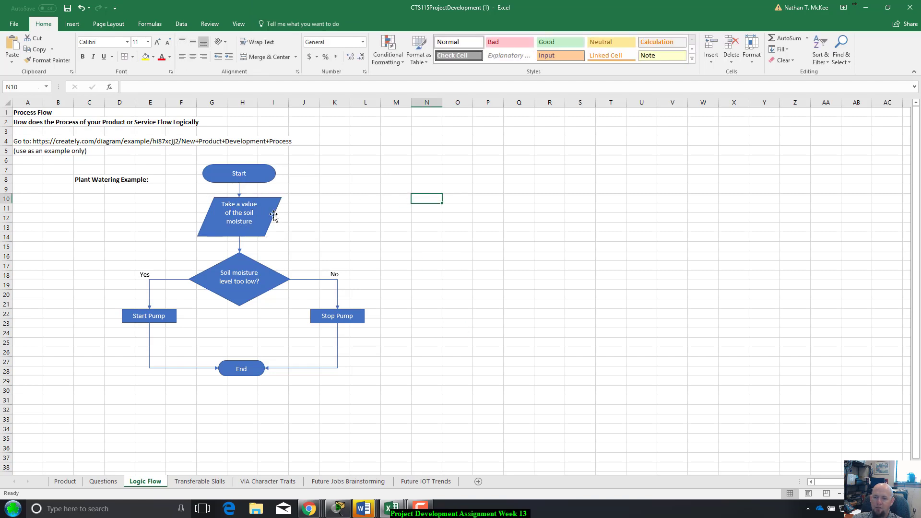
pyautogui.click(239, 213)
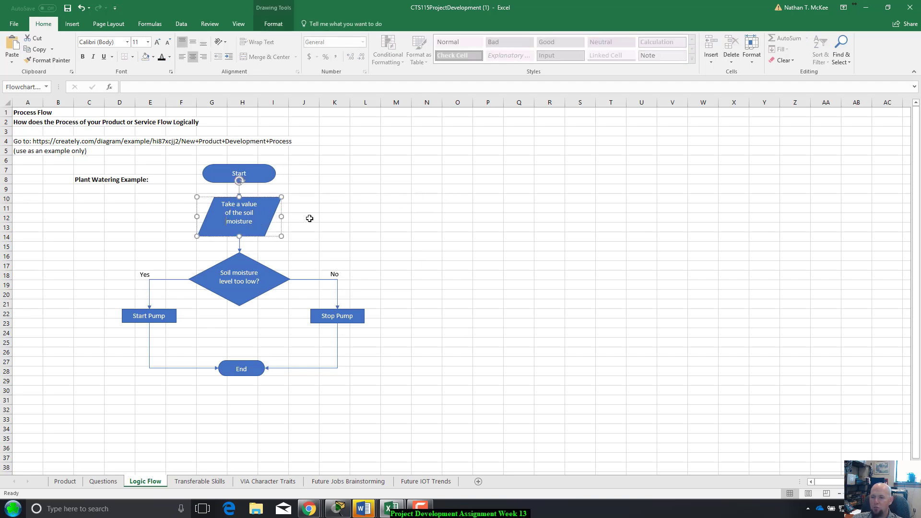
pyautogui.moveTo(191, 251)
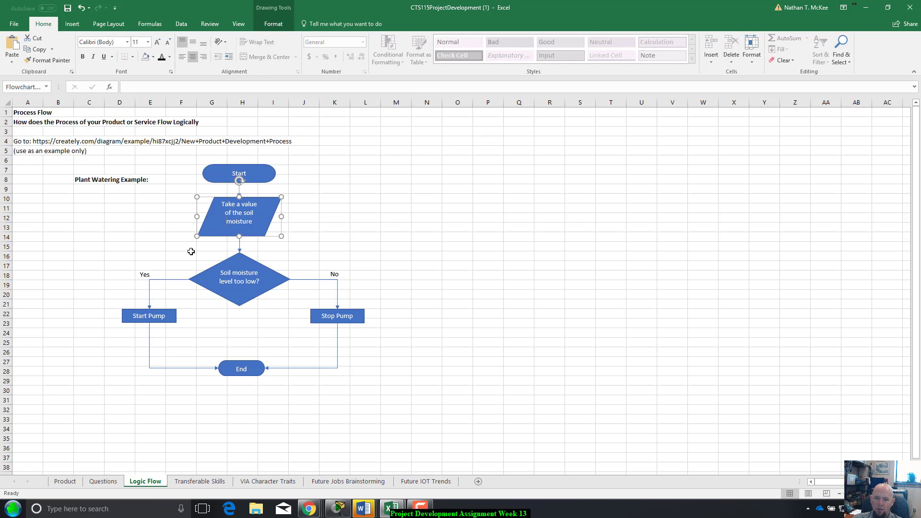
pyautogui.moveTo(238, 277)
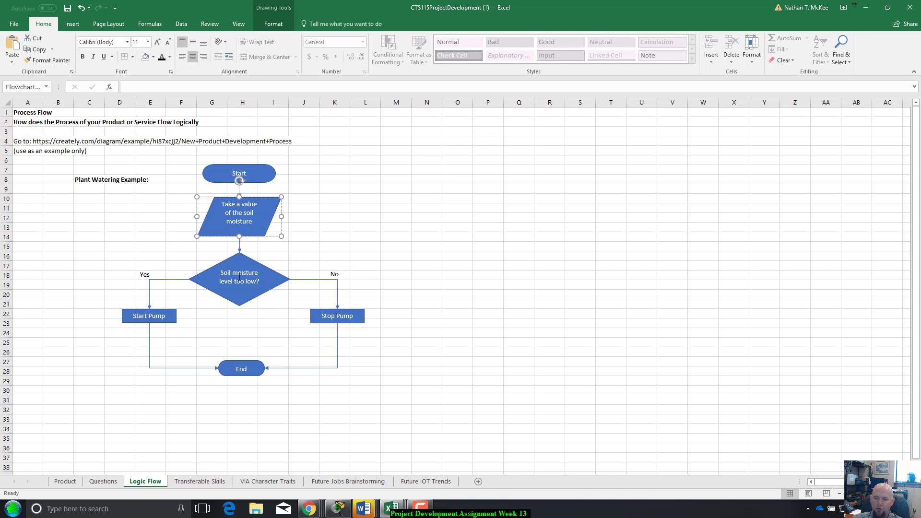
pyautogui.click(239, 279)
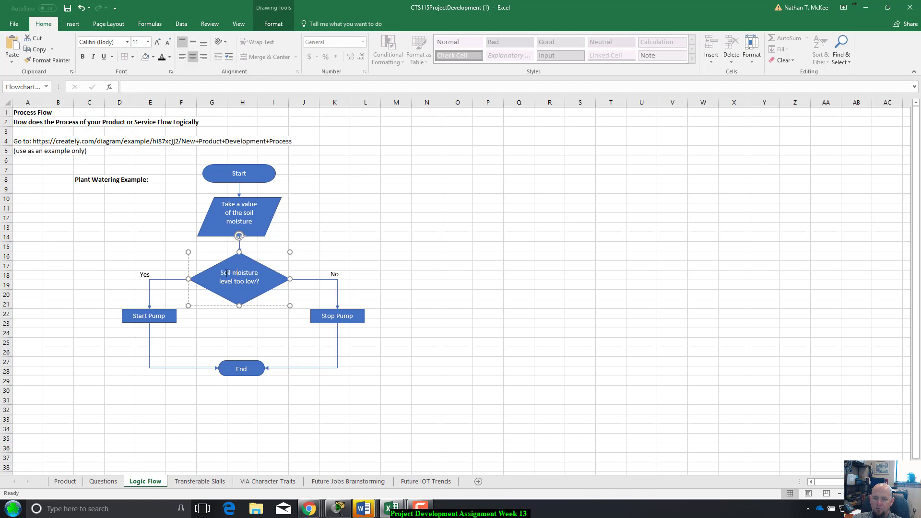
pyautogui.moveTo(238, 291)
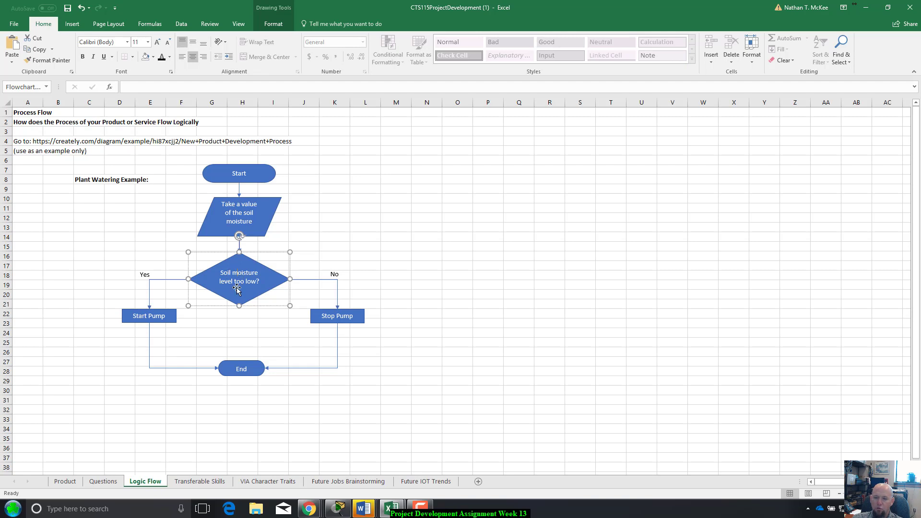
pyautogui.moveTo(246, 199)
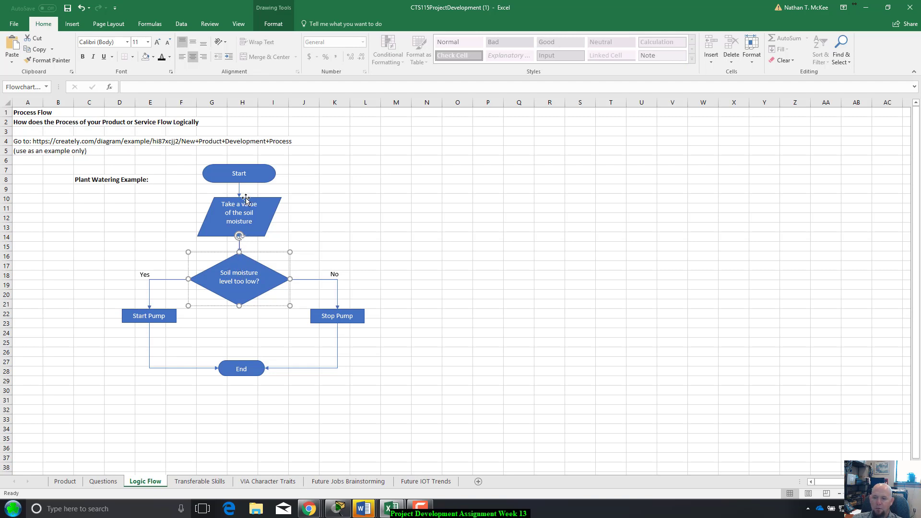
pyautogui.moveTo(239, 266)
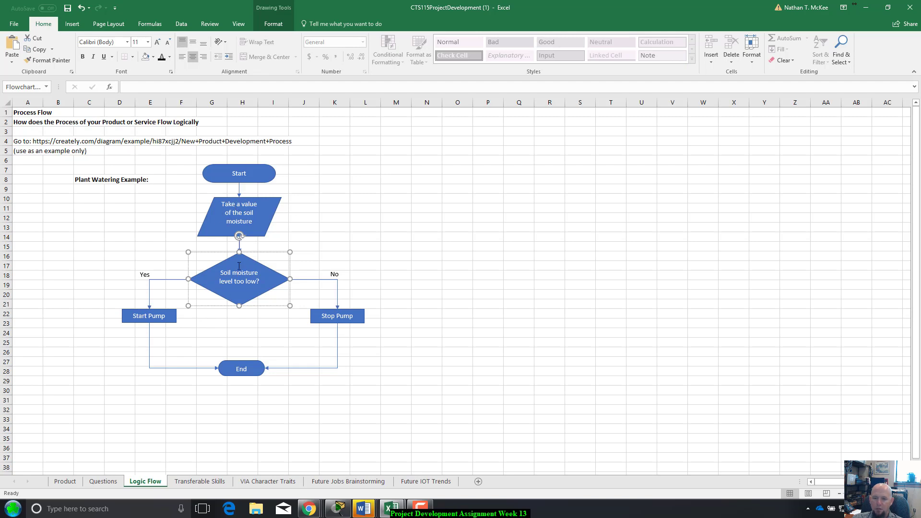
pyautogui.moveTo(272, 279)
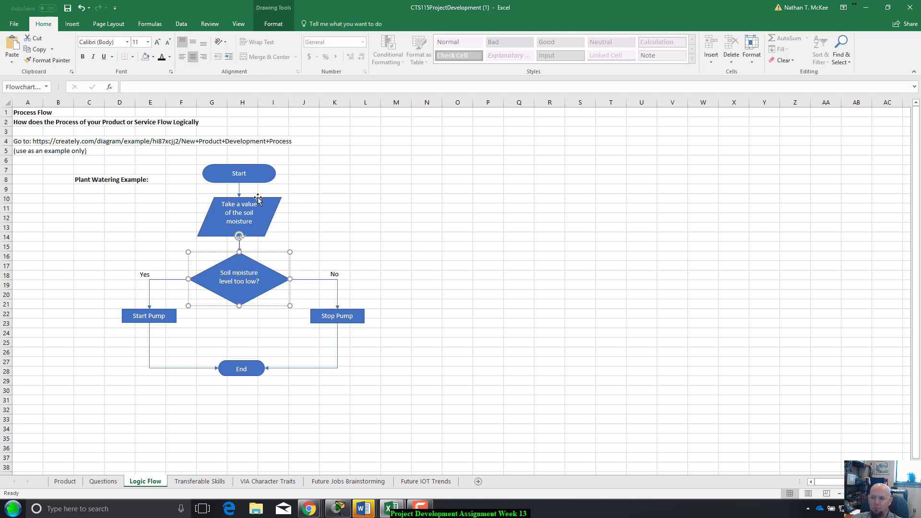
pyautogui.moveTo(284, 254)
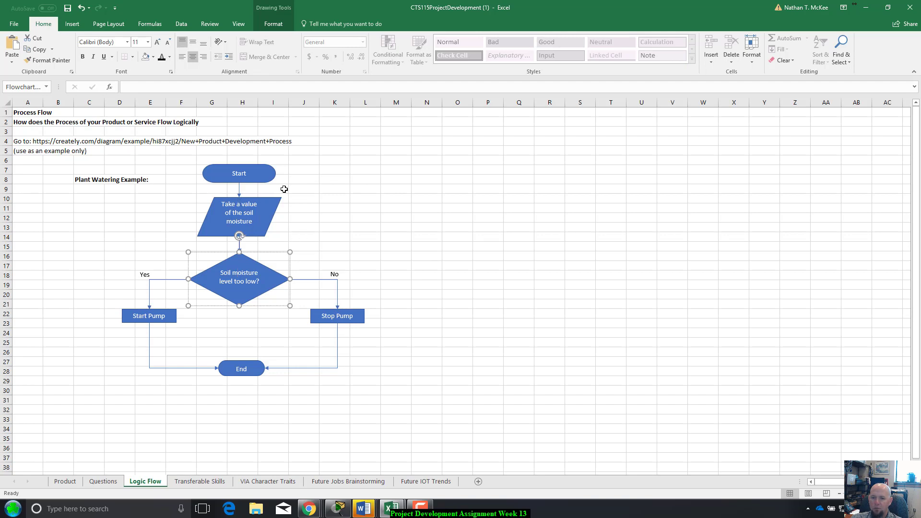
pyautogui.moveTo(329, 325)
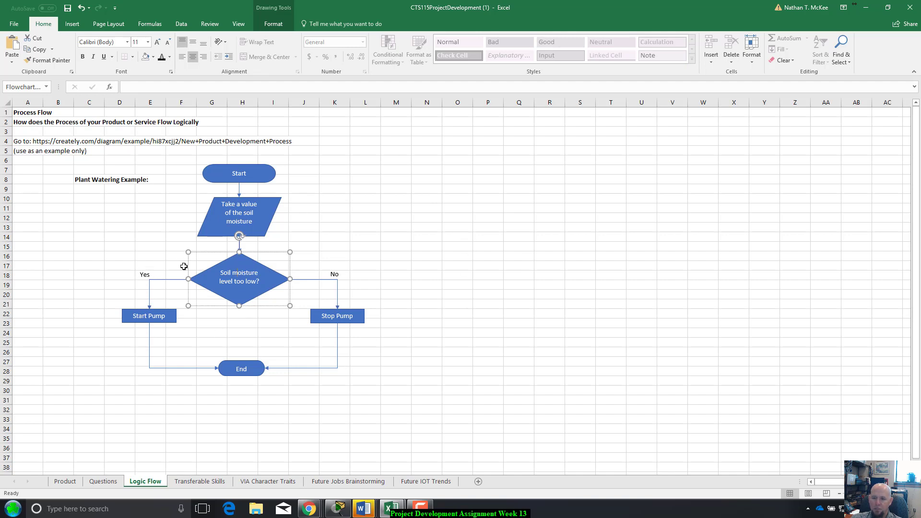
pyautogui.moveTo(167, 297)
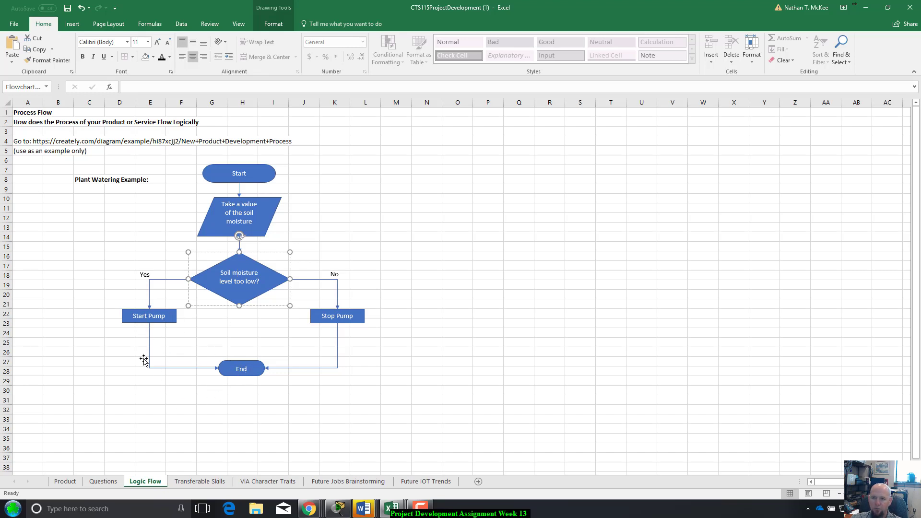
pyautogui.moveTo(615, 268)
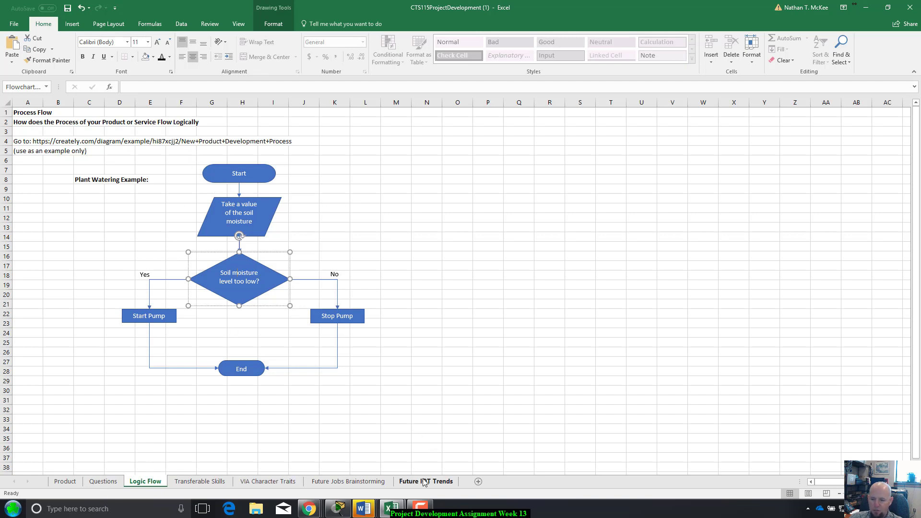
# Merge and center the VIA Character Traits heading across A1:D1 with a blue fill.
pyautogui.click(348, 481)
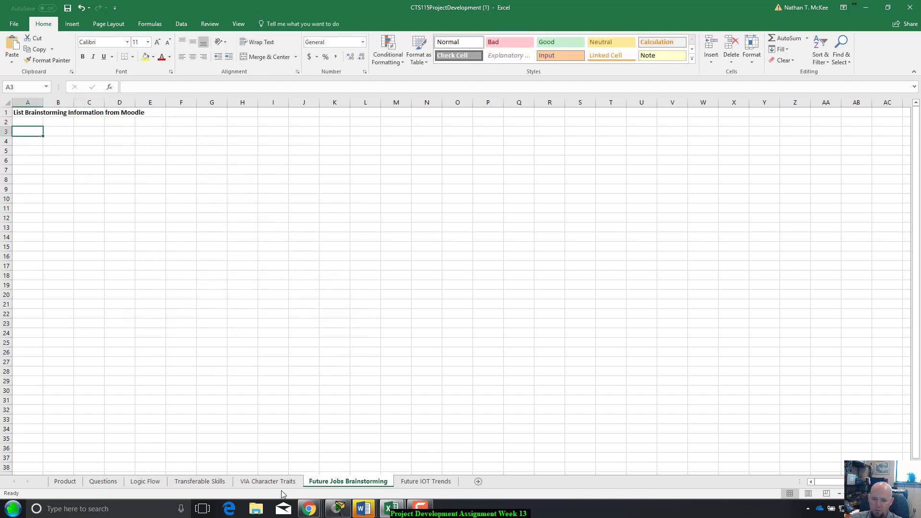
pyautogui.click(267, 481)
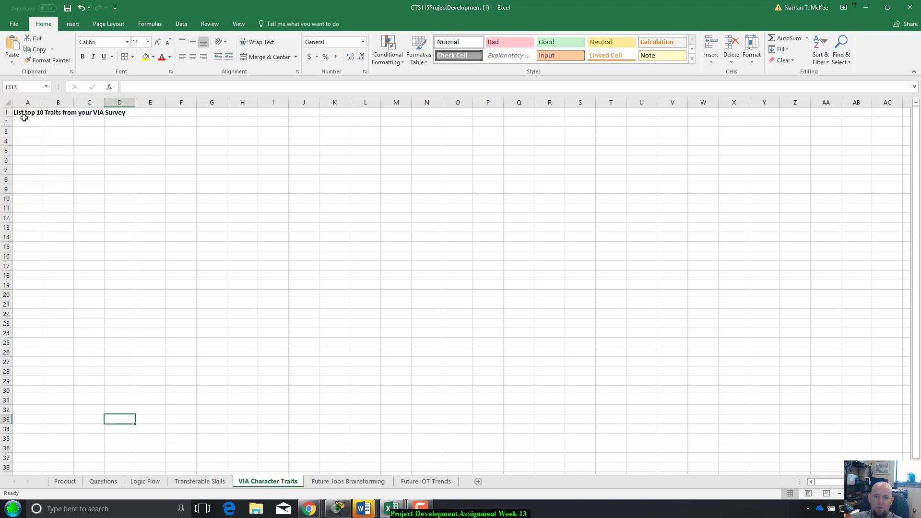
pyautogui.click(27, 112)
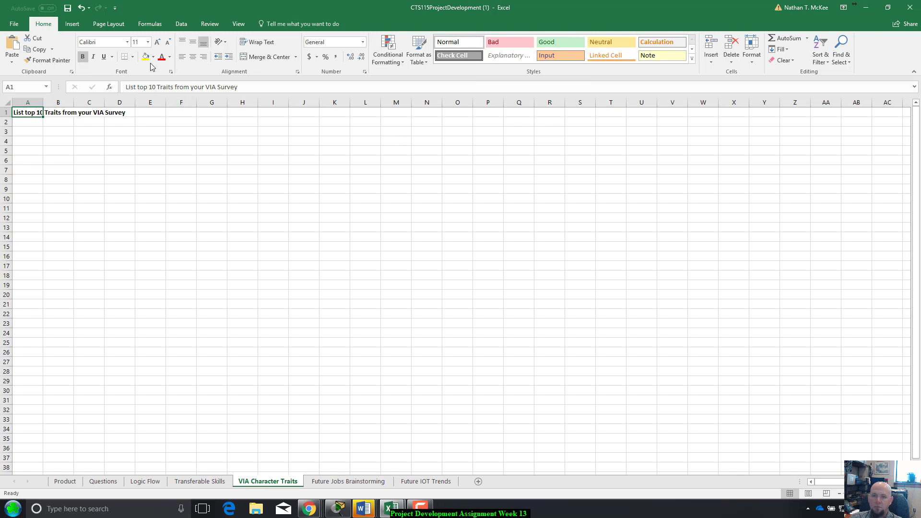
pyautogui.click(154, 57)
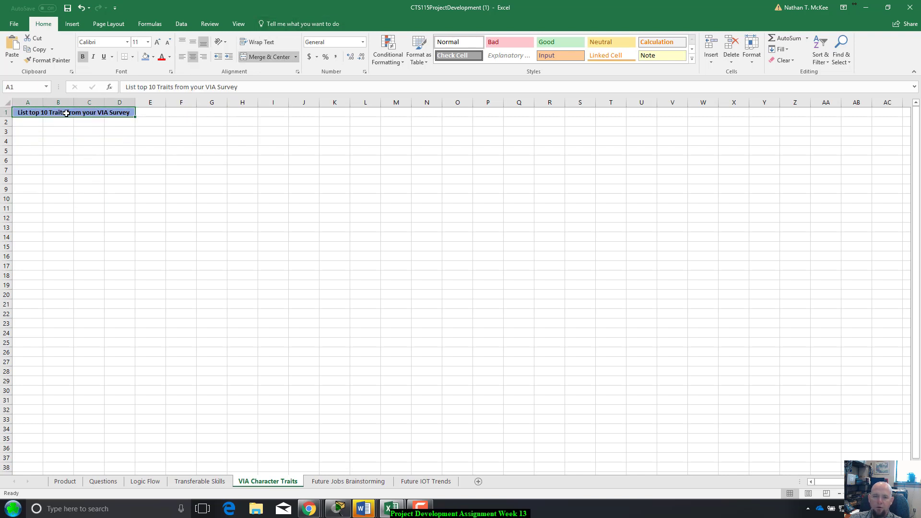
pyautogui.click(50, 61)
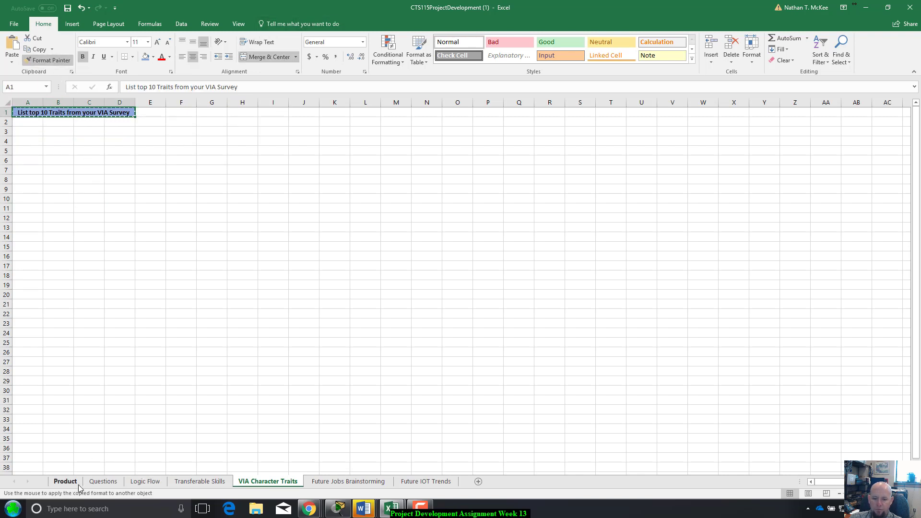
# Copy the Name of Product heading style onto the Business Goal / Solution Questions heading.
pyautogui.click(65, 481)
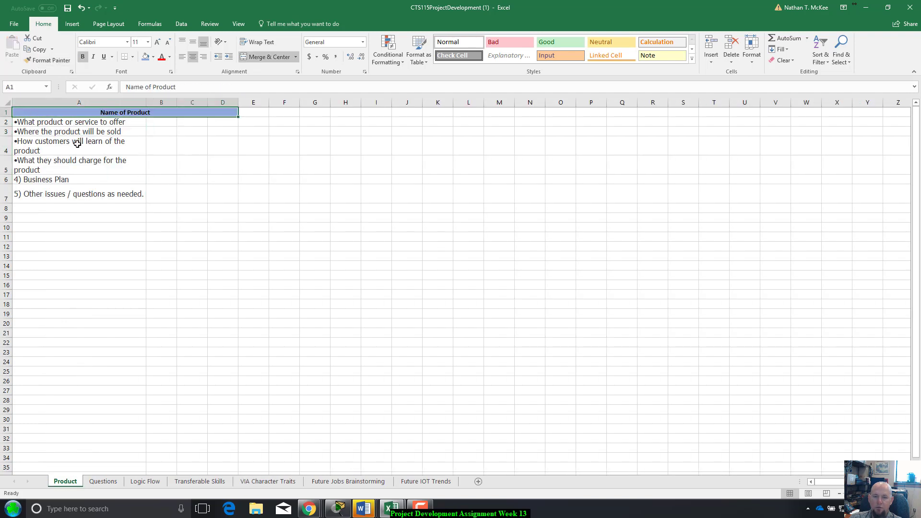
pyautogui.click(78, 194)
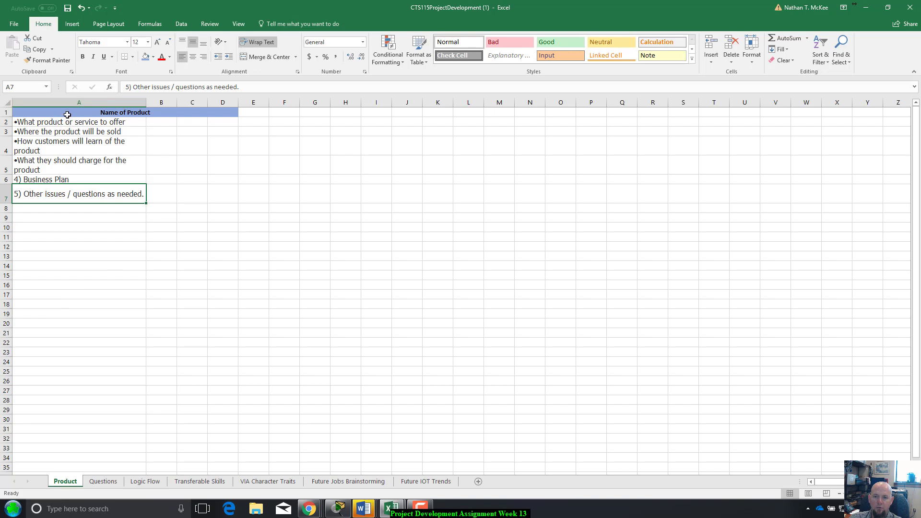
pyautogui.moveTo(92, 432)
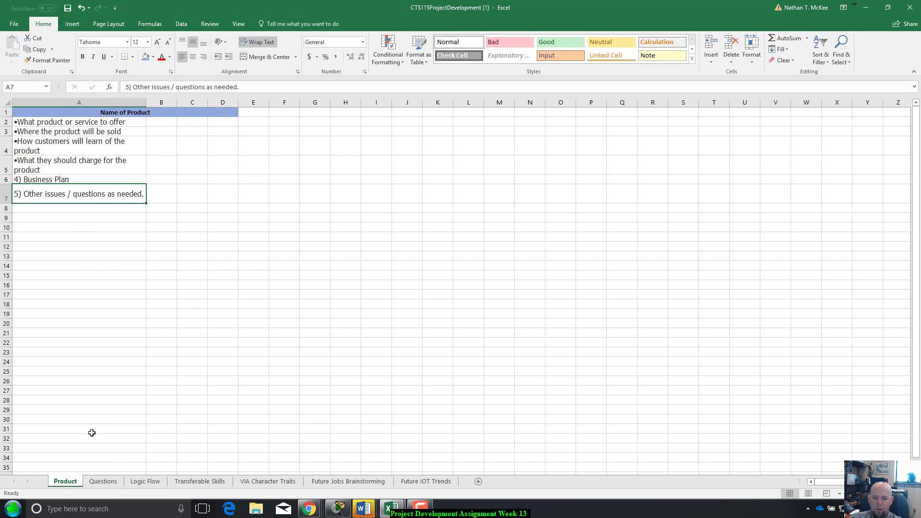
pyautogui.click(102, 481)
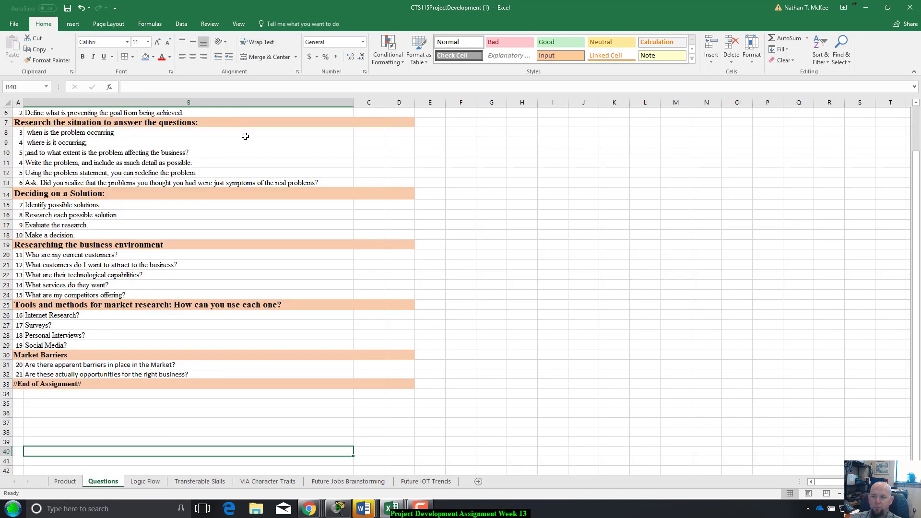
pyautogui.scroll(3)
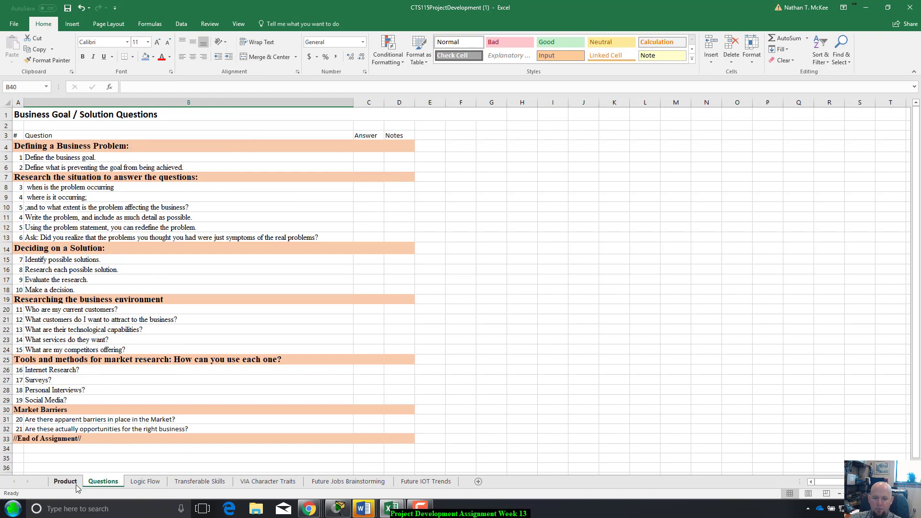
pyautogui.click(65, 482)
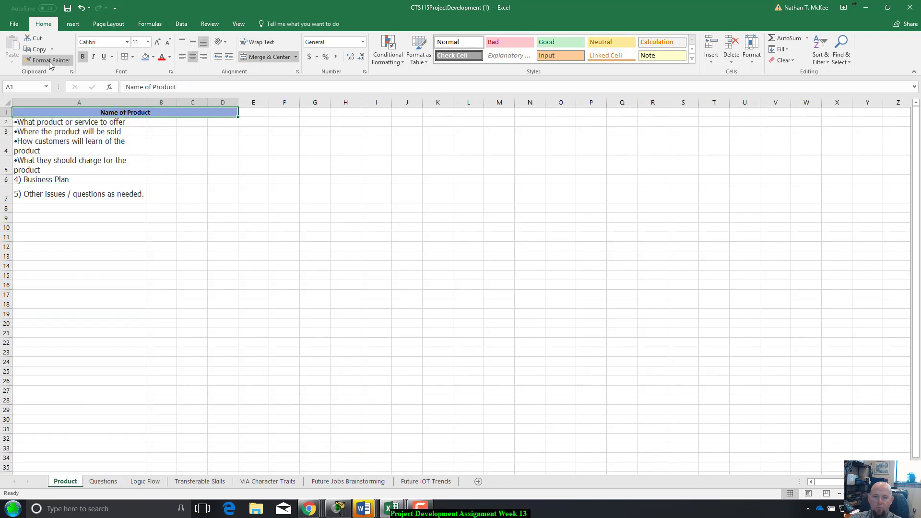
pyautogui.click(103, 481)
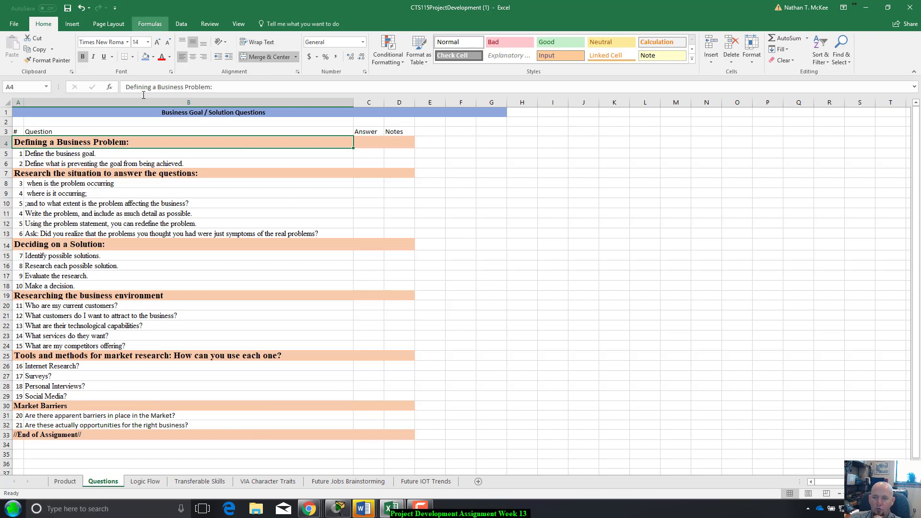
# Check the headings on the Transferable Skills, VIA Character Traits and Future IOT Trends sheets.
pyautogui.click(145, 482)
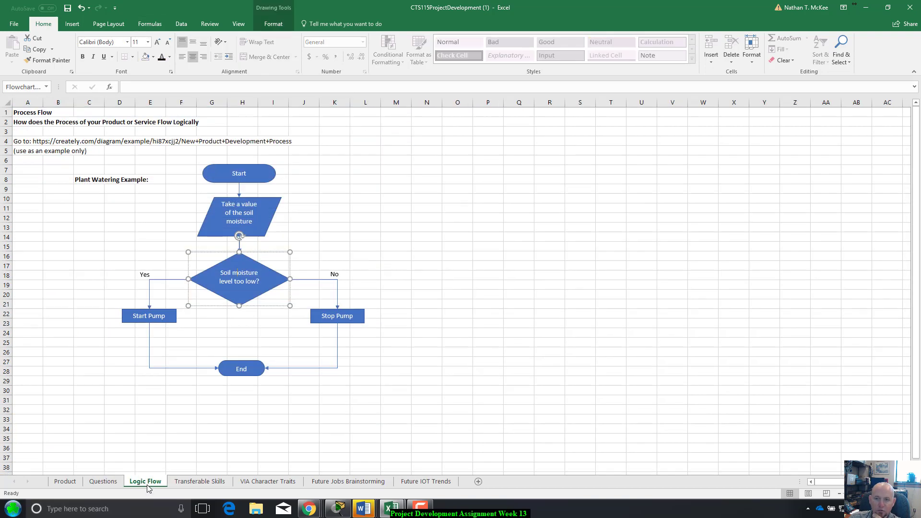
pyautogui.click(200, 481)
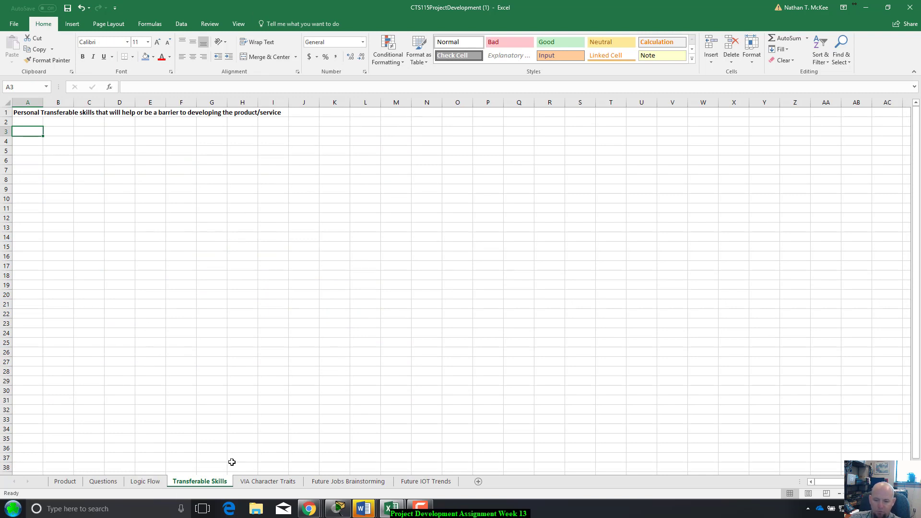
pyautogui.click(268, 481)
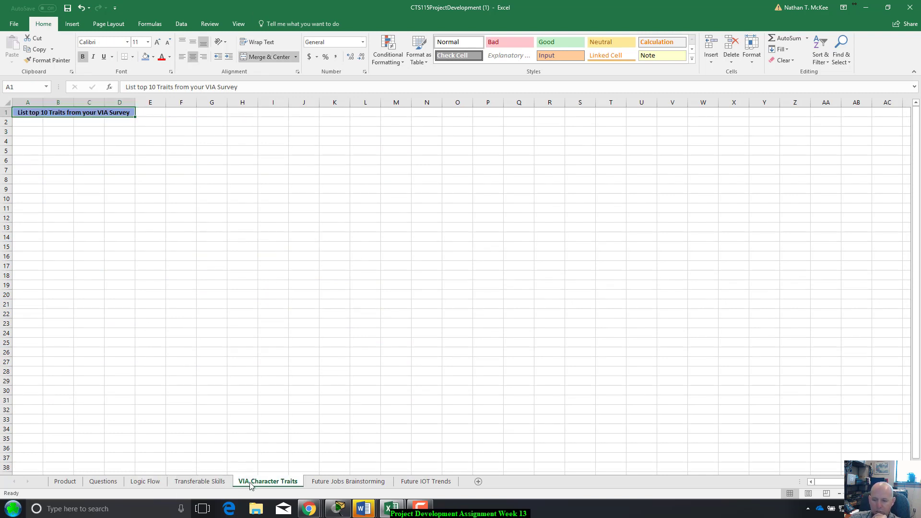
pyautogui.moveTo(598, 168)
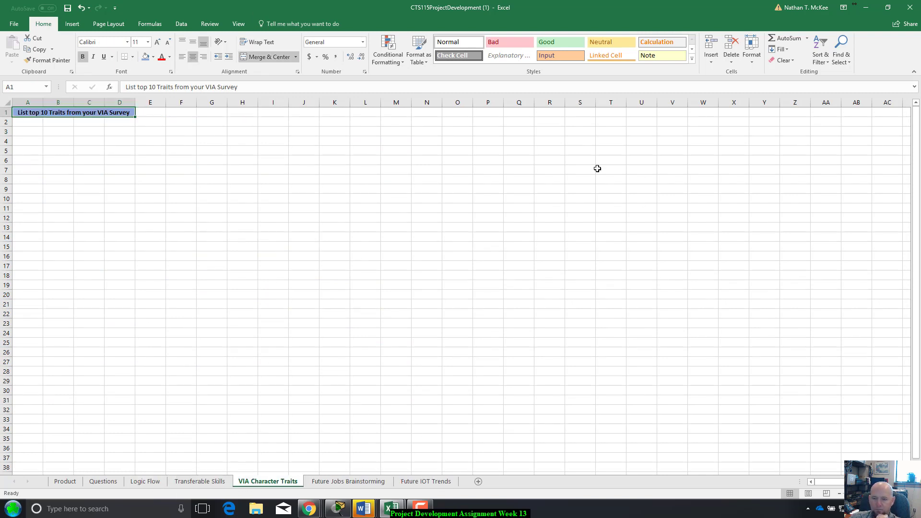
pyautogui.click(426, 481)
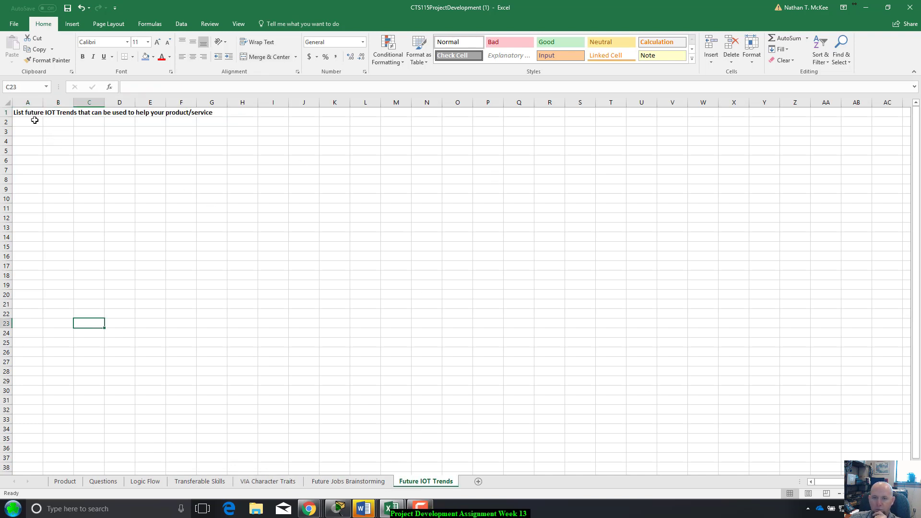
pyautogui.click(27, 113)
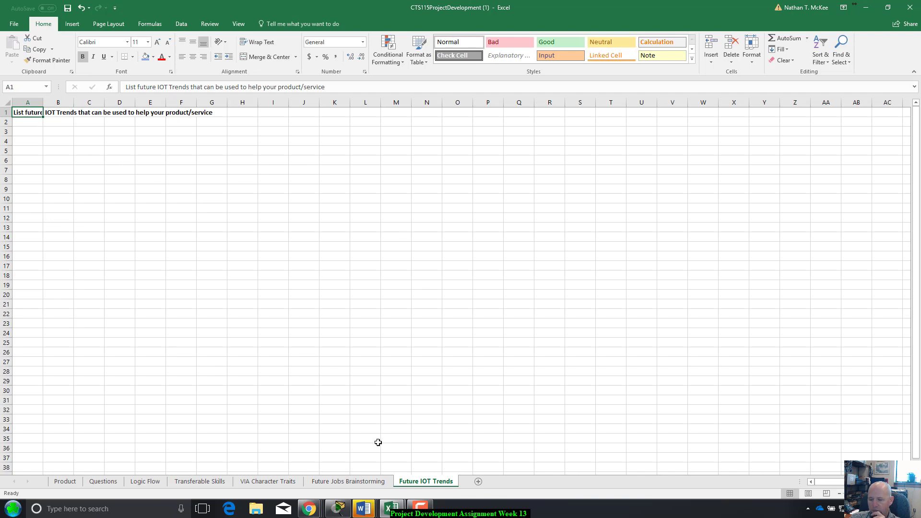
pyautogui.moveTo(168, 136)
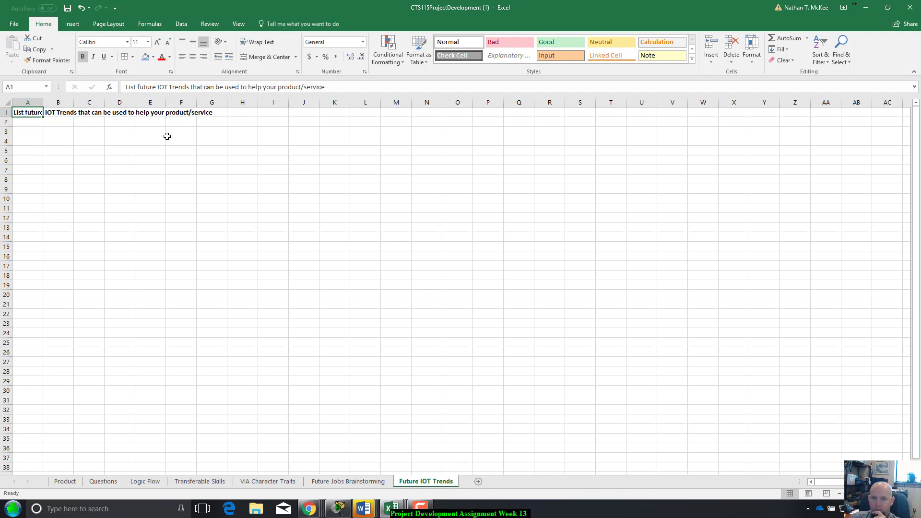
# Check the Future Jobs Brainstorming heading, then return to the Logic Flow flowchart.
pyautogui.click(348, 481)
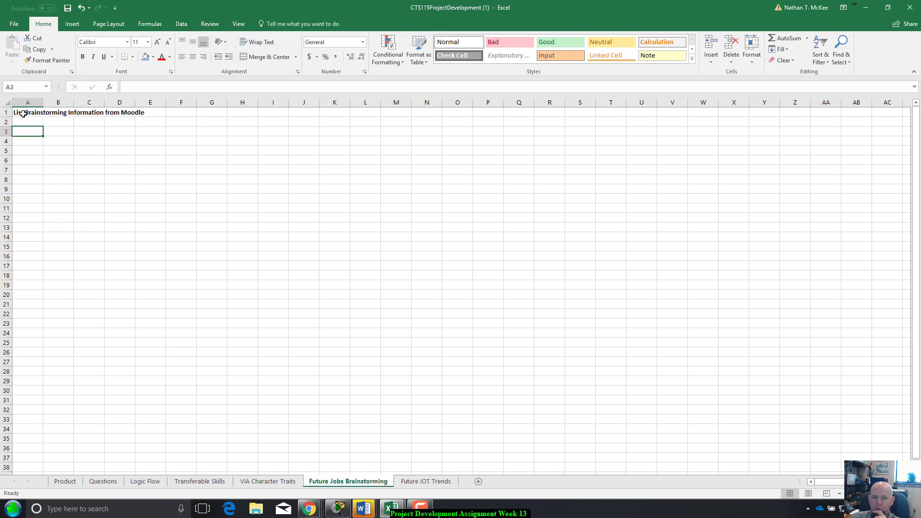
pyautogui.click(27, 112)
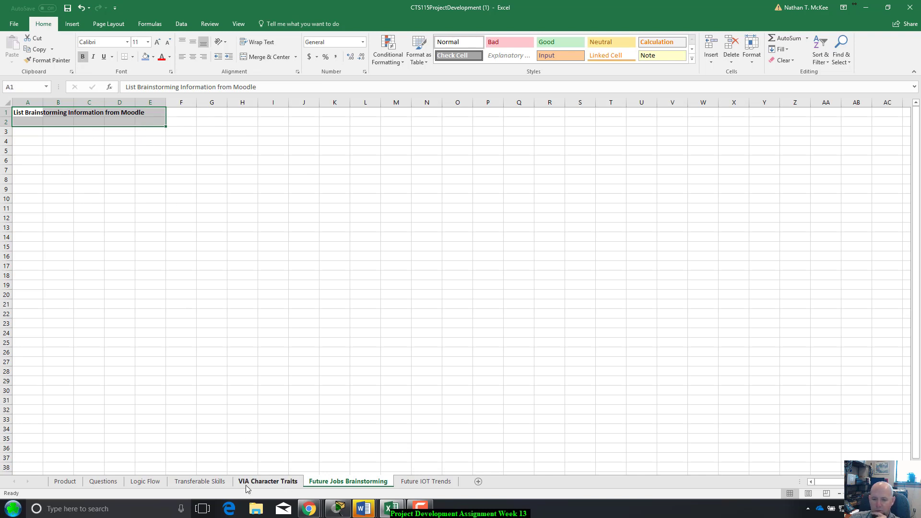
pyautogui.click(200, 481)
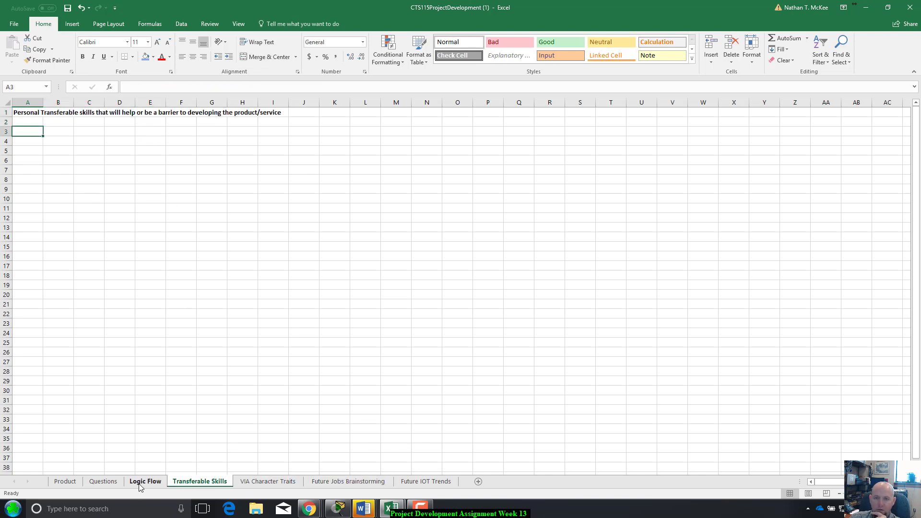
pyautogui.click(145, 482)
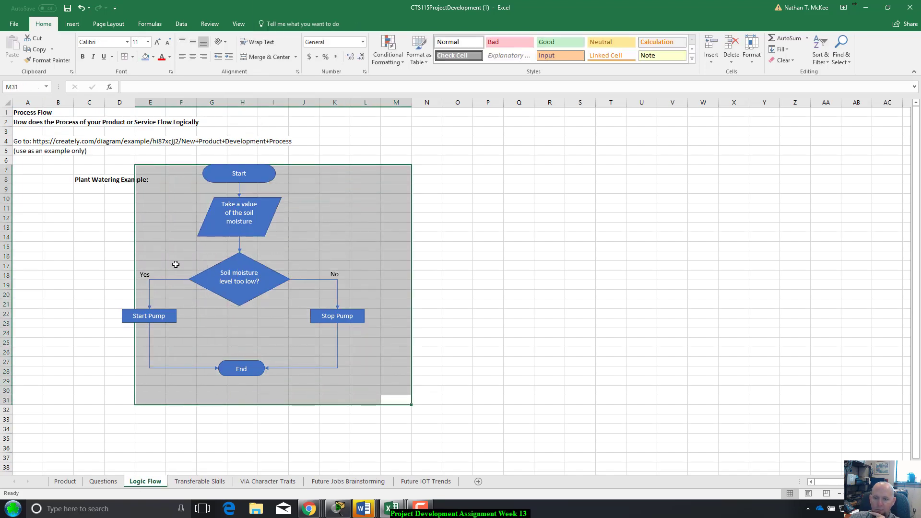
pyautogui.click(103, 482)
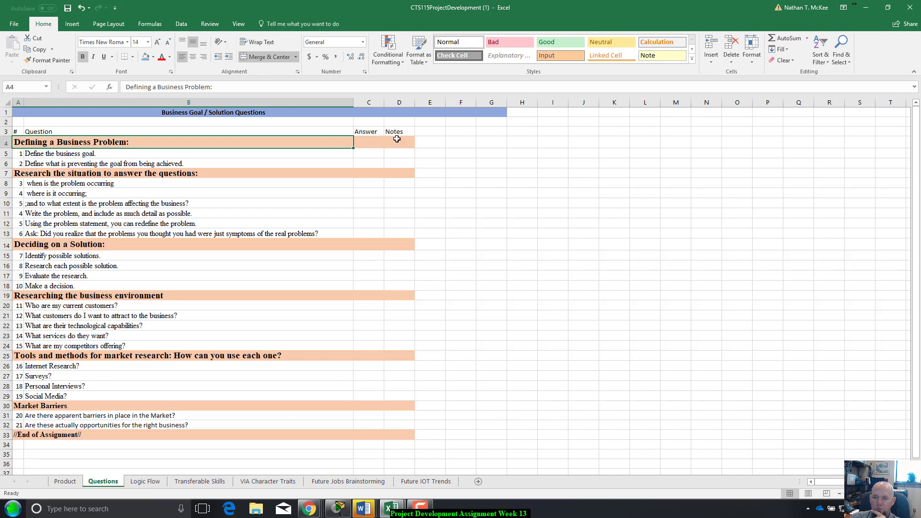
pyautogui.click(461, 305)
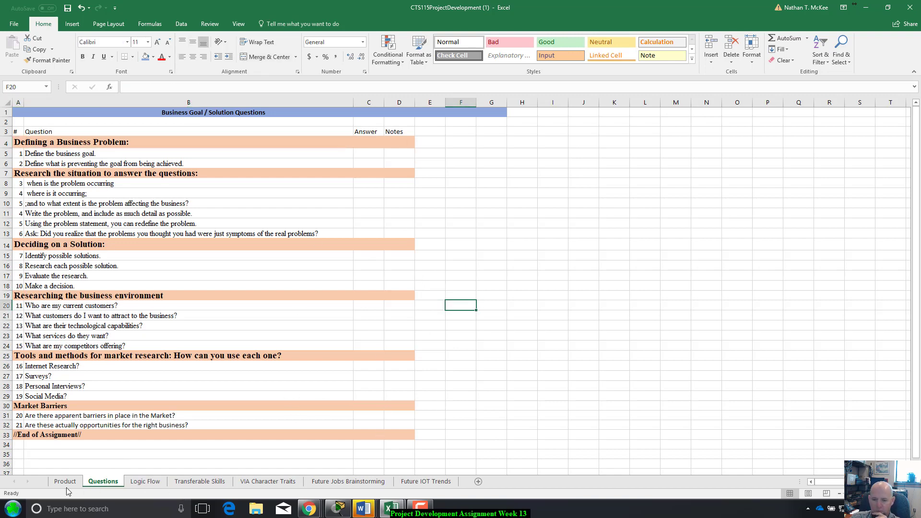
pyautogui.click(426, 481)
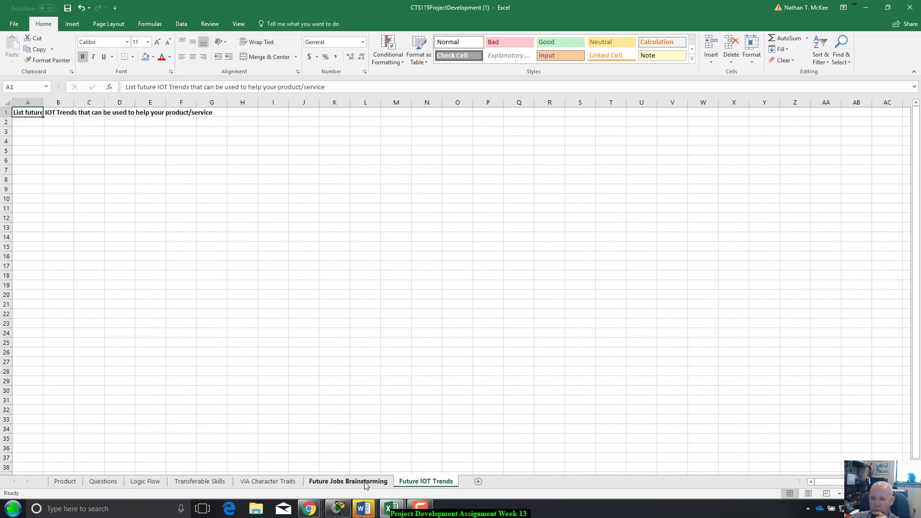
pyautogui.click(199, 481)
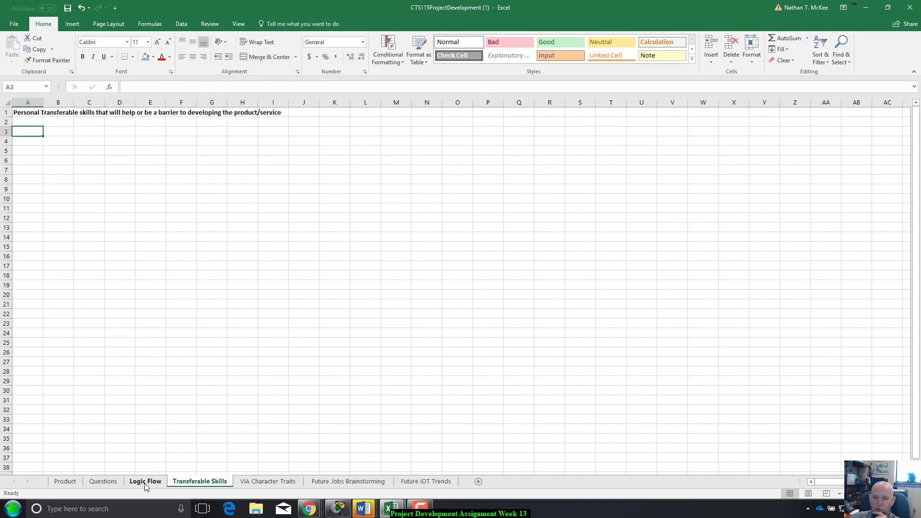
pyautogui.click(145, 482)
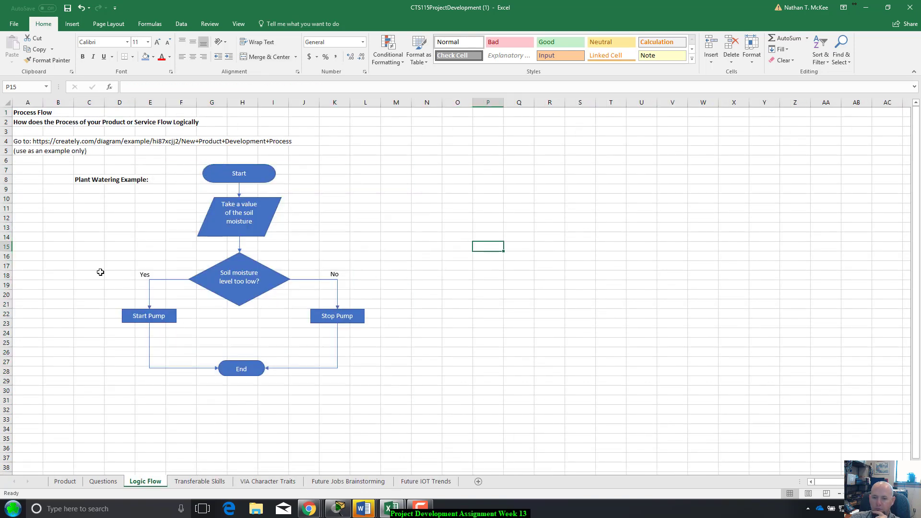
pyautogui.moveTo(222, 175)
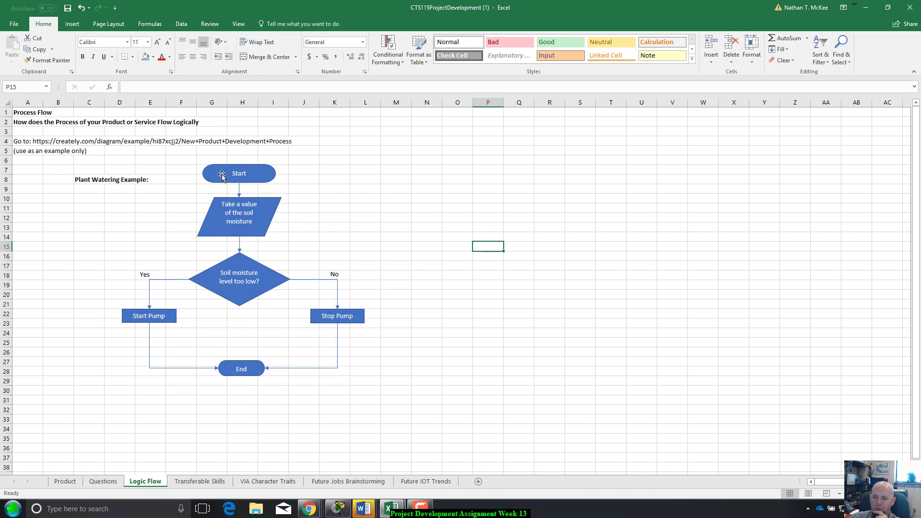
pyautogui.moveTo(159, 222)
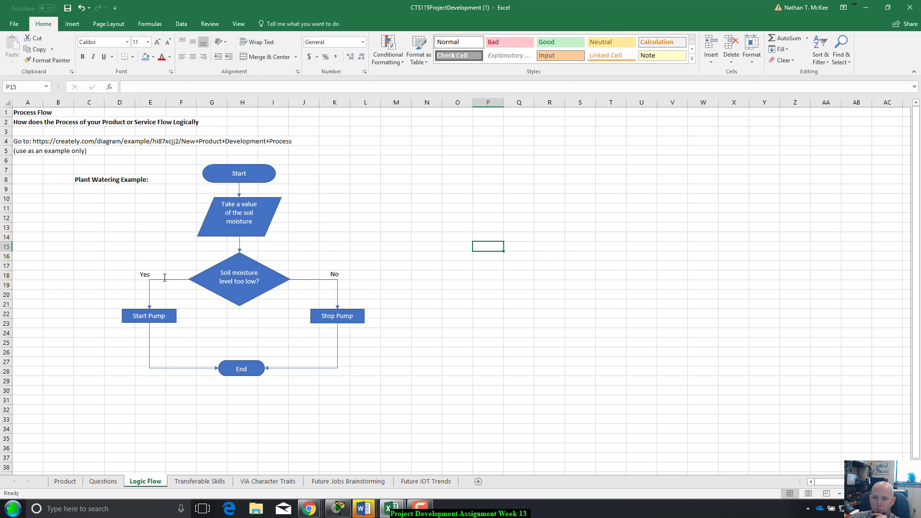
pyautogui.moveTo(259, 294)
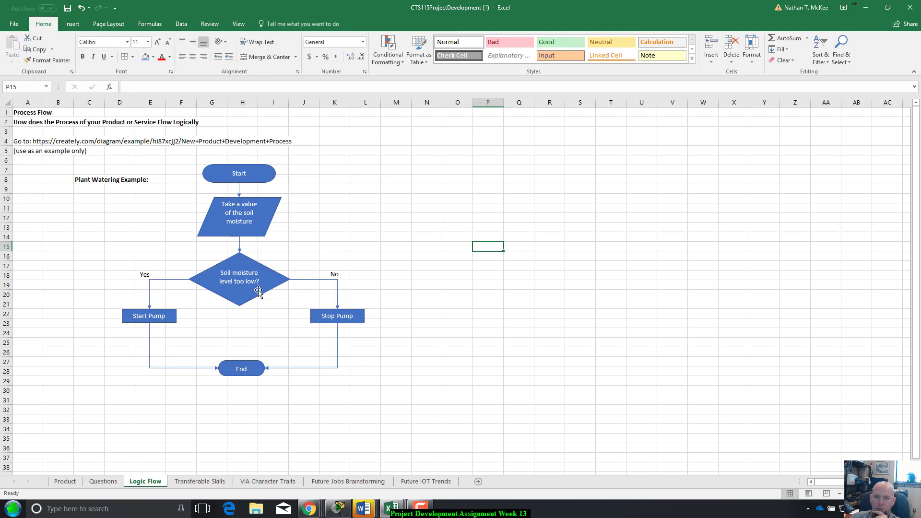
pyautogui.moveTo(55, 142)
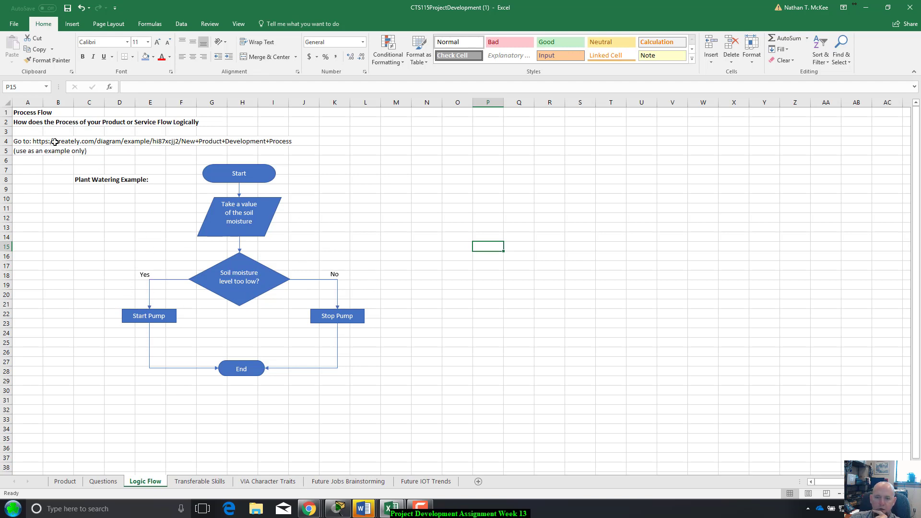
pyautogui.click(57, 141)
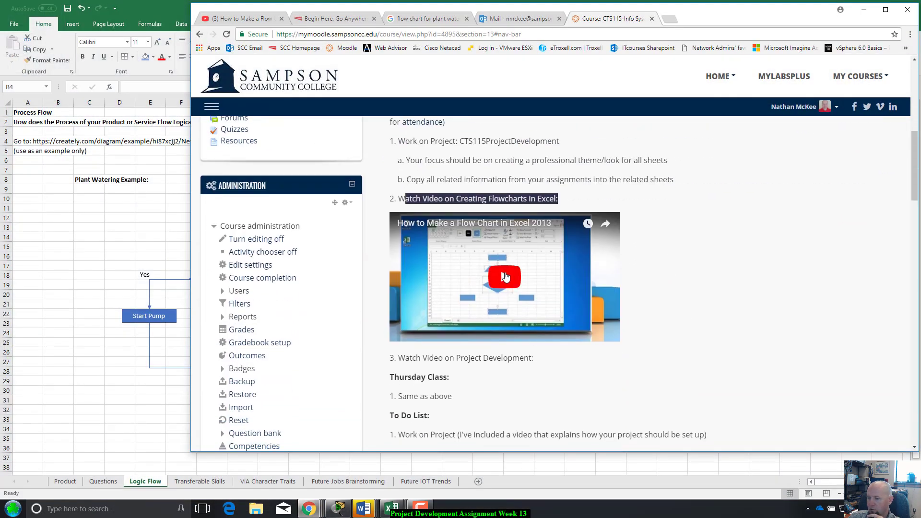
pyautogui.moveTo(494, 293)
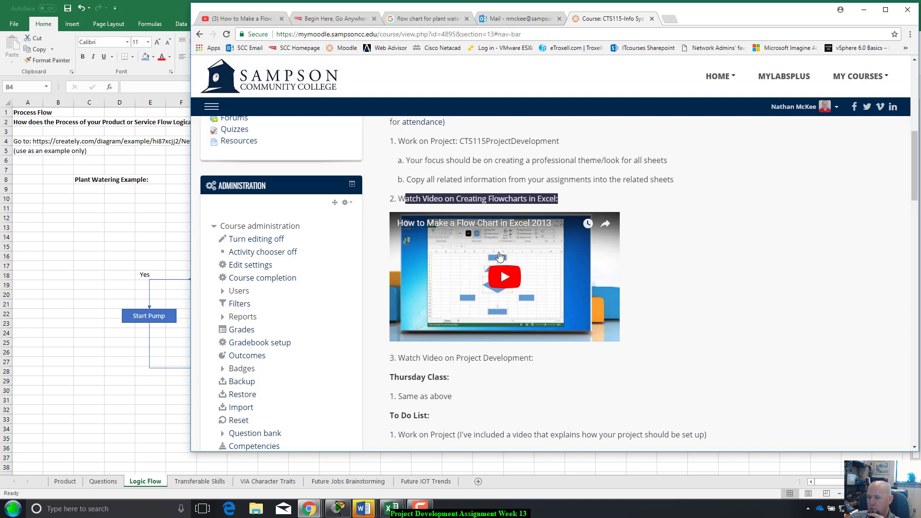
pyautogui.moveTo(713, 345)
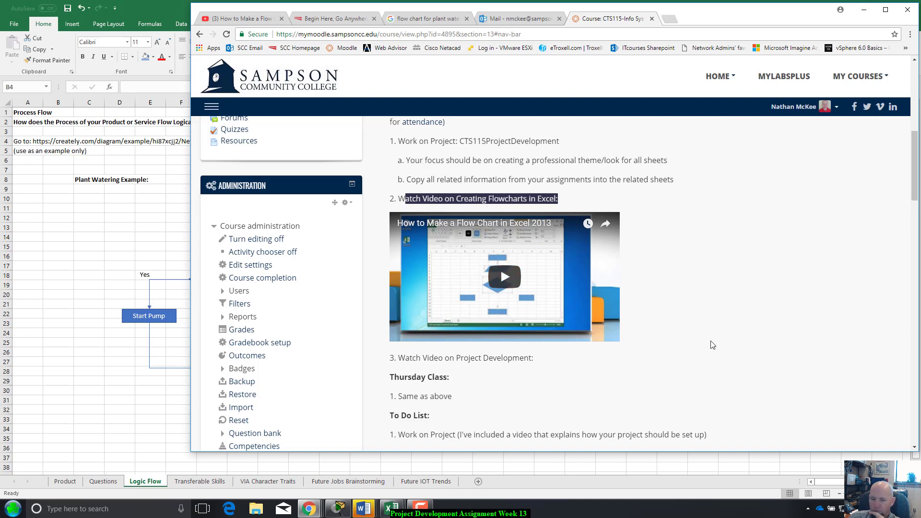
# Scroll down to the Week 13 Project Template and Project Development Assignment links.
pyautogui.scroll(-3)
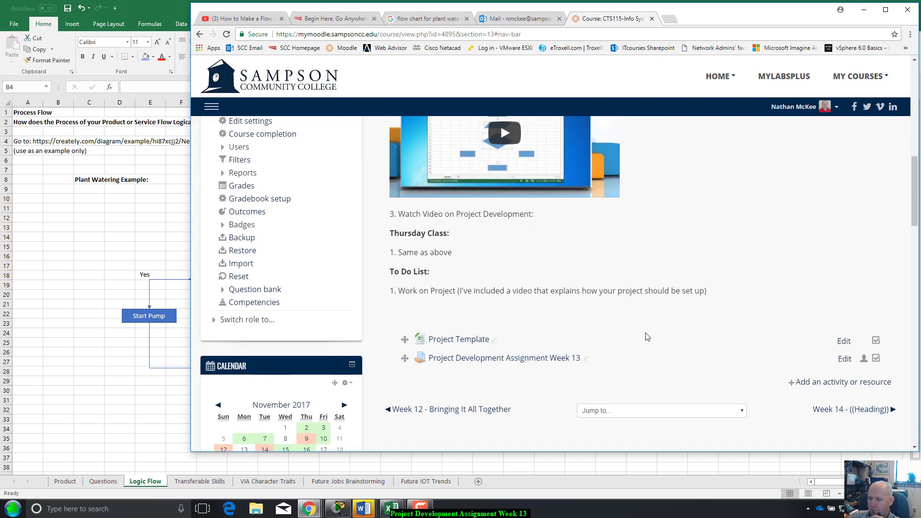
pyautogui.scroll(-3)
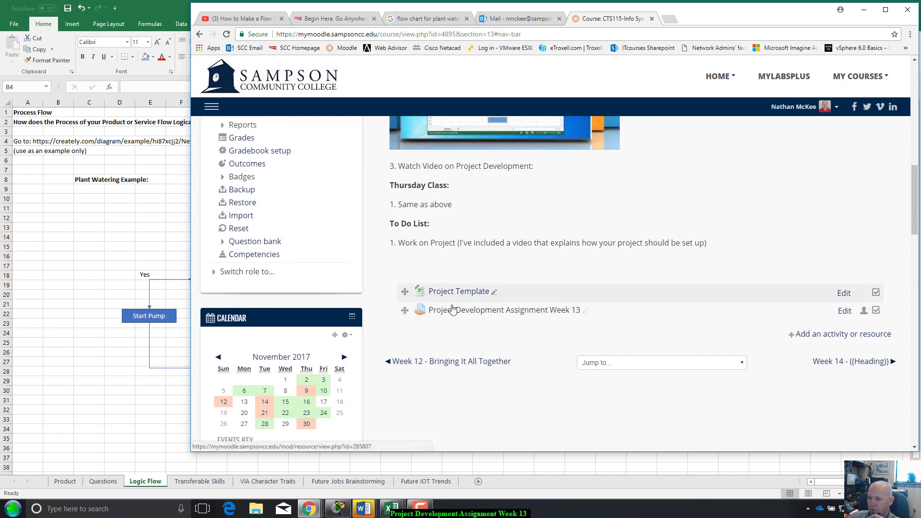
pyautogui.moveTo(795, 251)
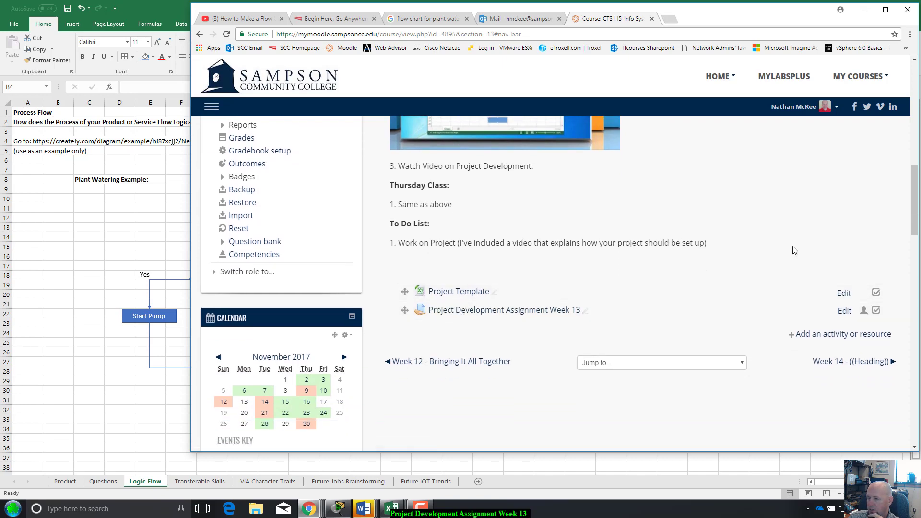
pyautogui.scroll(3)
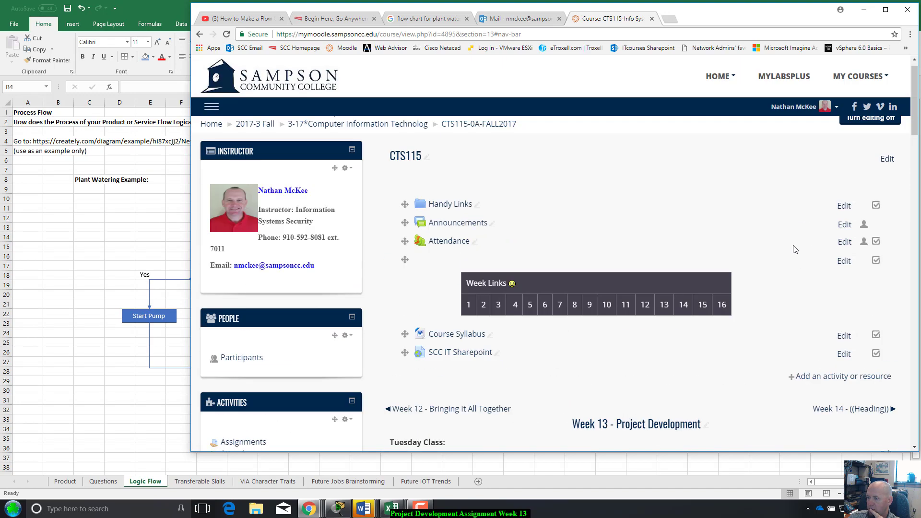
pyautogui.scroll(-3)
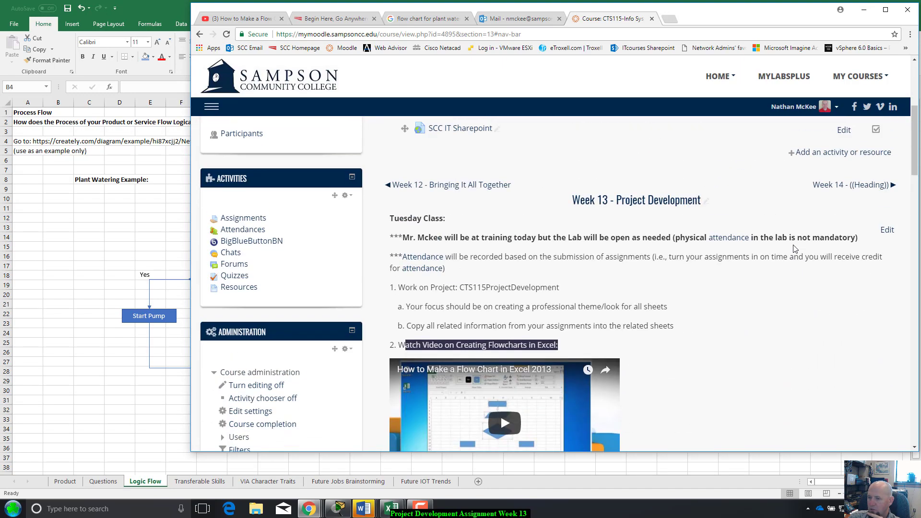
pyautogui.moveTo(406, 258)
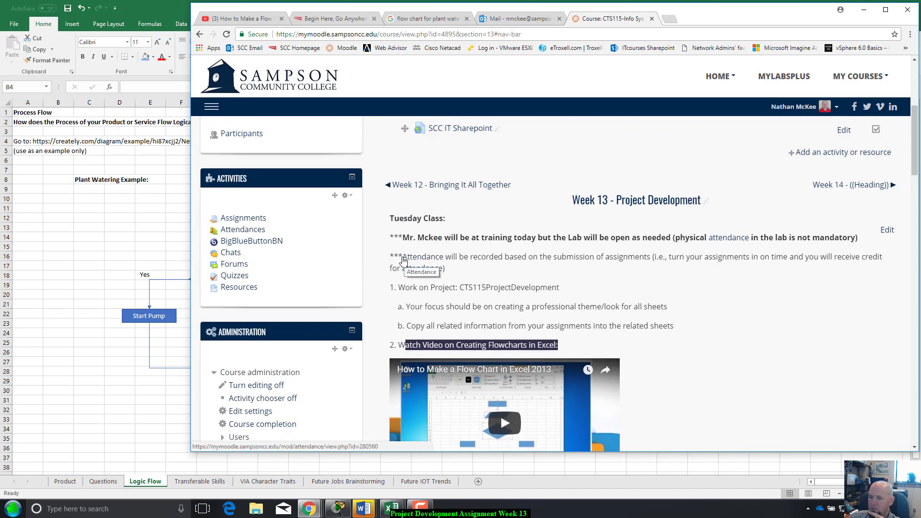
pyautogui.moveTo(516, 252)
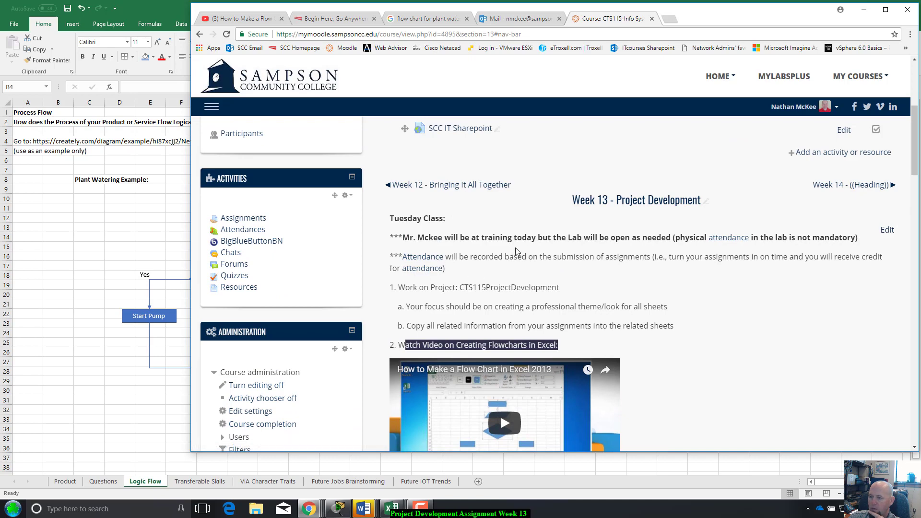
pyautogui.scroll(-3)
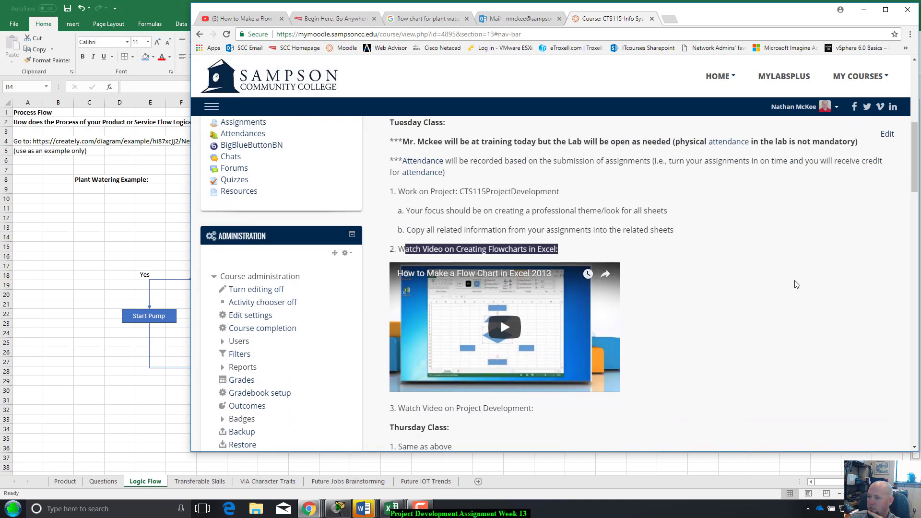
pyautogui.scroll(3)
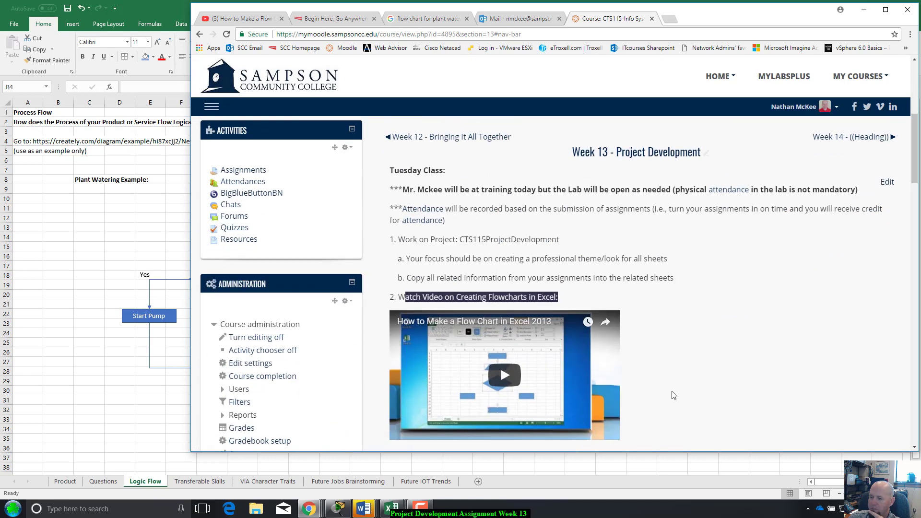
pyautogui.moveTo(605, 210)
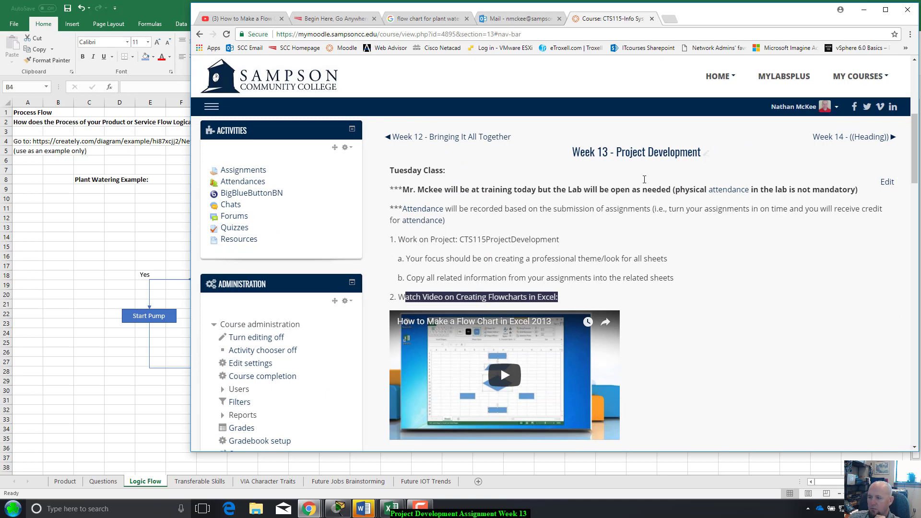
pyautogui.scroll(-3)
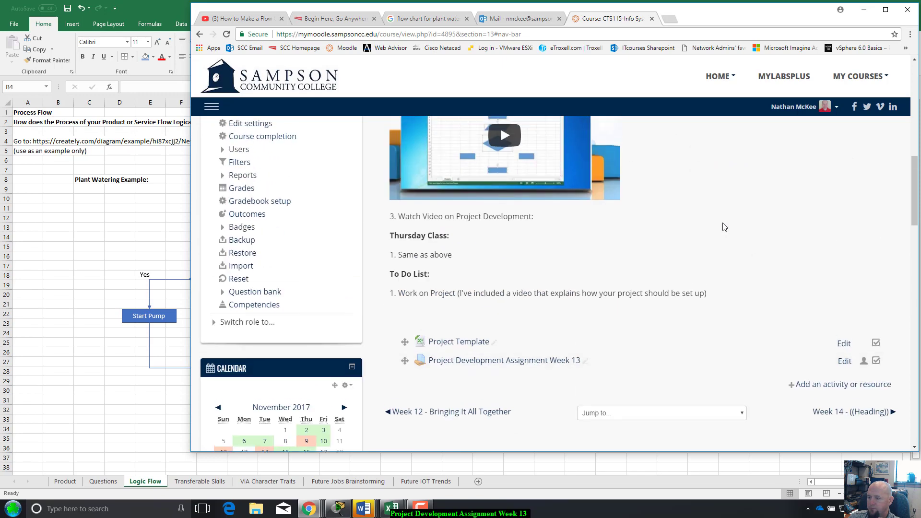
pyautogui.scroll(-3)
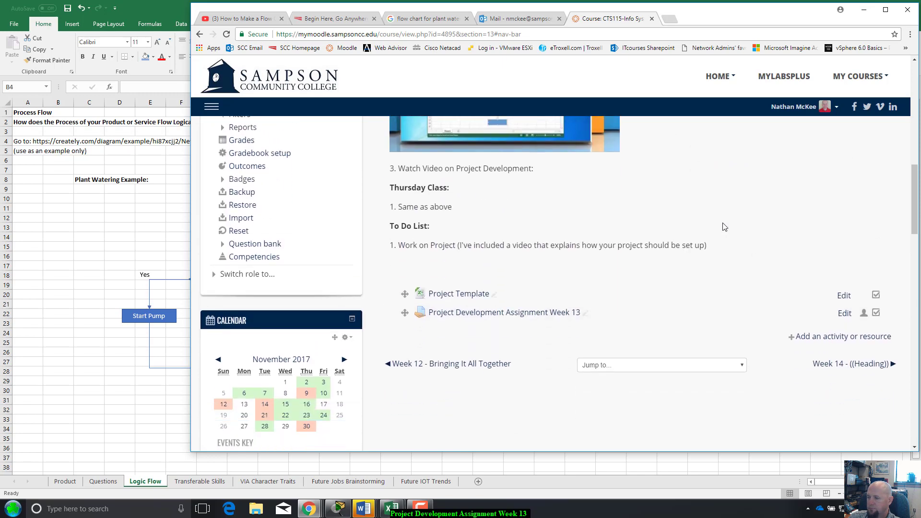
pyautogui.scroll(3)
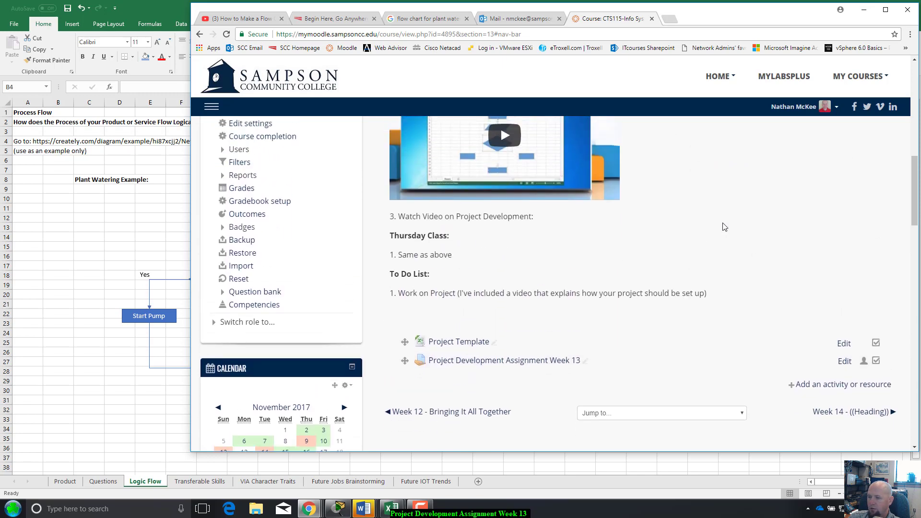
pyautogui.scroll(3)
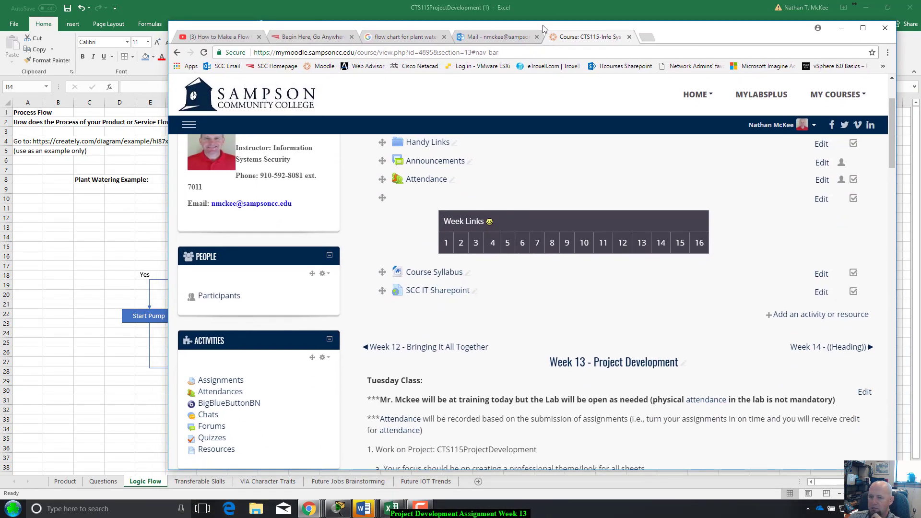
pyautogui.moveTo(216, 220)
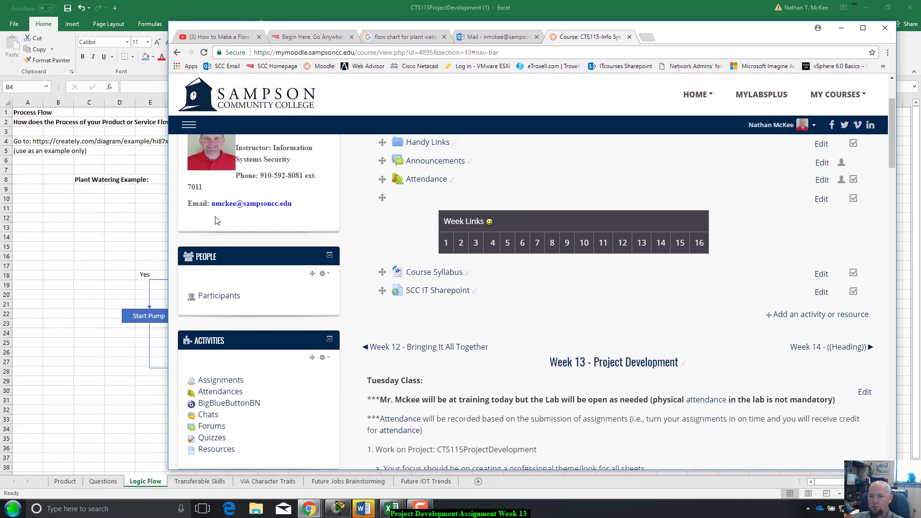